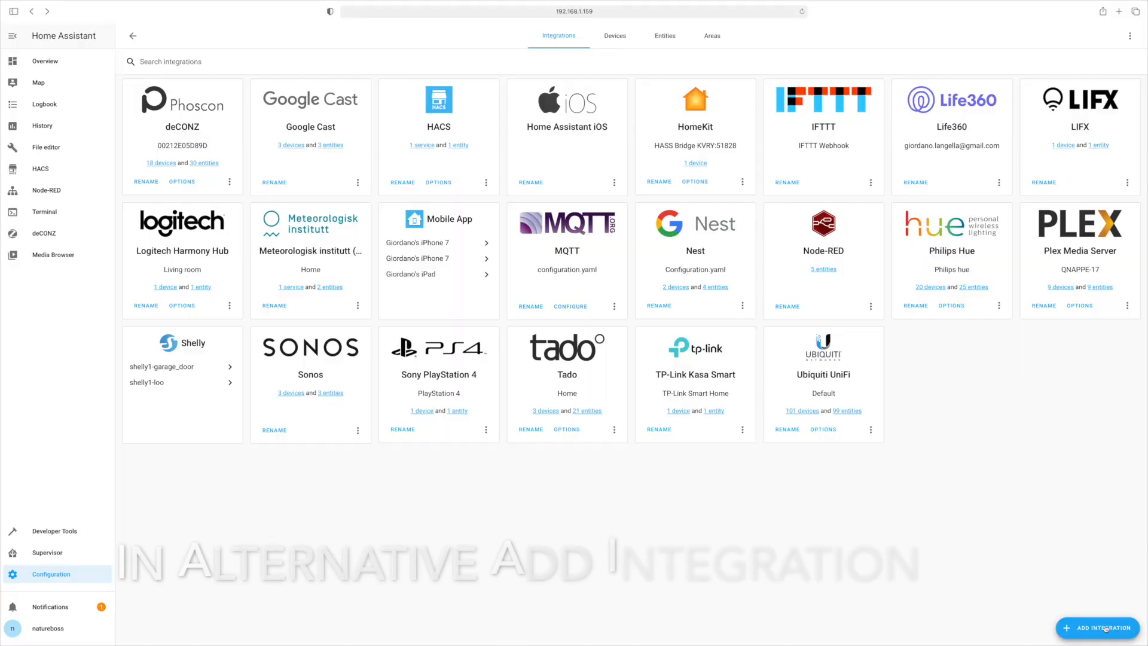
Add a new integration and choose Apple TV from the search for 'app'.
click(1097, 627)
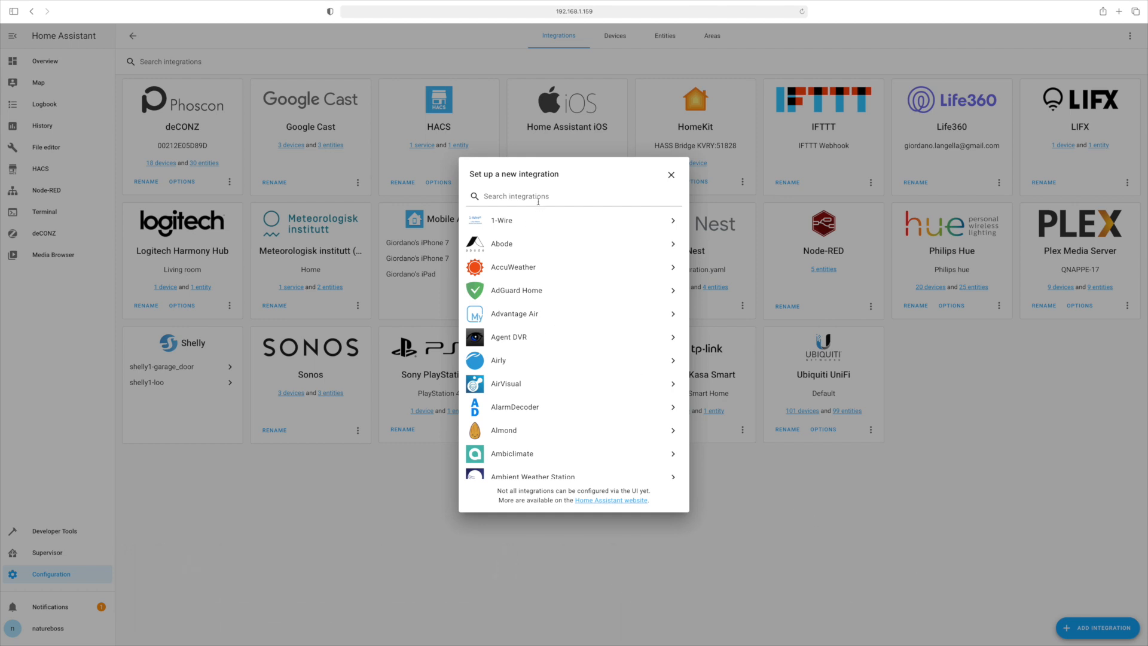
text(app)
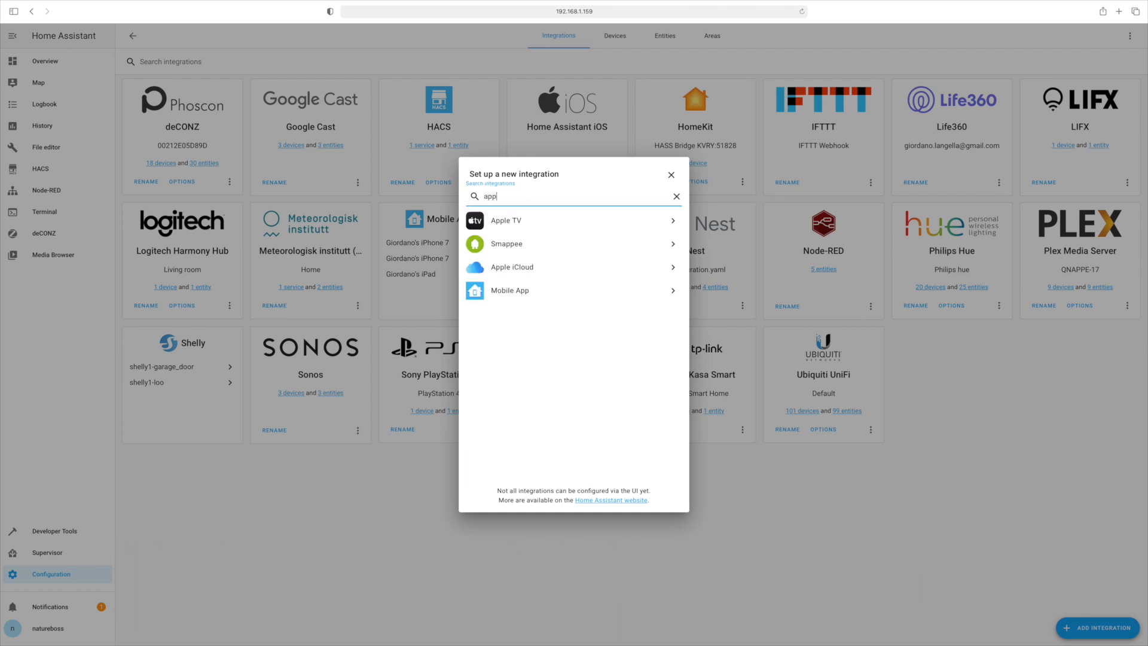
click(505, 220)
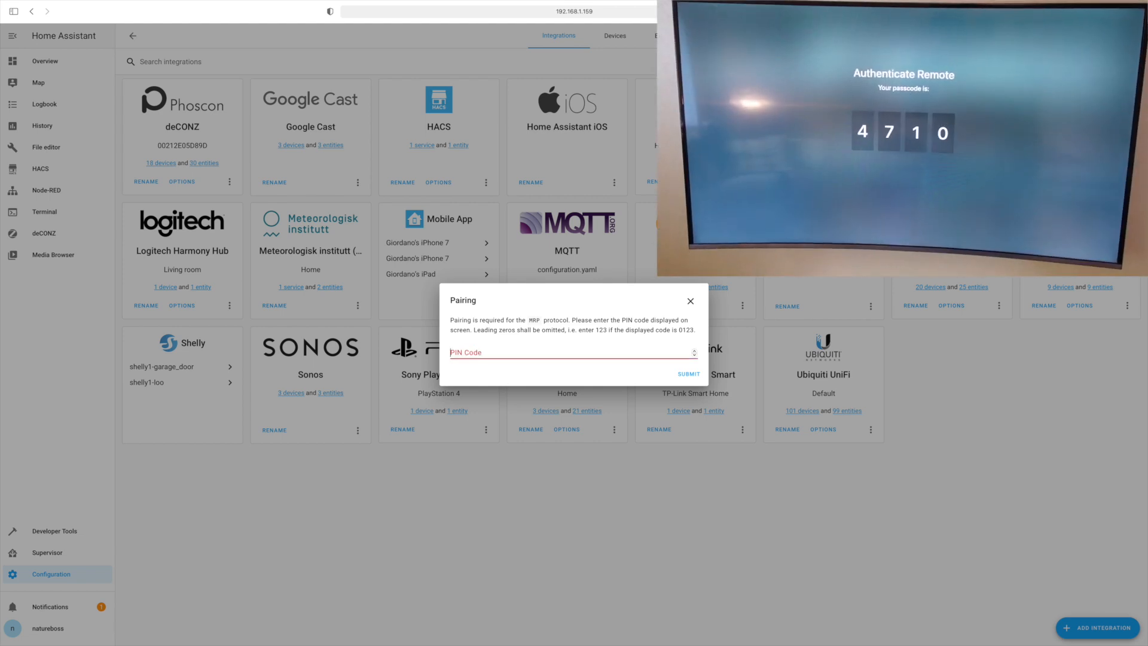
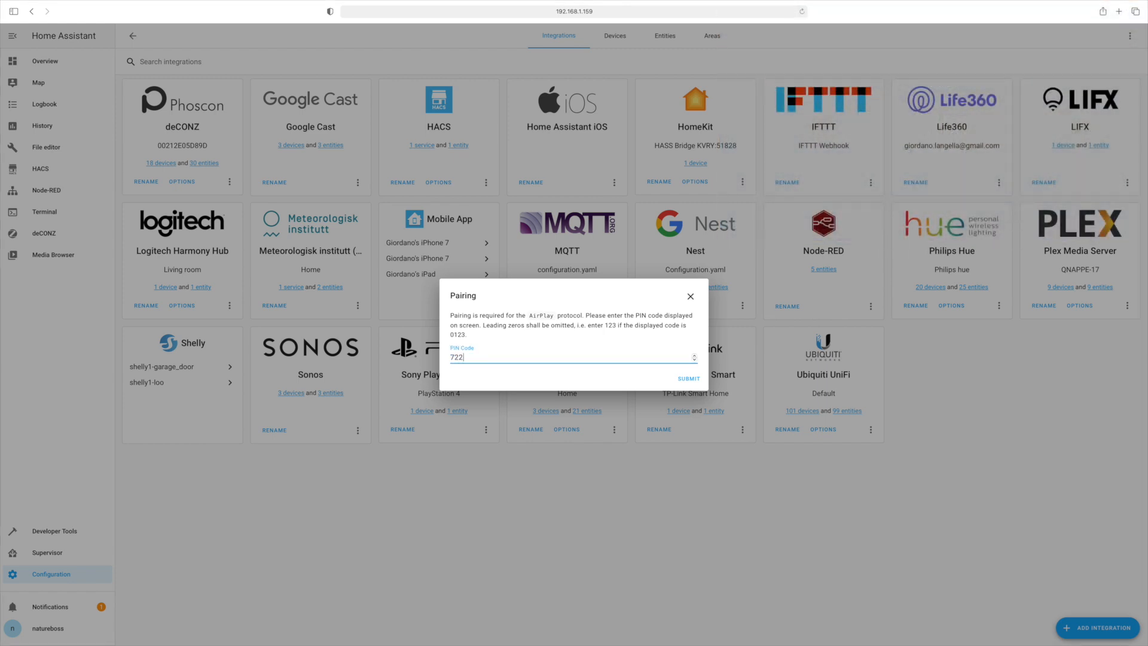
click(687, 379)
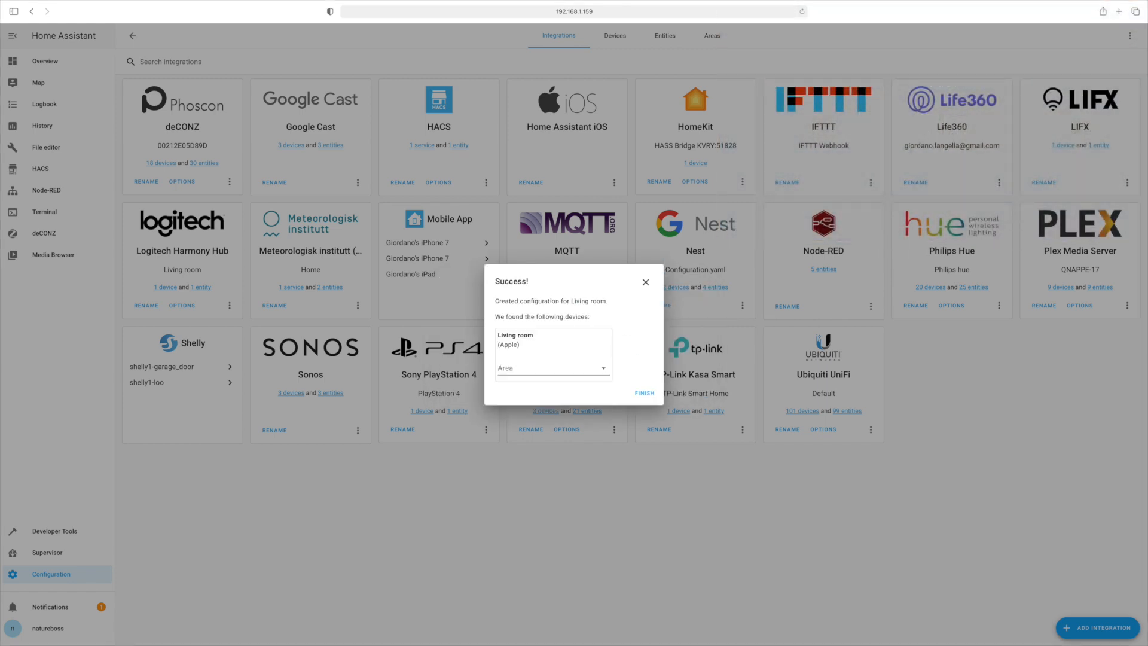
click(603, 367)
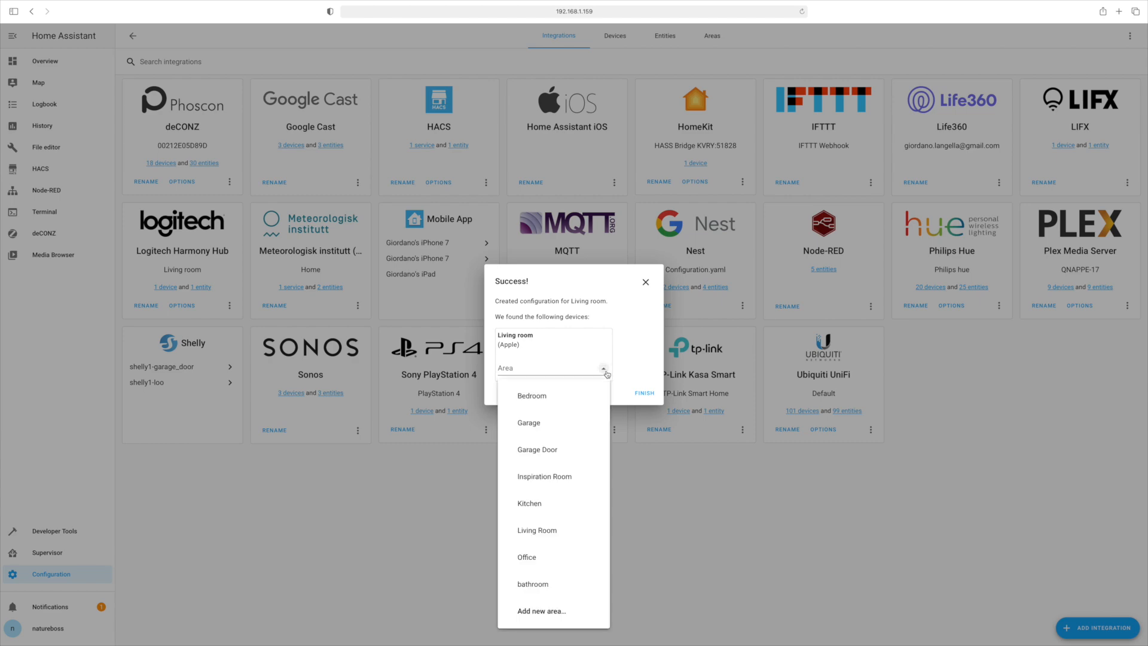
click(645, 392)
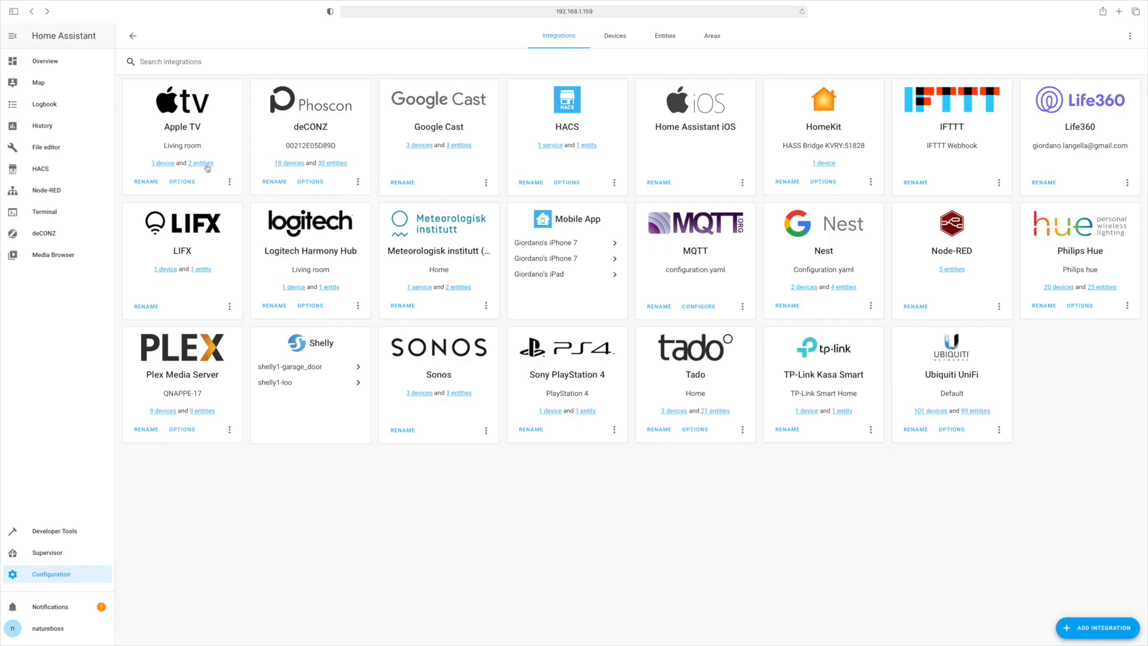
Return to the Overview dashboard showing the Living room media player cards.
click(201, 163)
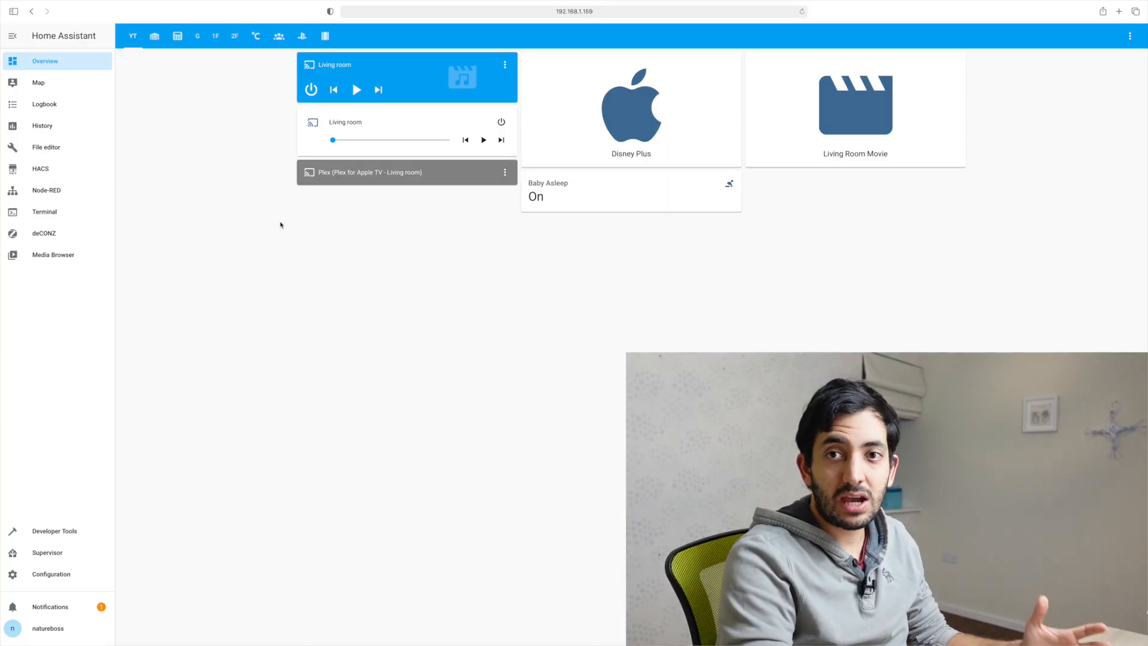
Go to Configuration > Helpers and start adding a new toggle helper.
click(52, 574)
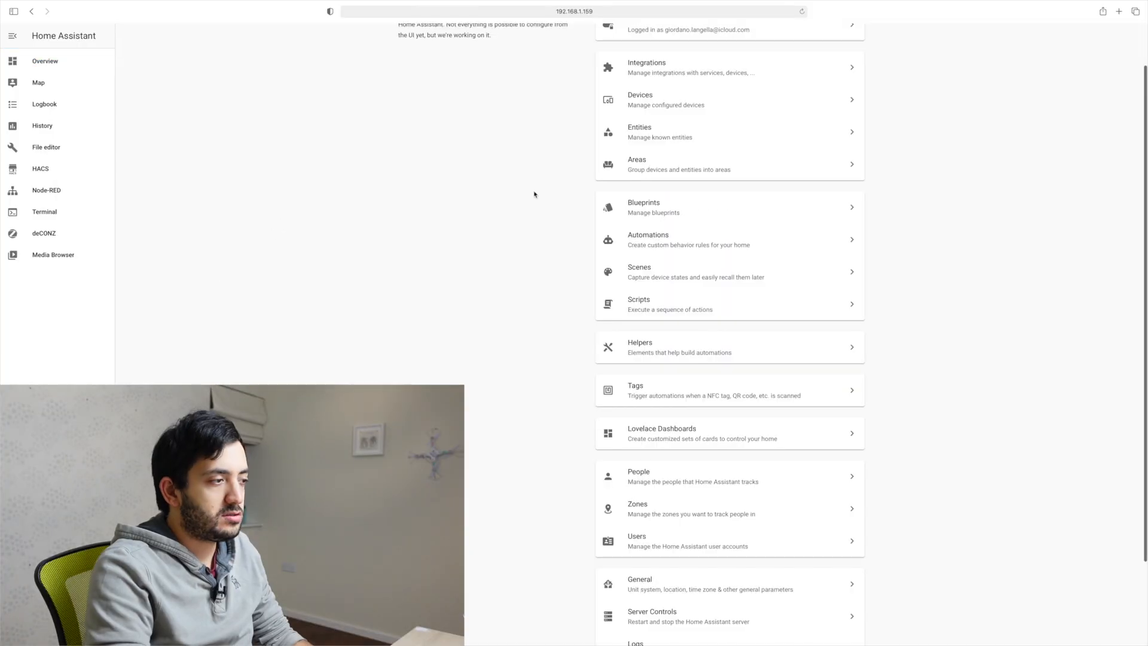
scroll(down, 3)
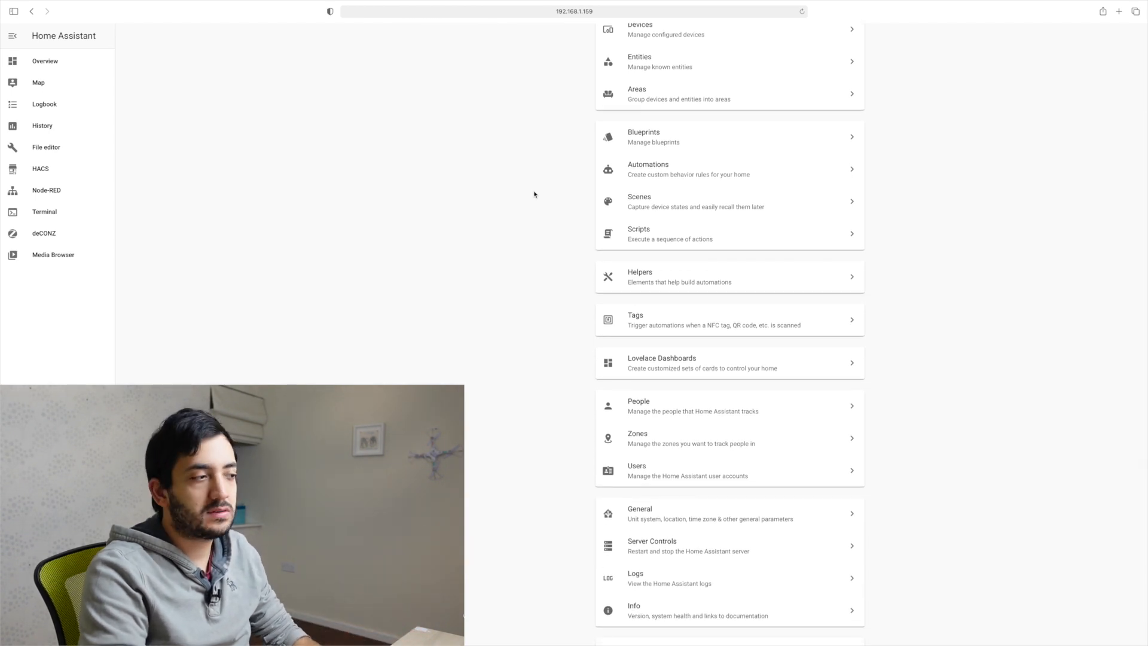
click(728, 276)
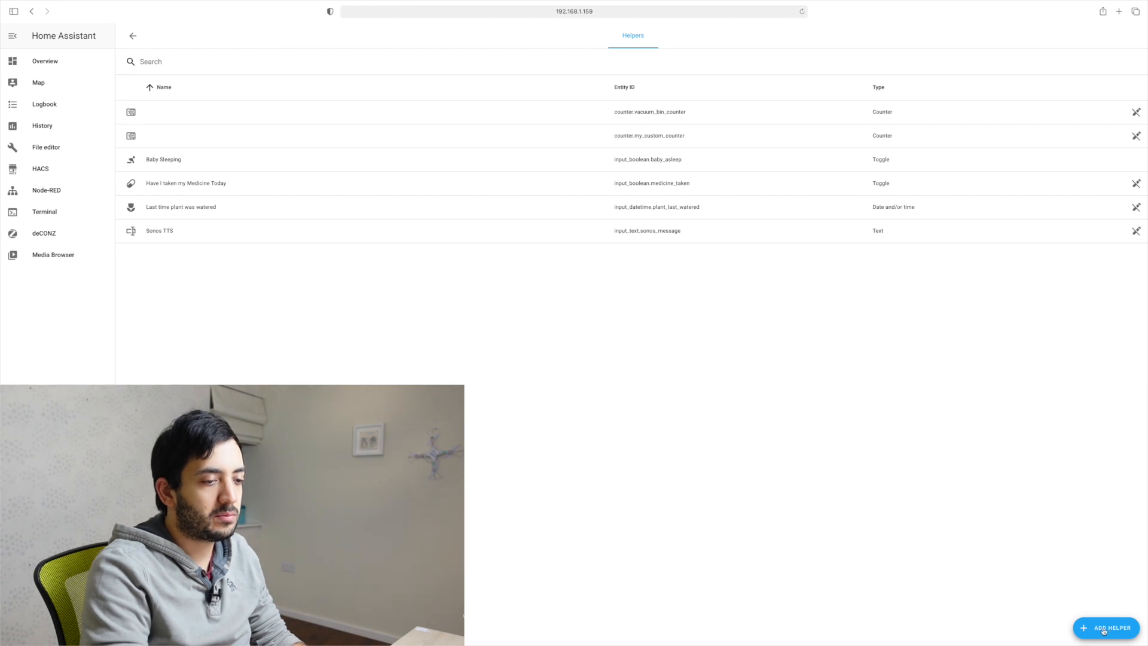
click(1104, 628)
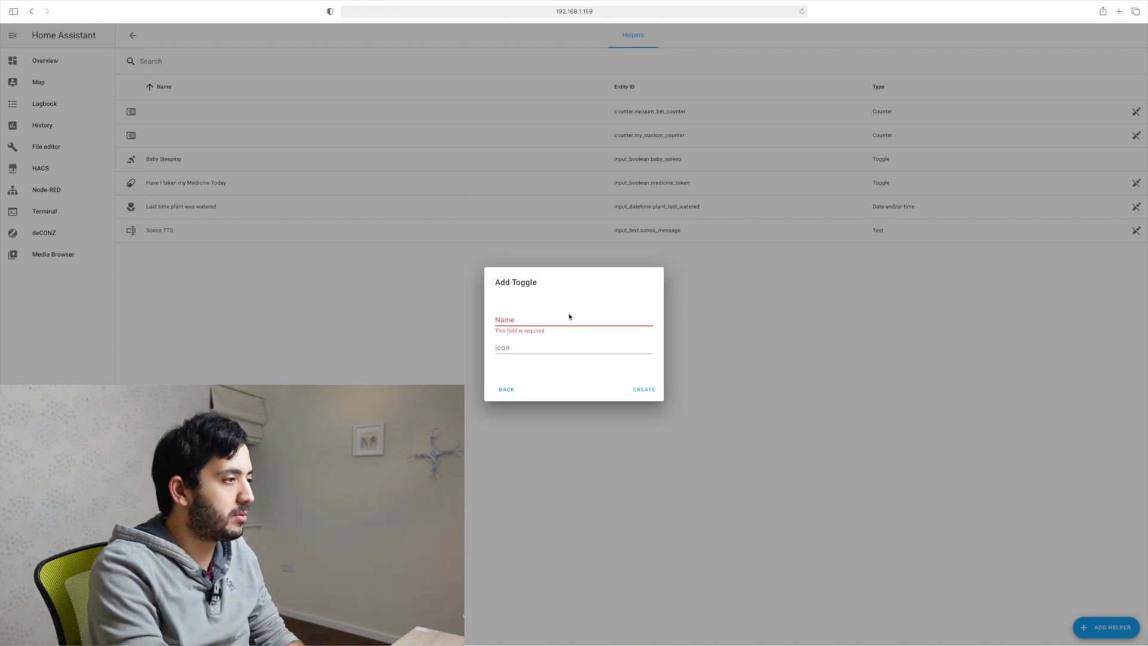
Name the toggle 'baby status' and give it the icon 'mdi:baby'.
text(baby status)
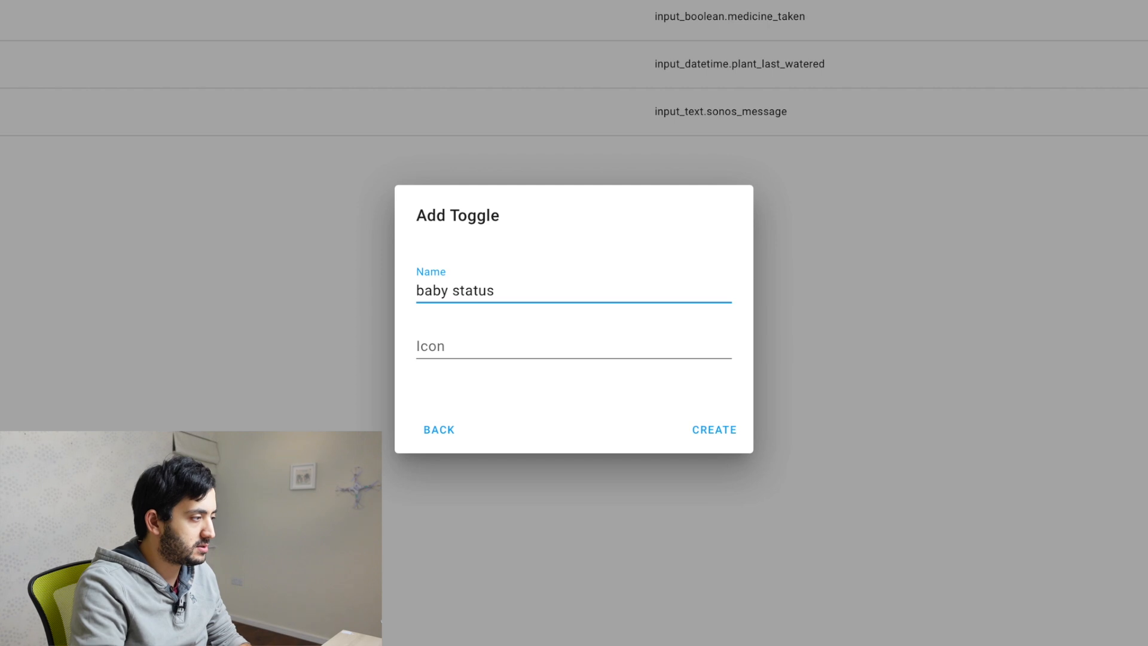
click(573, 344)
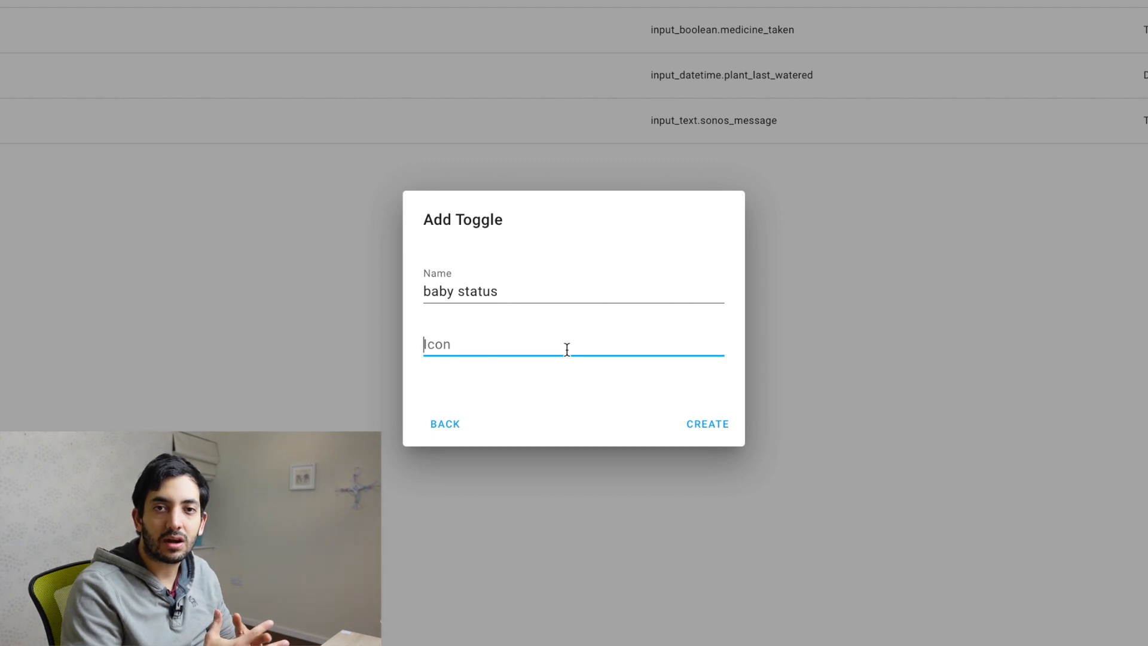
text(mdi)
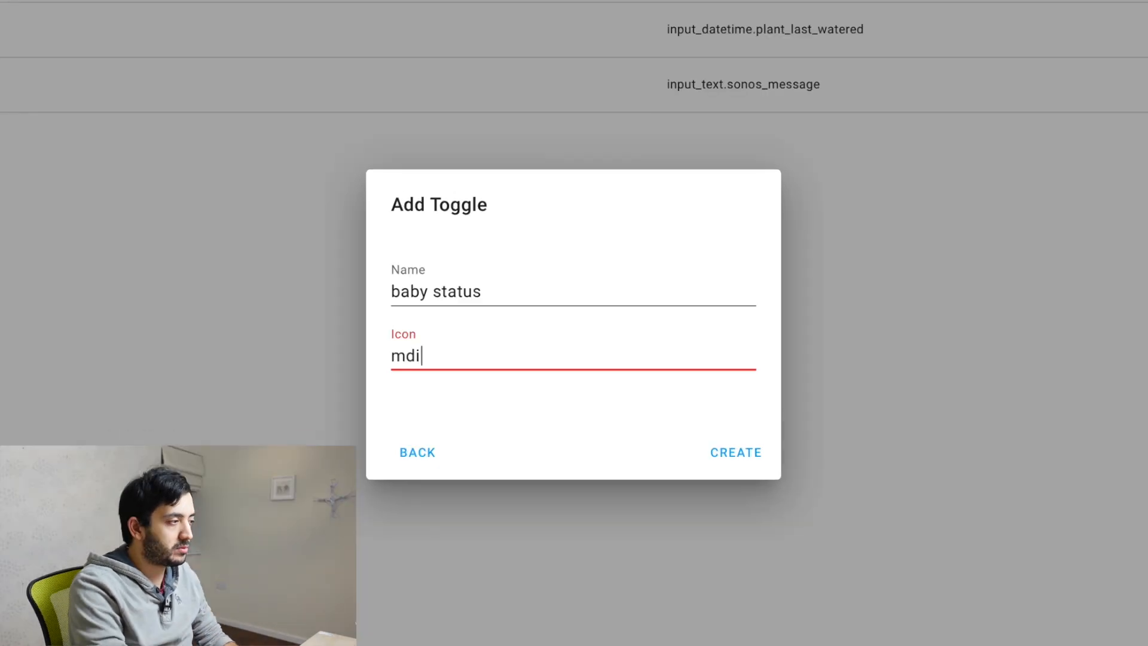
text(:)
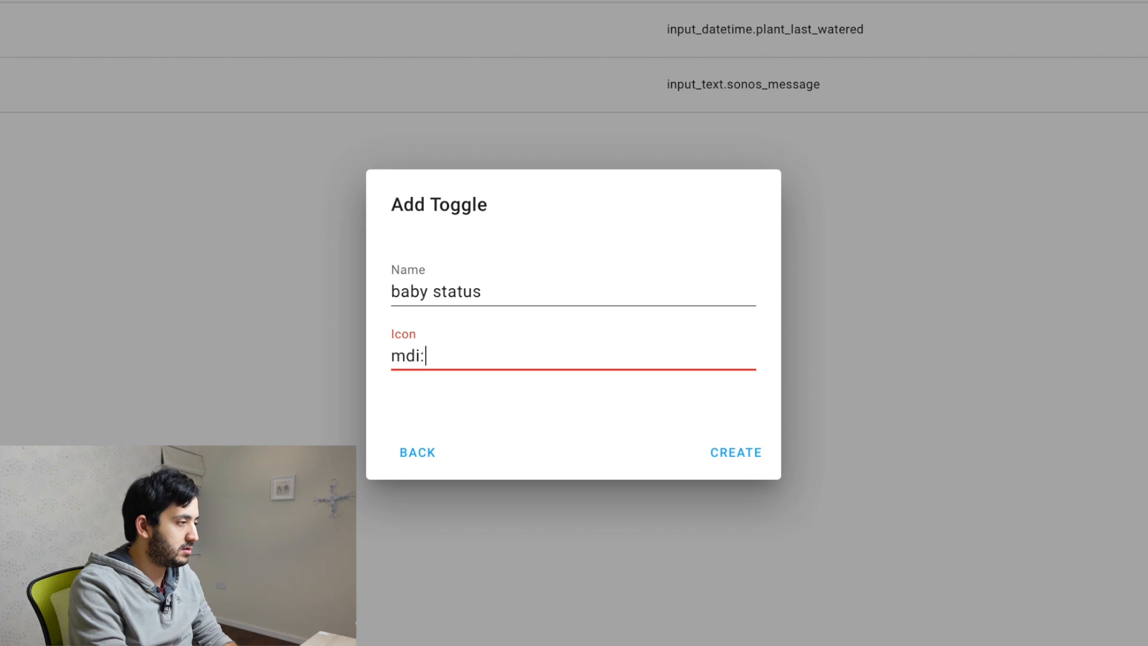
text(baby)
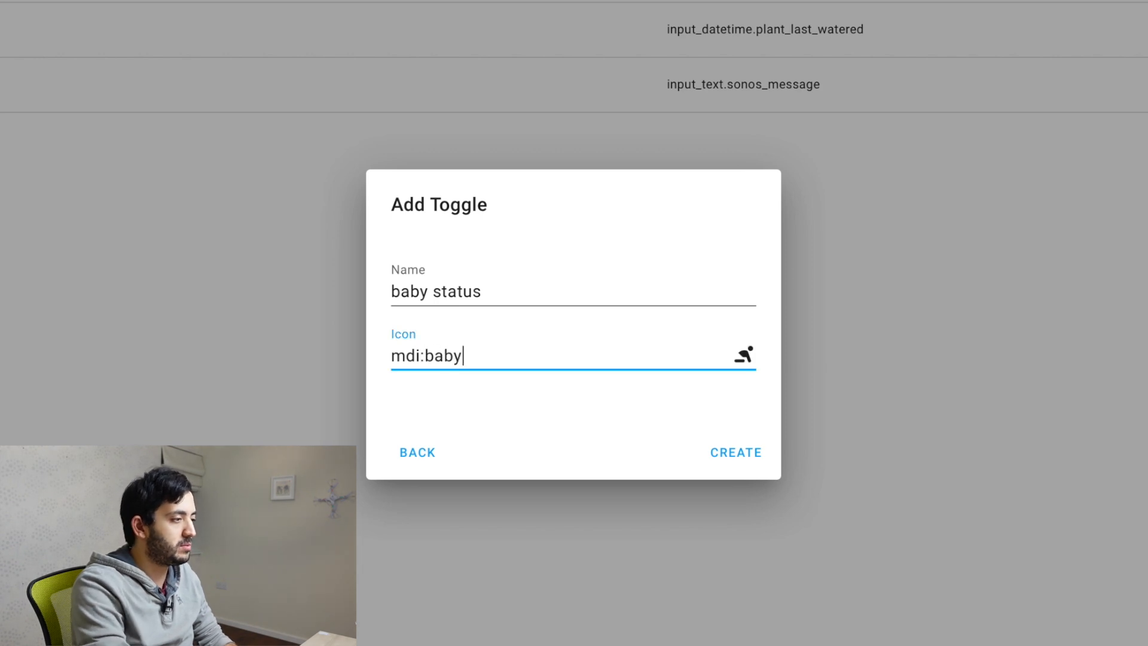
mouse_move(796, 351)
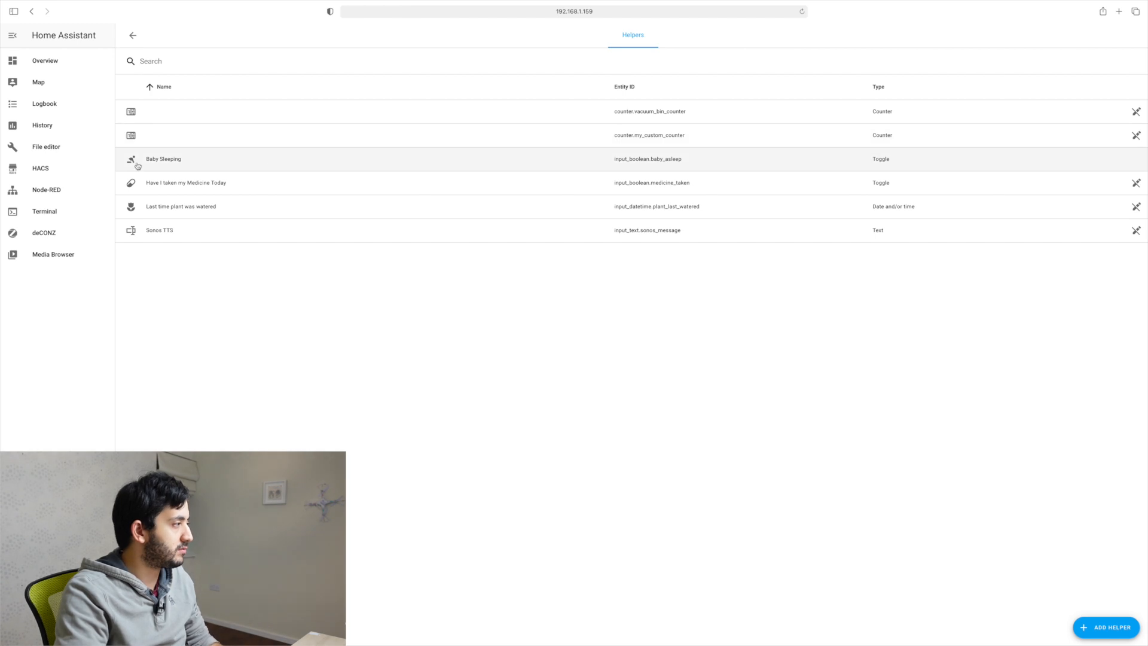
mouse_move(542, 171)
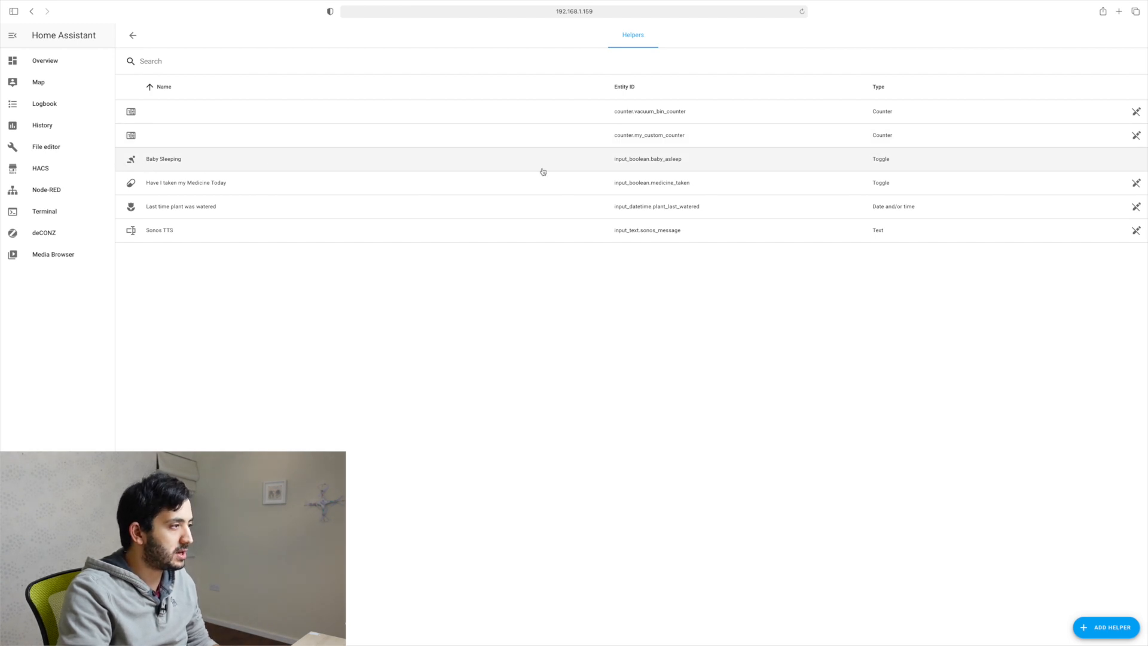
mouse_move(667, 165)
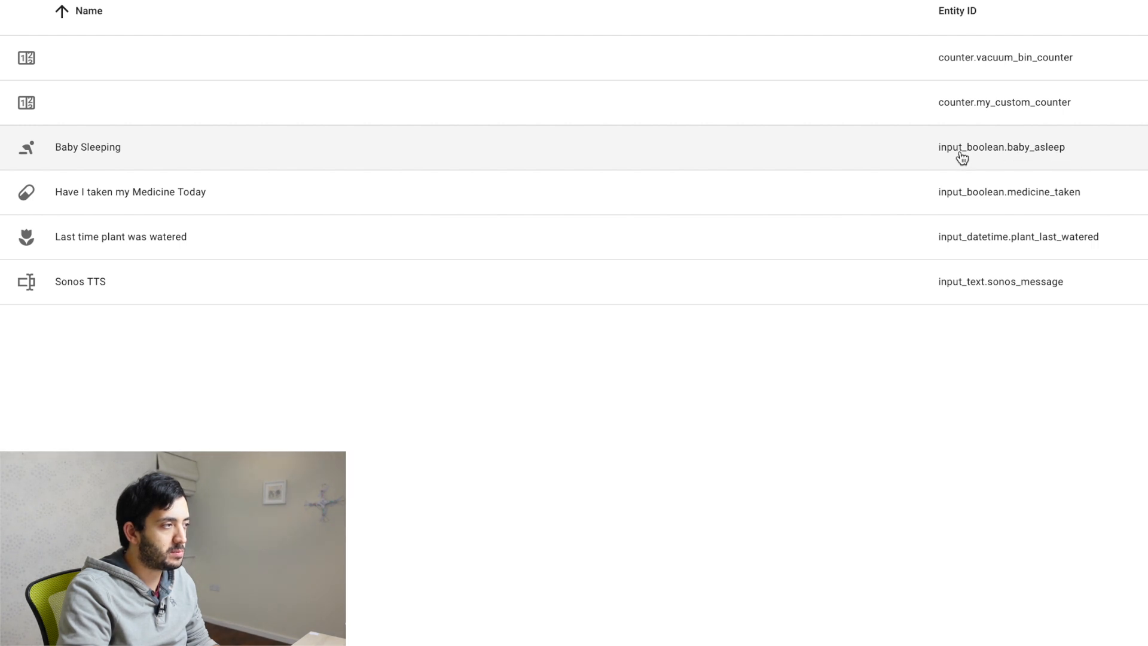
Review the Baby Sleeping toggle's entity id and settings, then close the dialog.
double_click(647, 159)
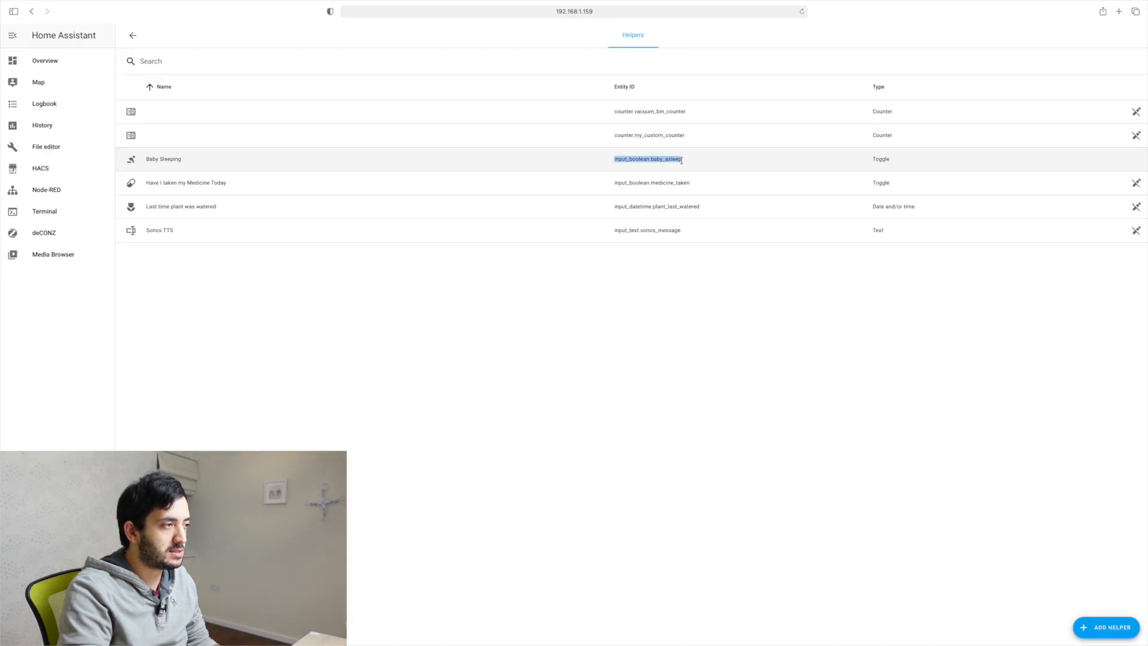
click(162, 159)
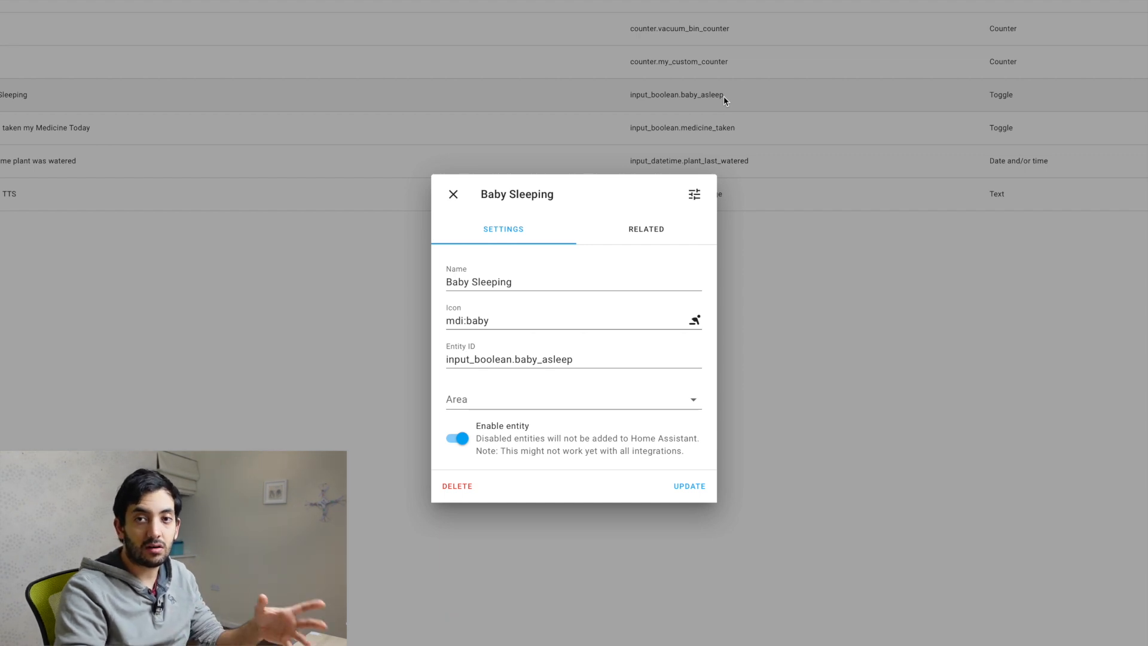
click(452, 194)
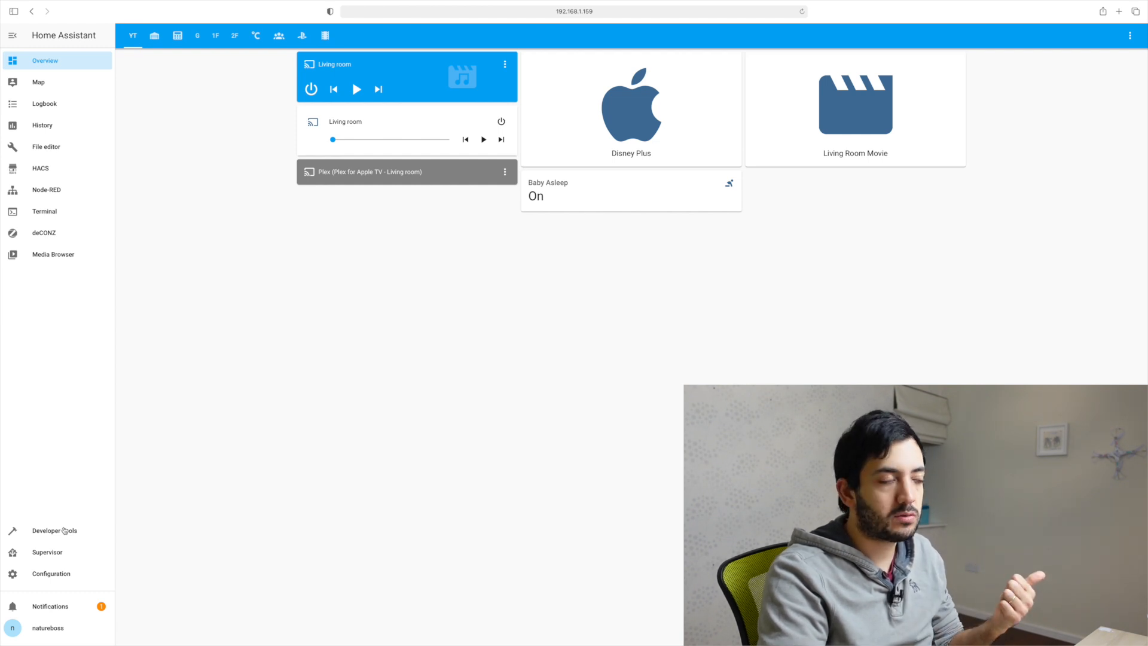
In Developer Tools > States, filter the entities to 'uvc_flex'.
click(54, 530)
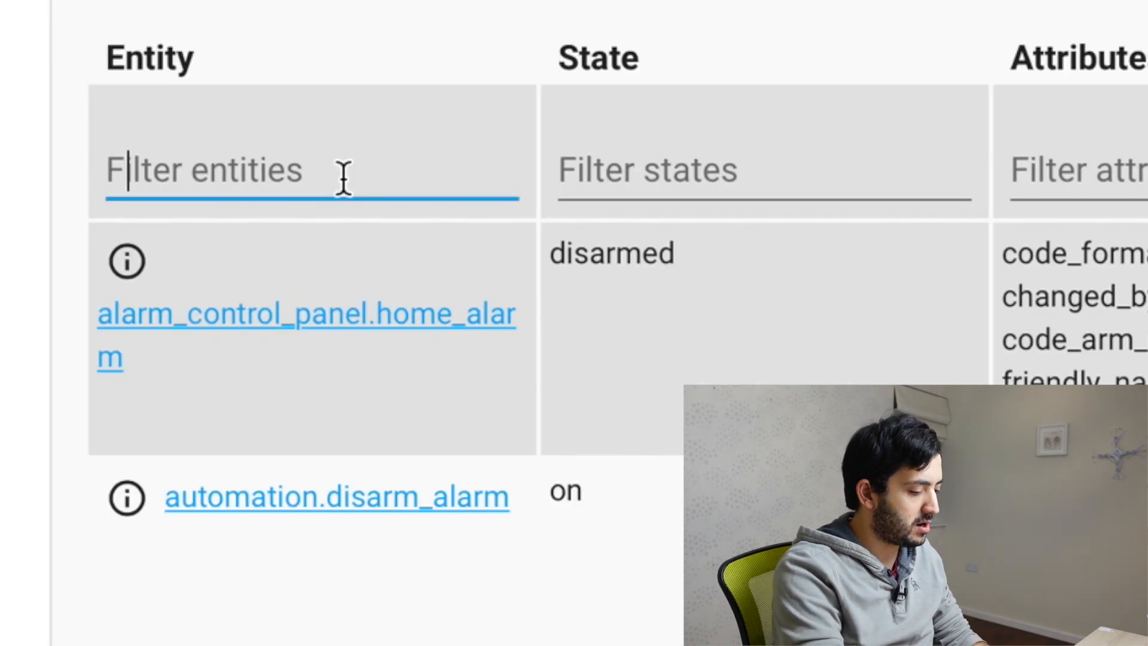
text(uv)
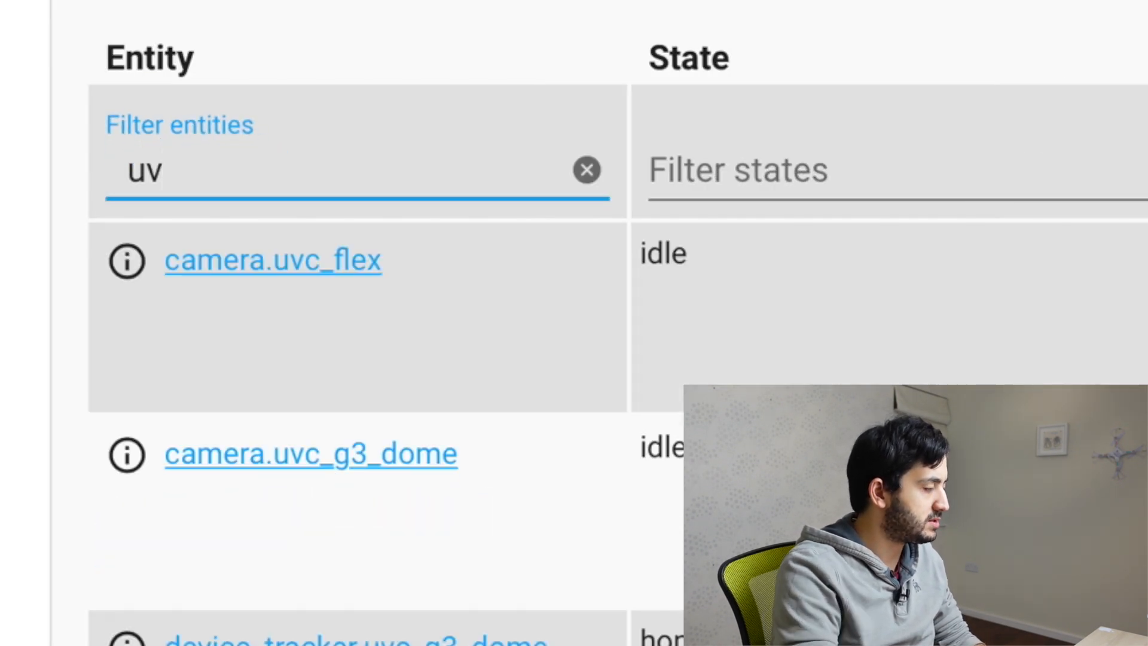
text(c_flex)
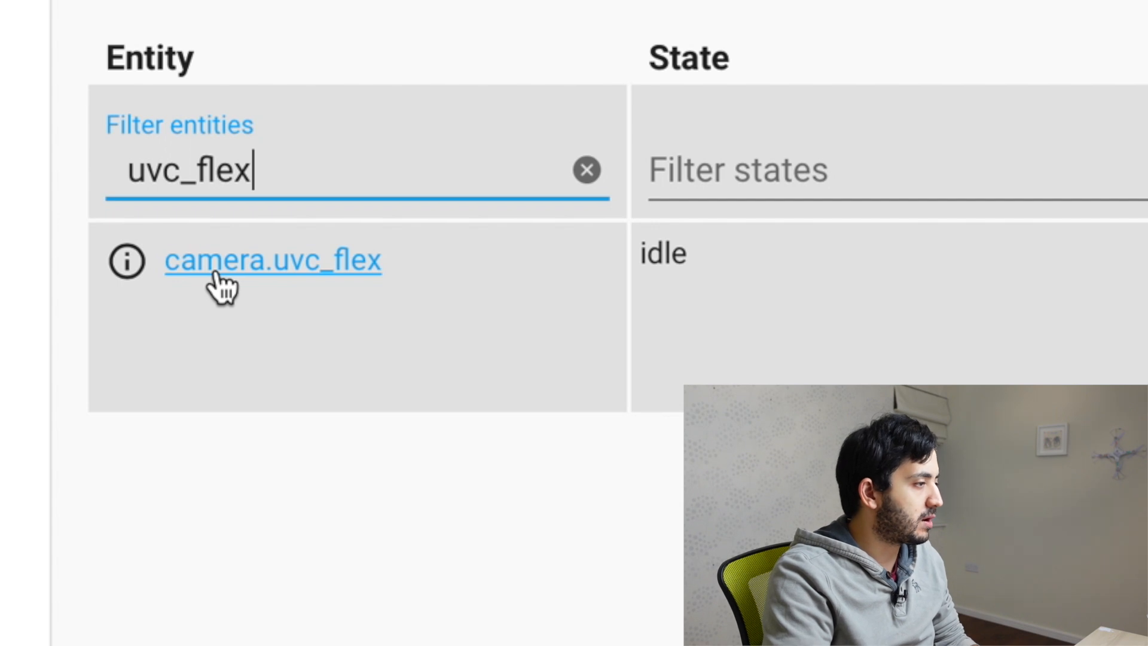
mouse_move(310, 289)
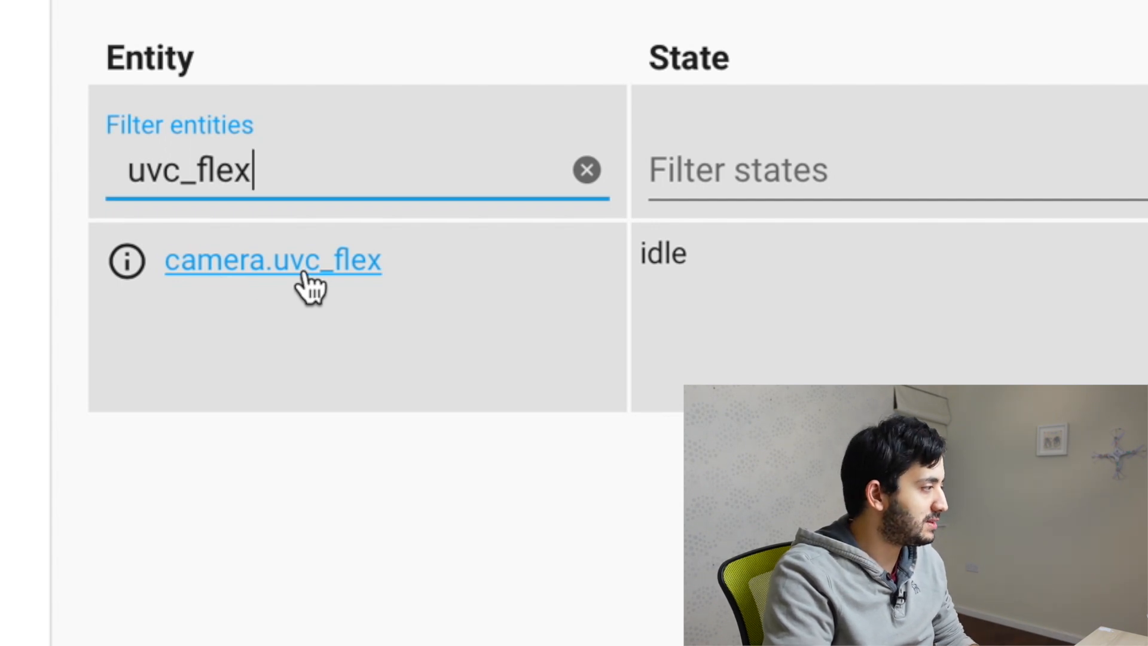
mouse_move(410, 293)
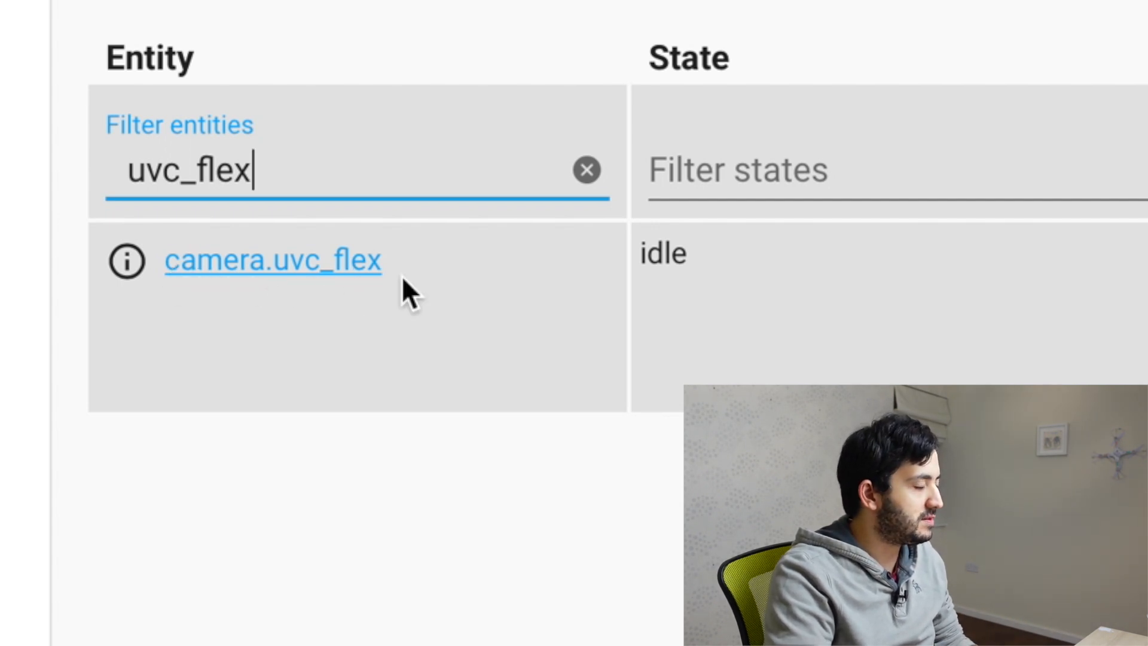
mouse_move(213, 282)
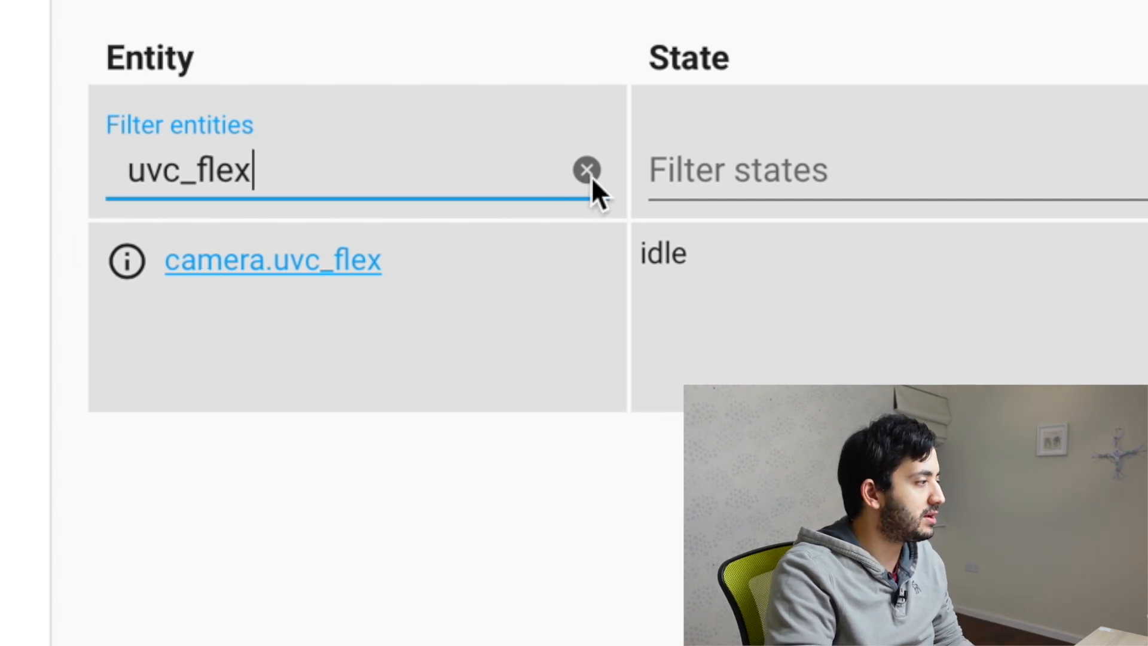
Replace the filter with 'landing' to list the landing motion sensors.
click(586, 170)
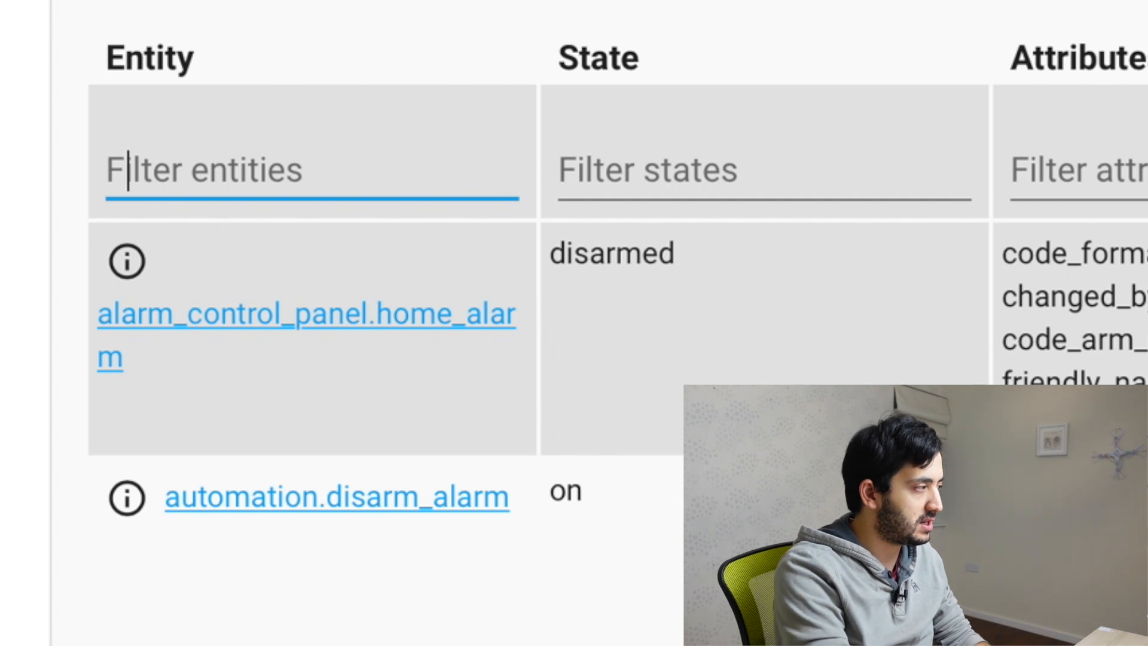
text(landing)
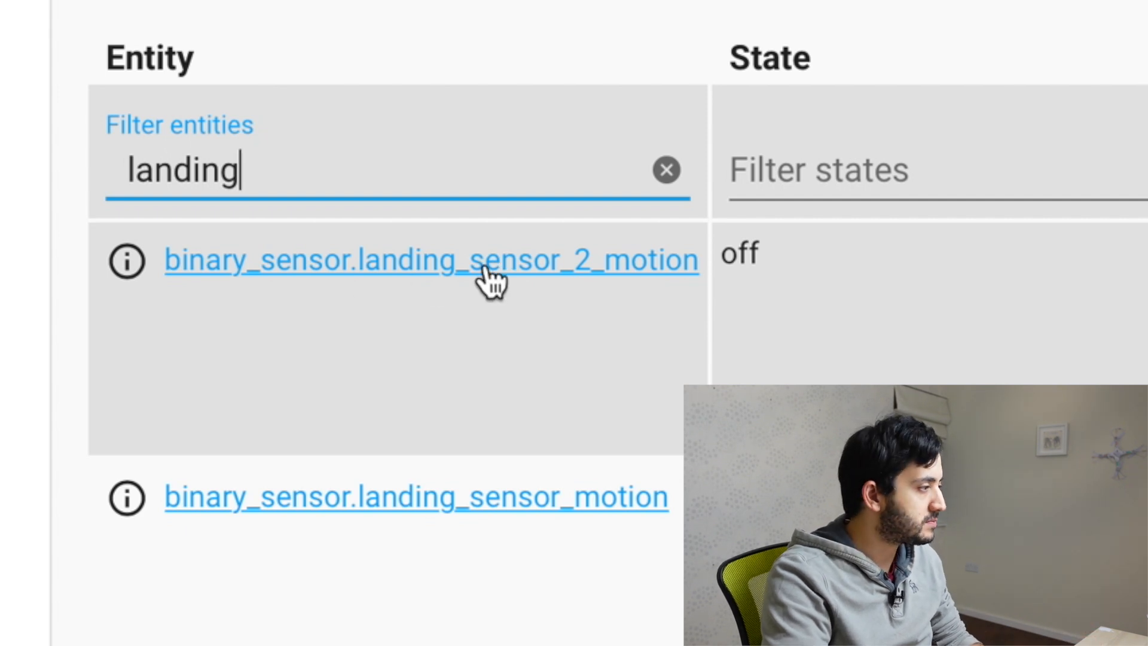
mouse_move(458, 272)
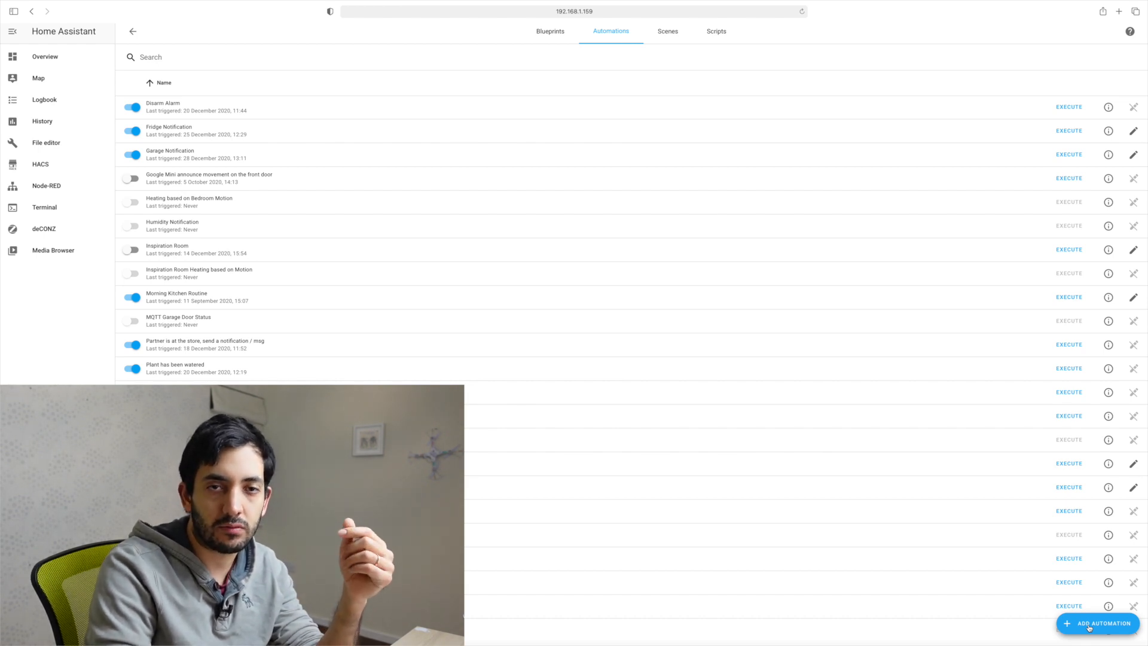
From the automations list, start creating a new automation.
scroll(down, 3)
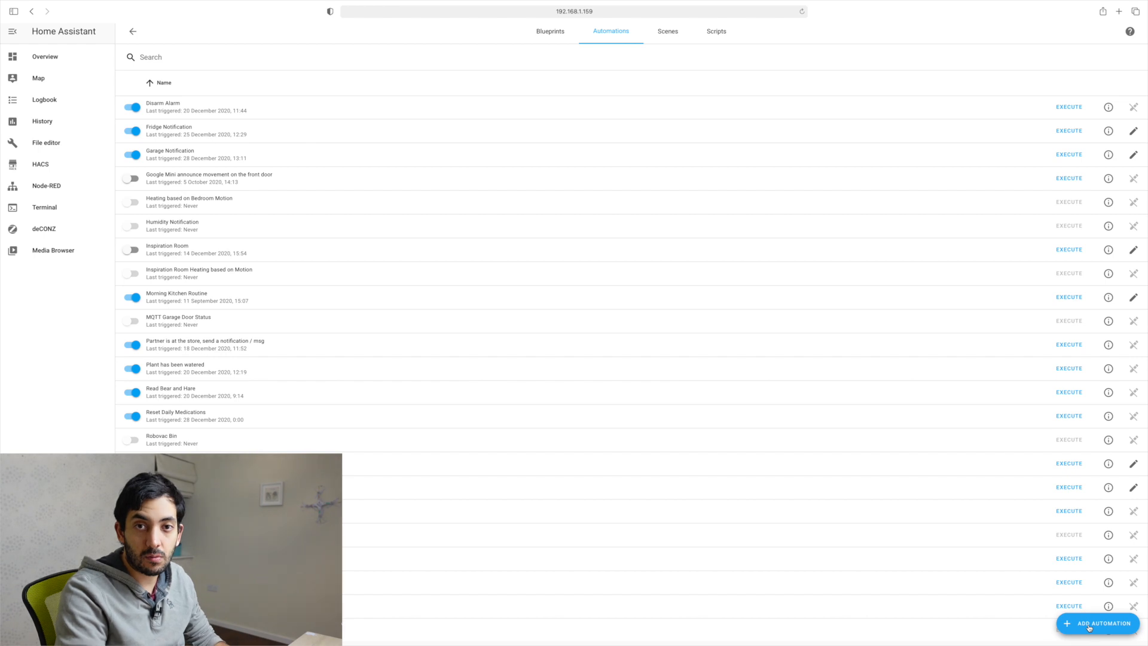
click(1101, 623)
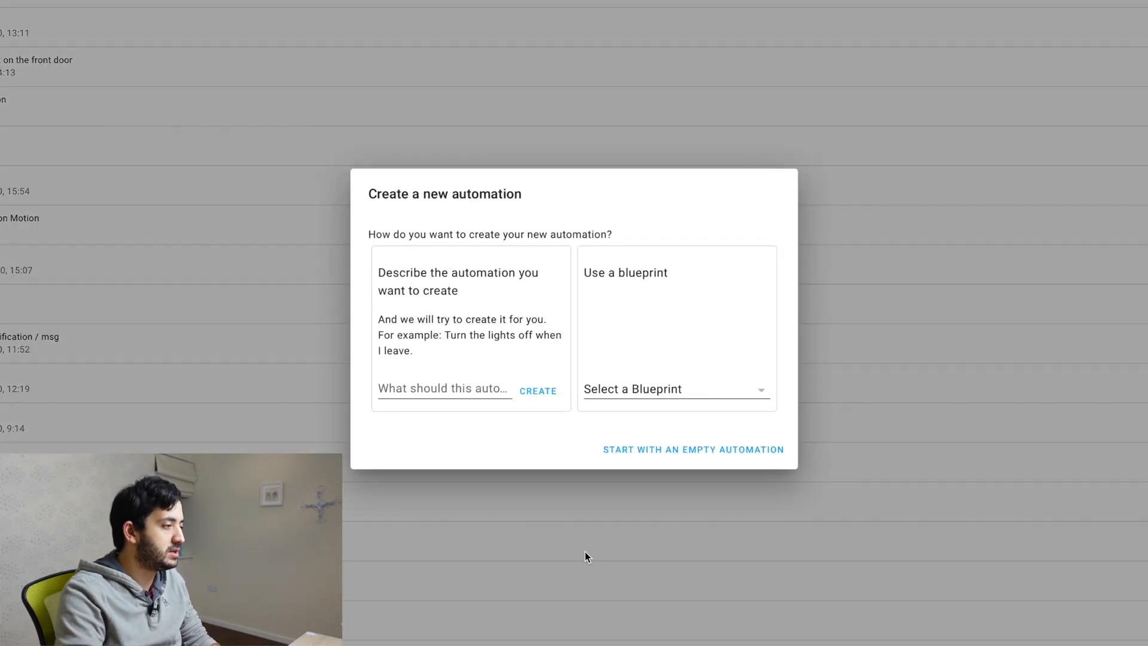
mouse_move(682, 462)
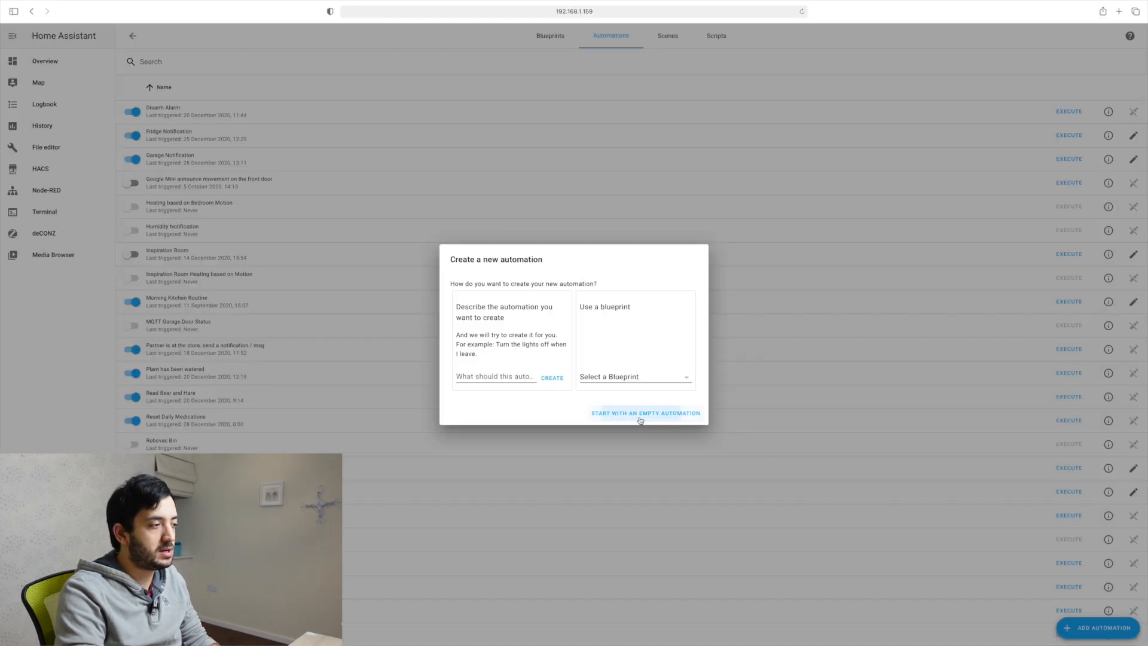
Start an empty automation named 'Stream Camera when Motion detected while baby asleep'.
click(645, 412)
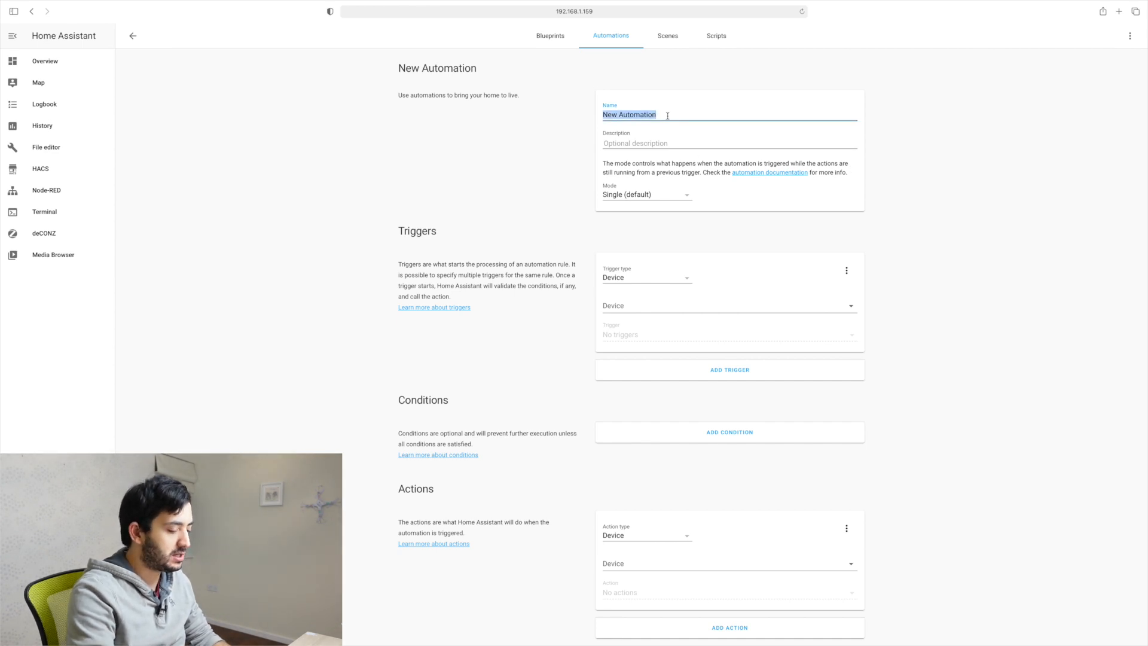
text(Stream Cam)
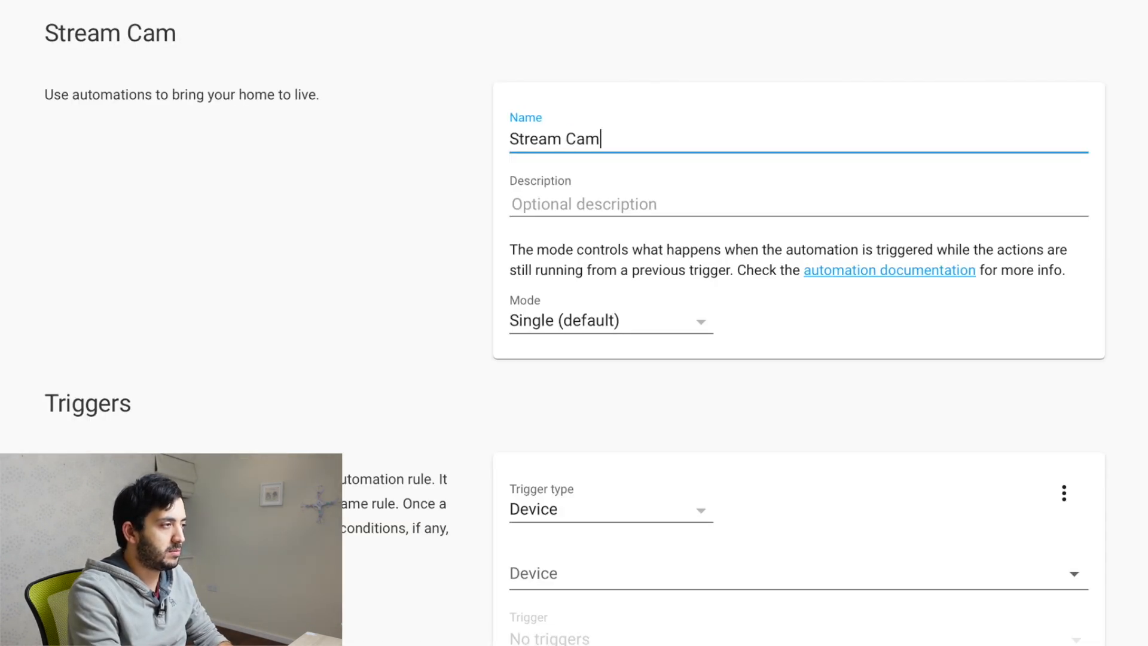
text(era when)
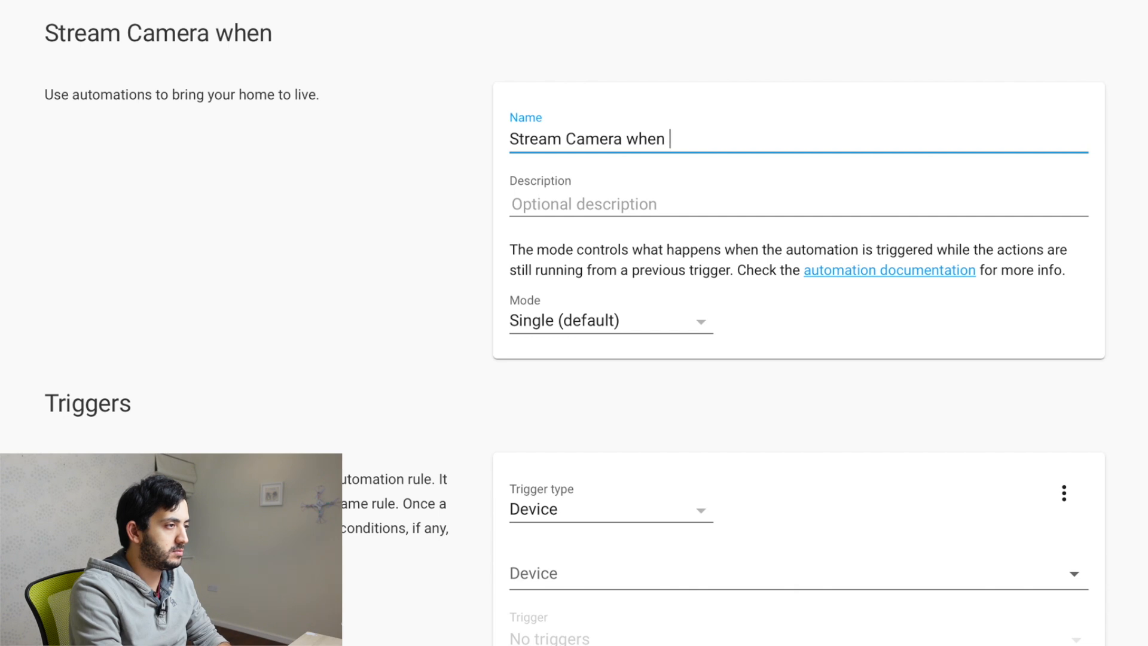
text(Motion d)
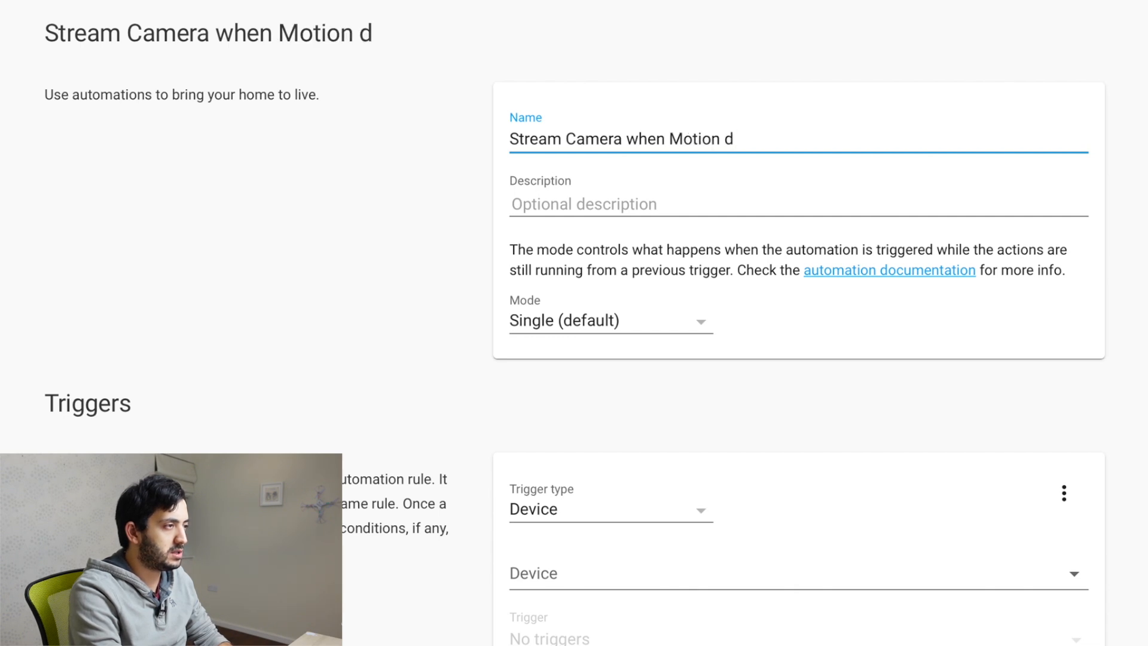
text(etected wh)
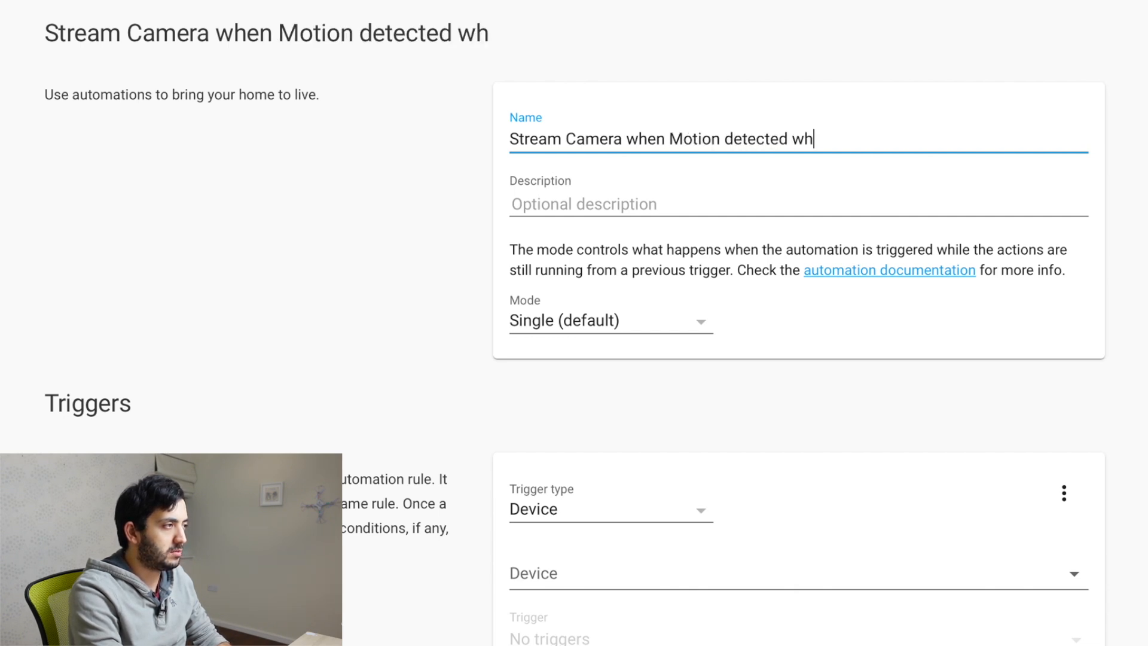
text(ile baby as)
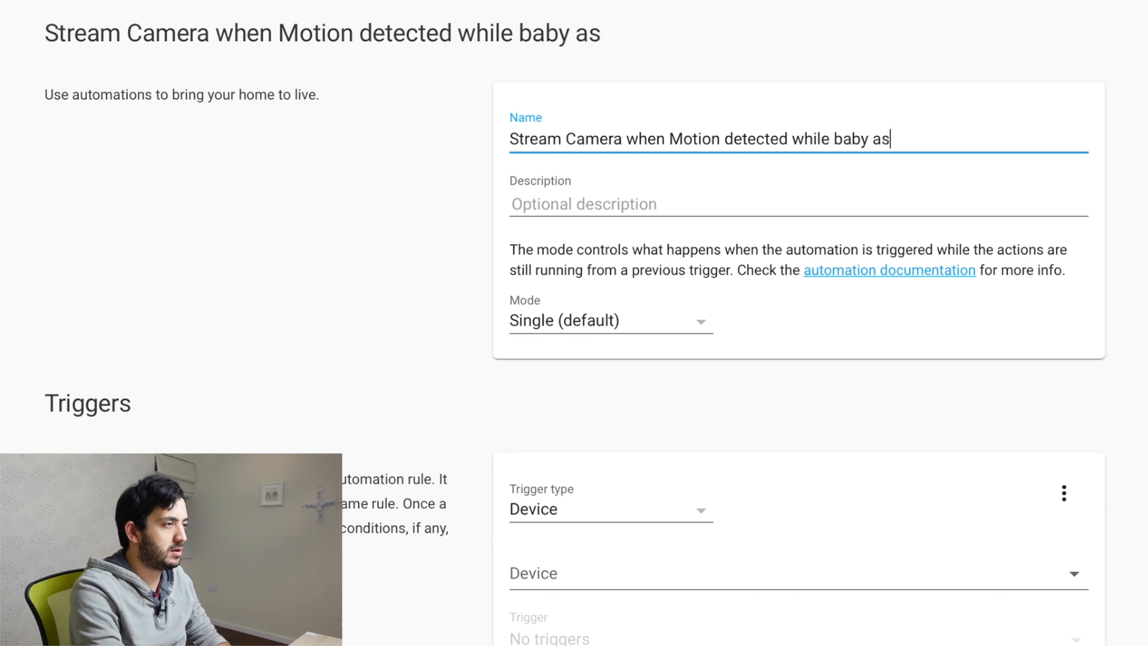
text(leep)
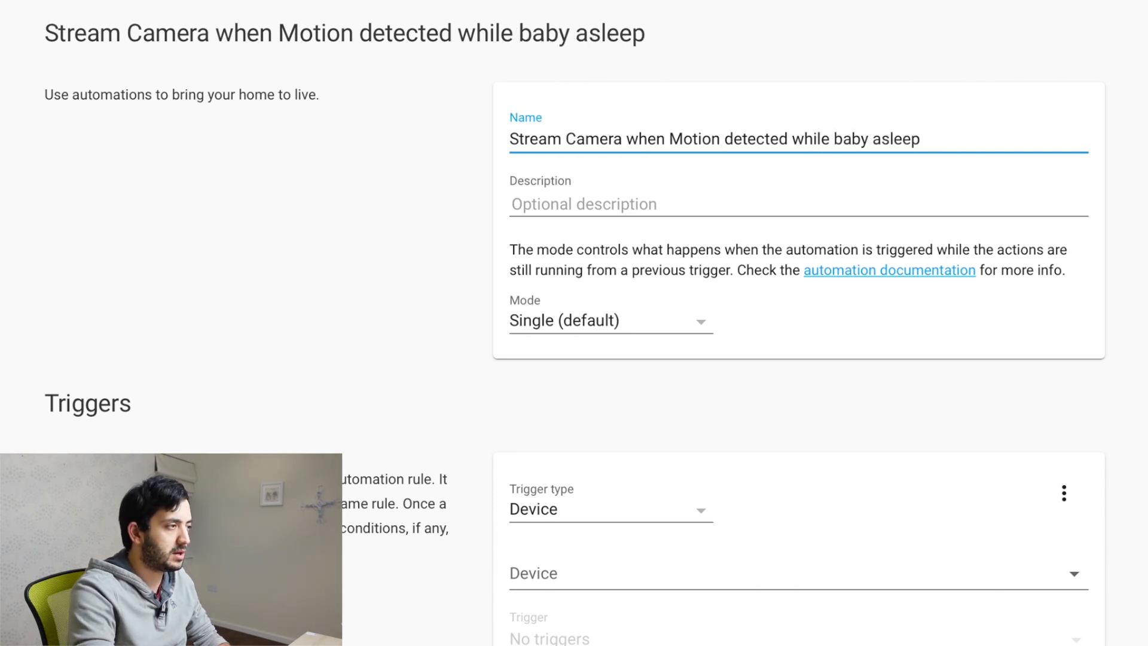
click(607, 204)
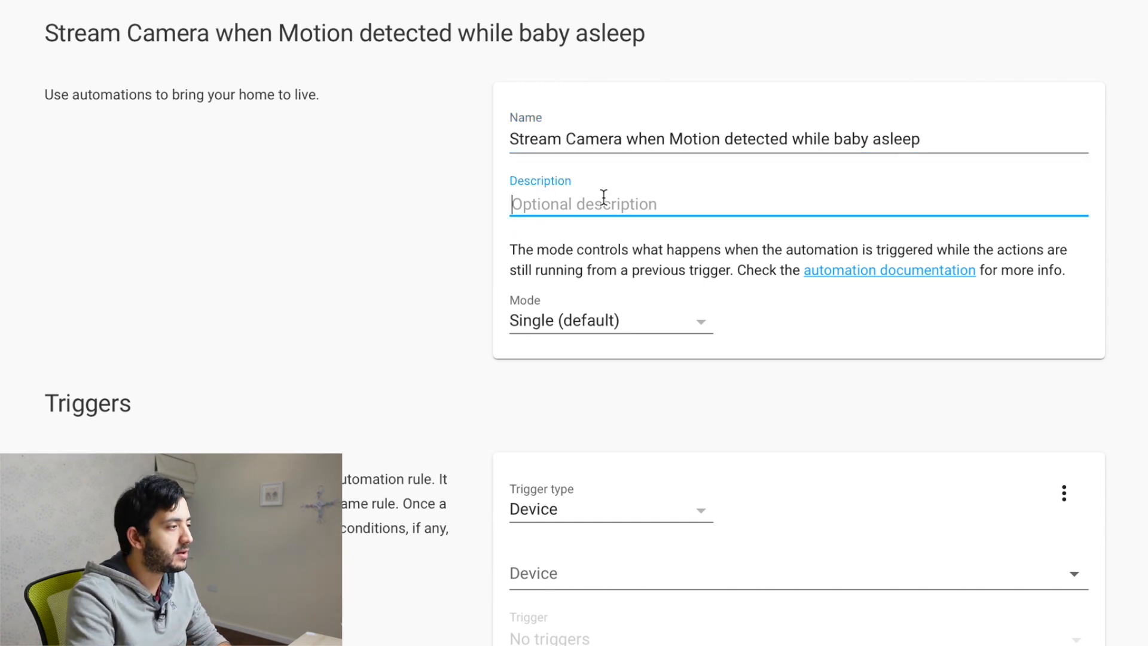
scroll(down, 3)
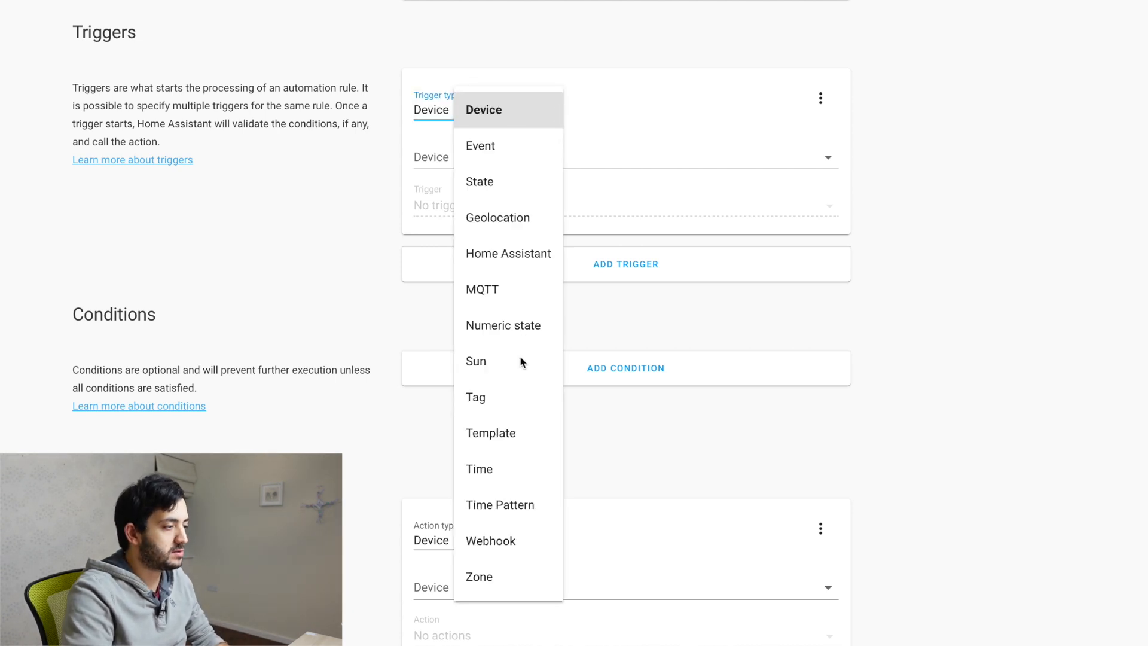
Add a State trigger on Landing sensor 2 motion changing to 'on'.
click(479, 182)
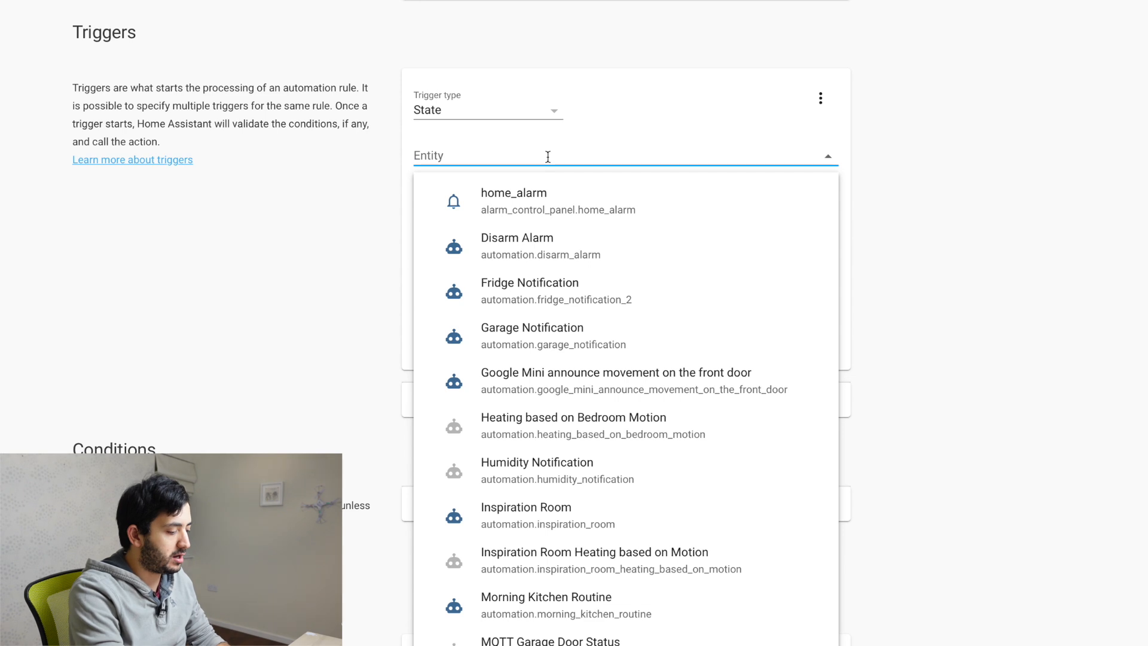
text(landing)
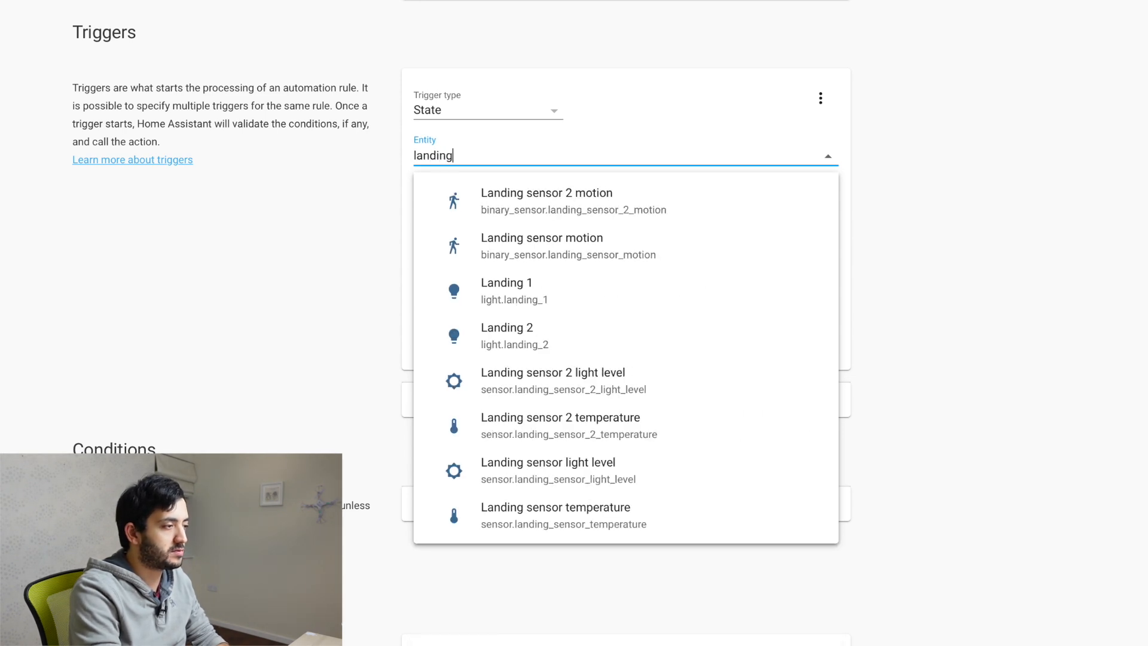
mouse_move(595, 201)
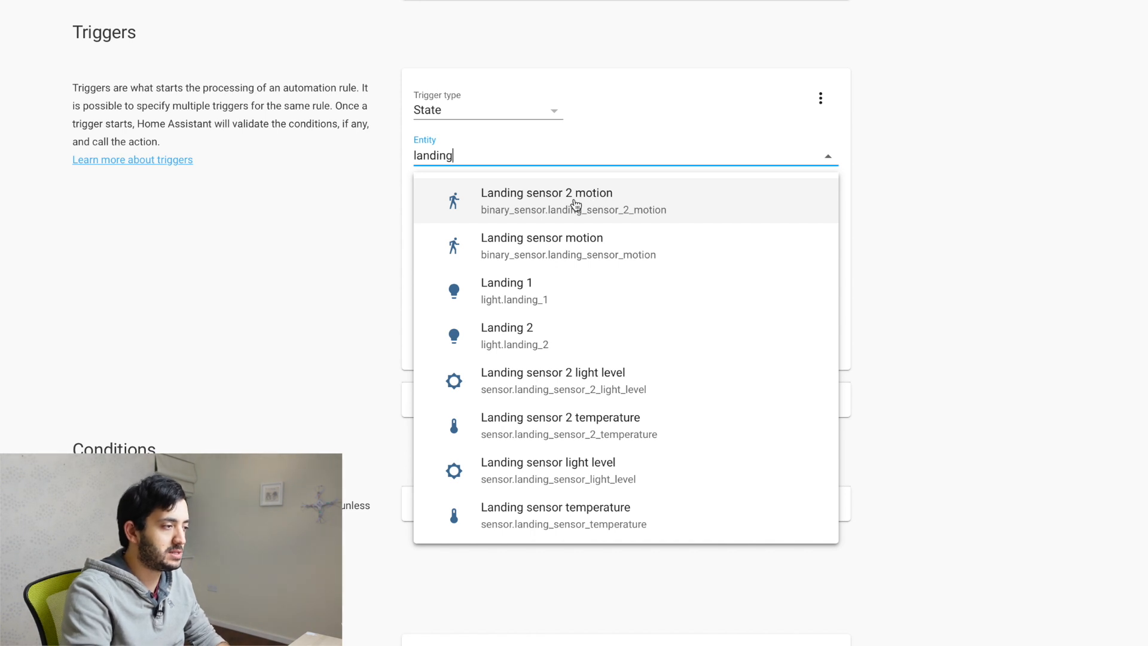
click(547, 201)
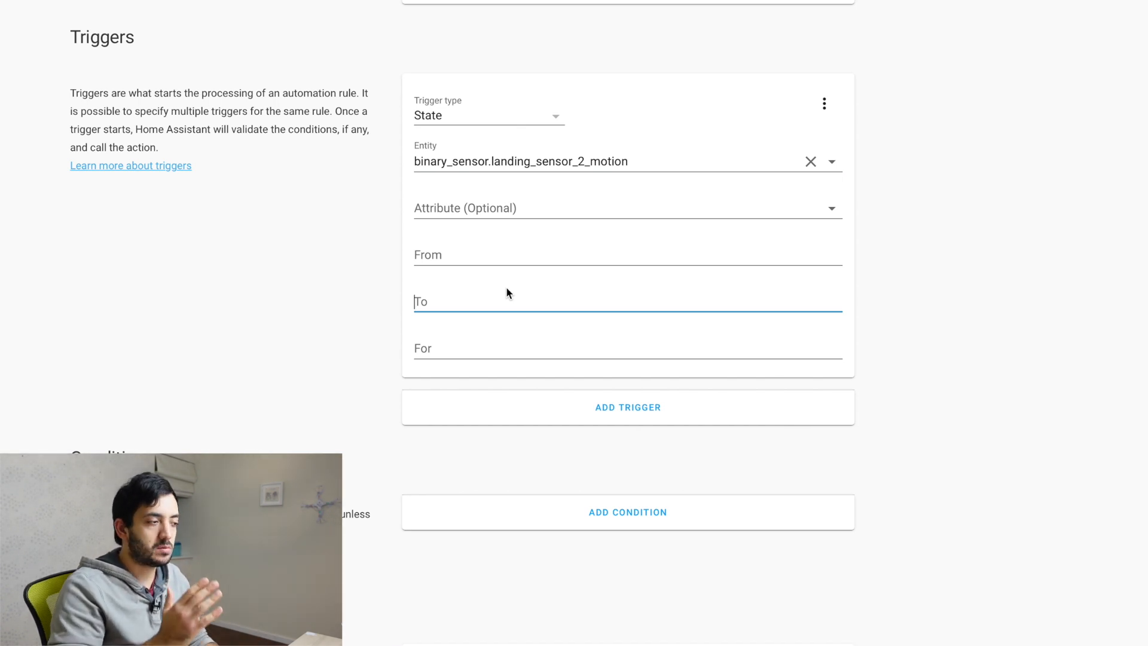
text(on)
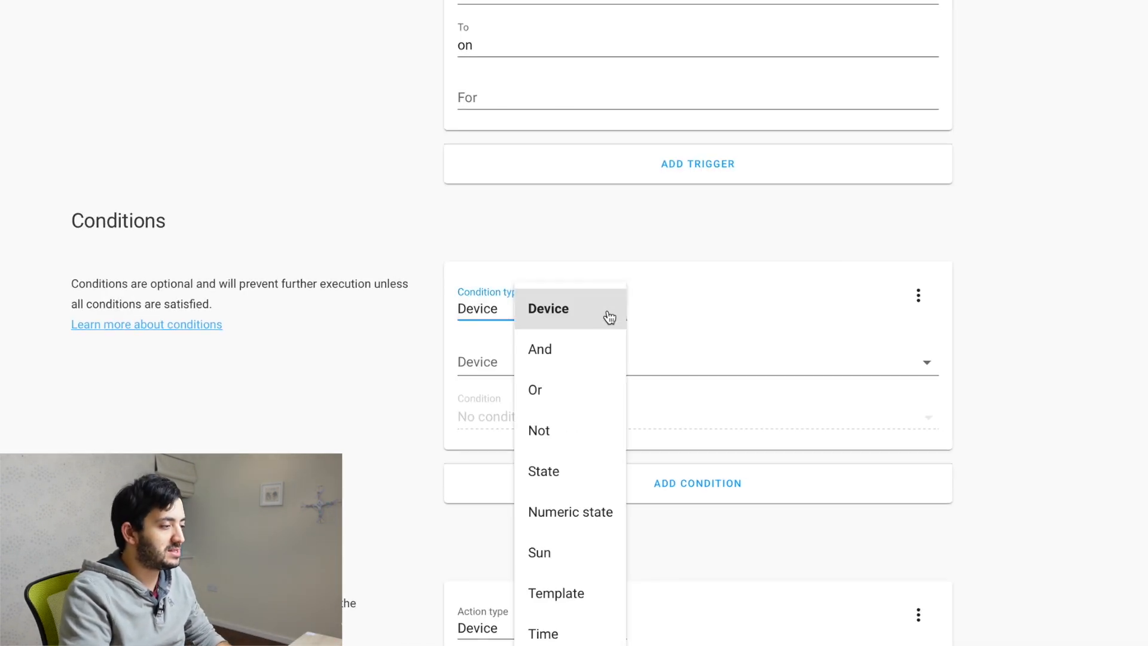
Add a State condition and search its entity among the 'input' helpers.
click(543, 471)
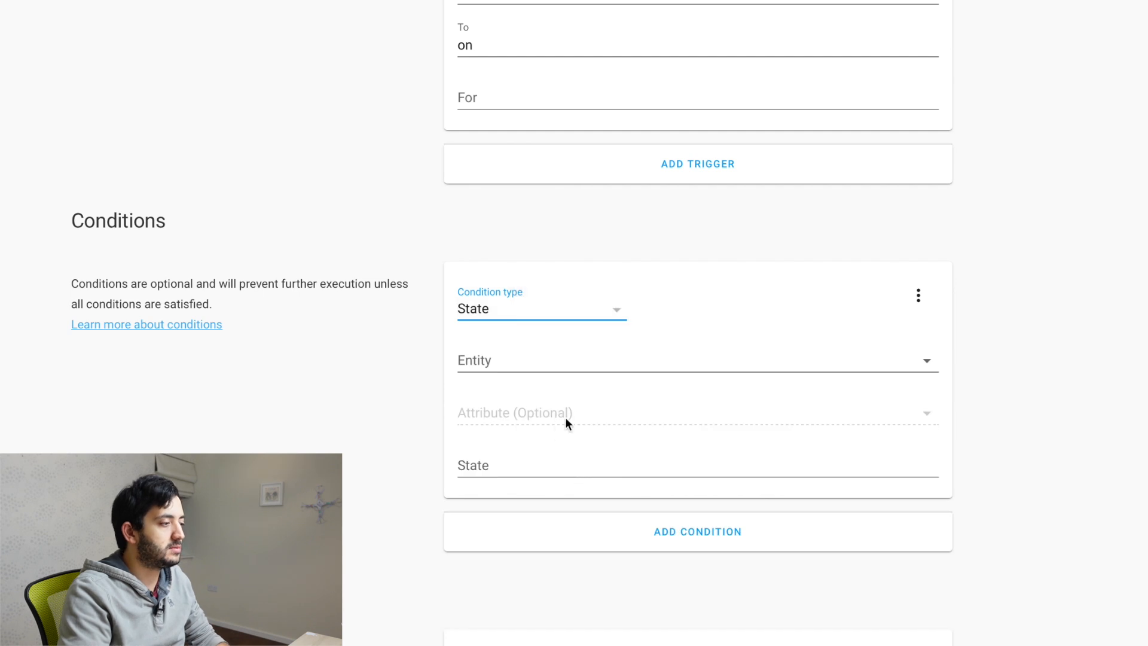
scroll(down, 3)
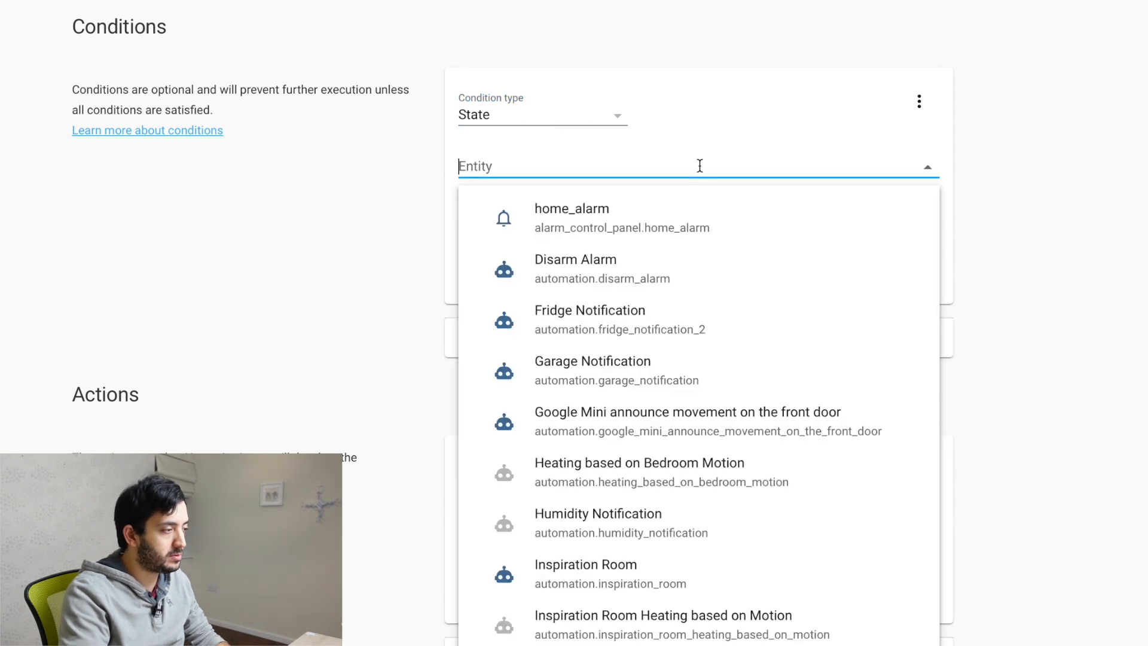
text(input)
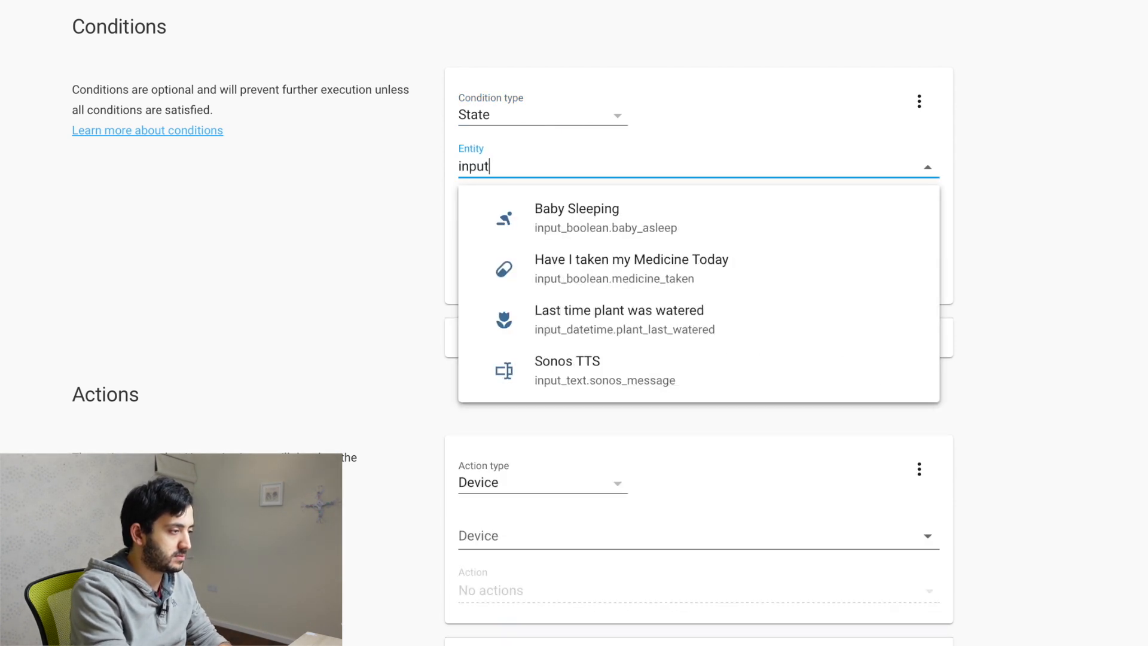
mouse_move(686, 227)
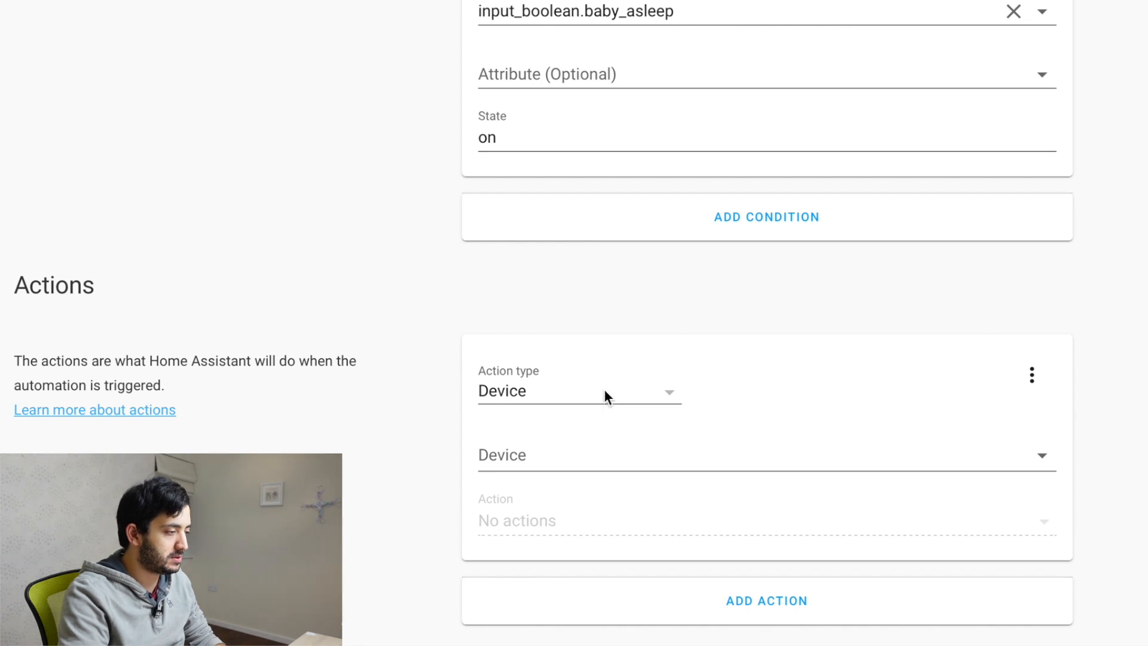
Make the action a camera.play_stream service call on the UVC FLEX camera, starting the data.
click(575, 390)
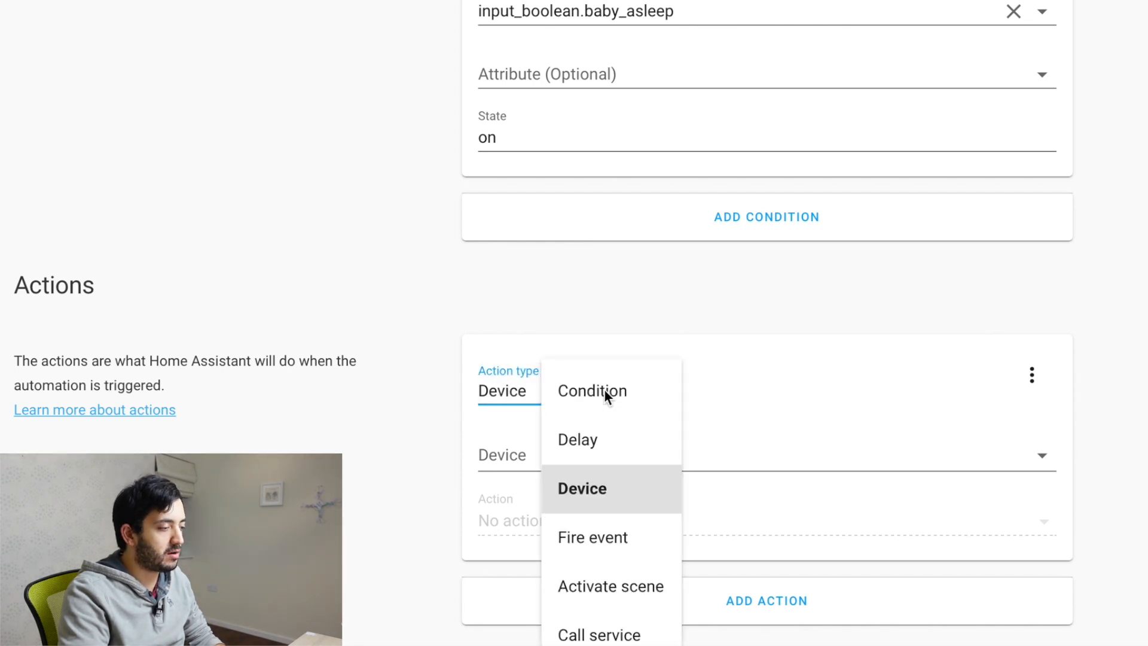
scroll(down, 3)
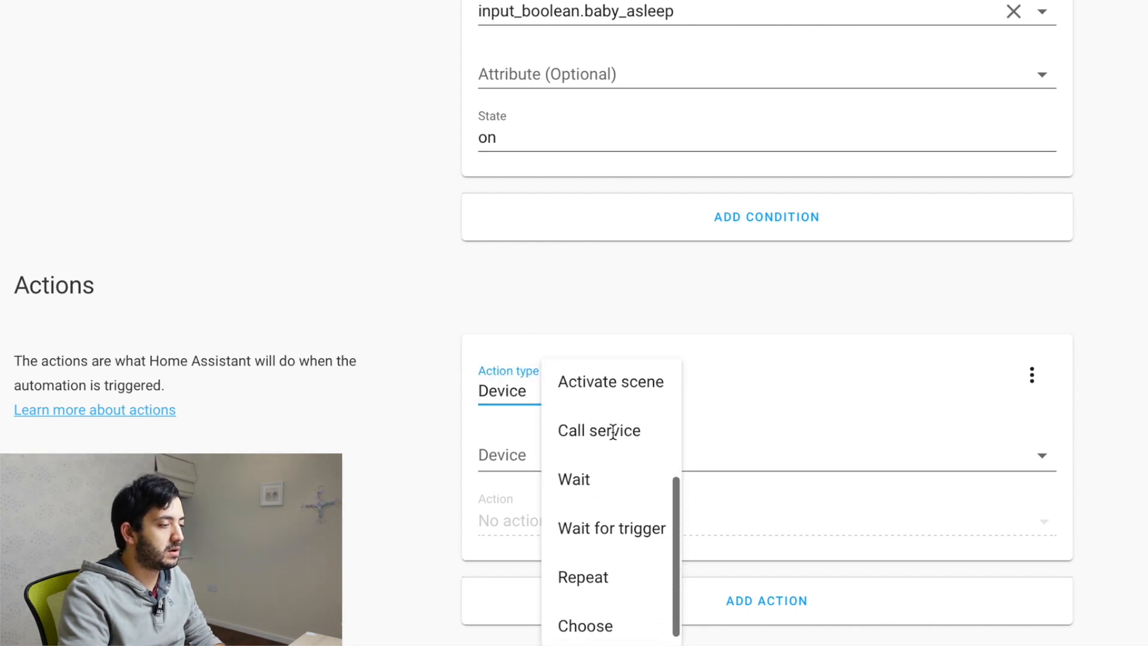
click(598, 429)
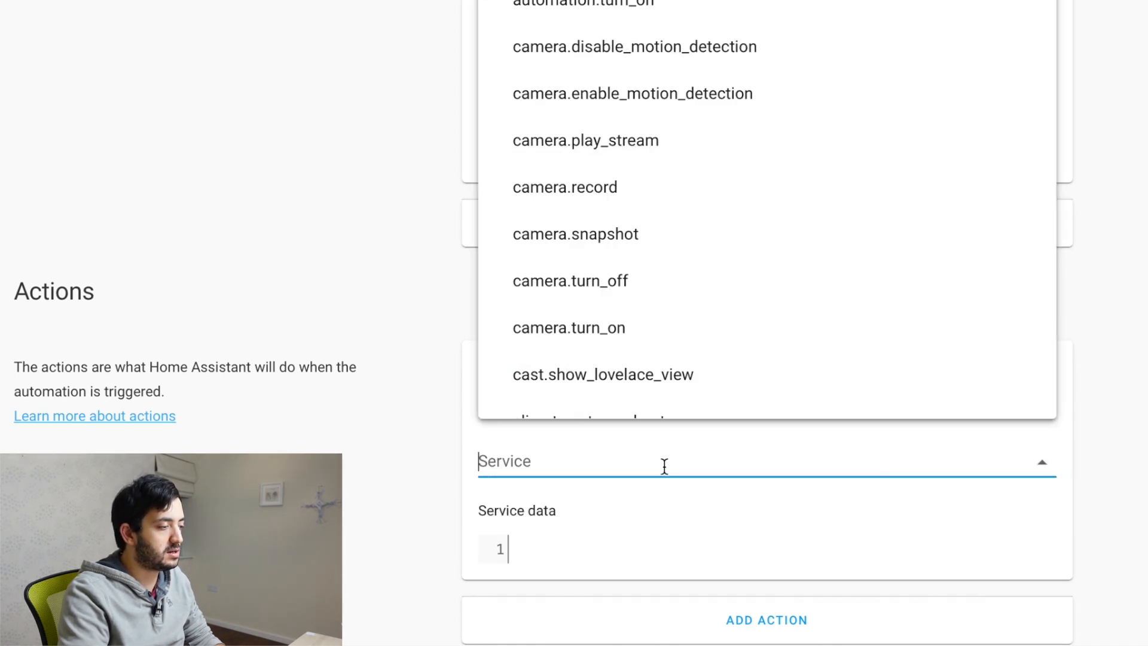
mouse_move(719, 188)
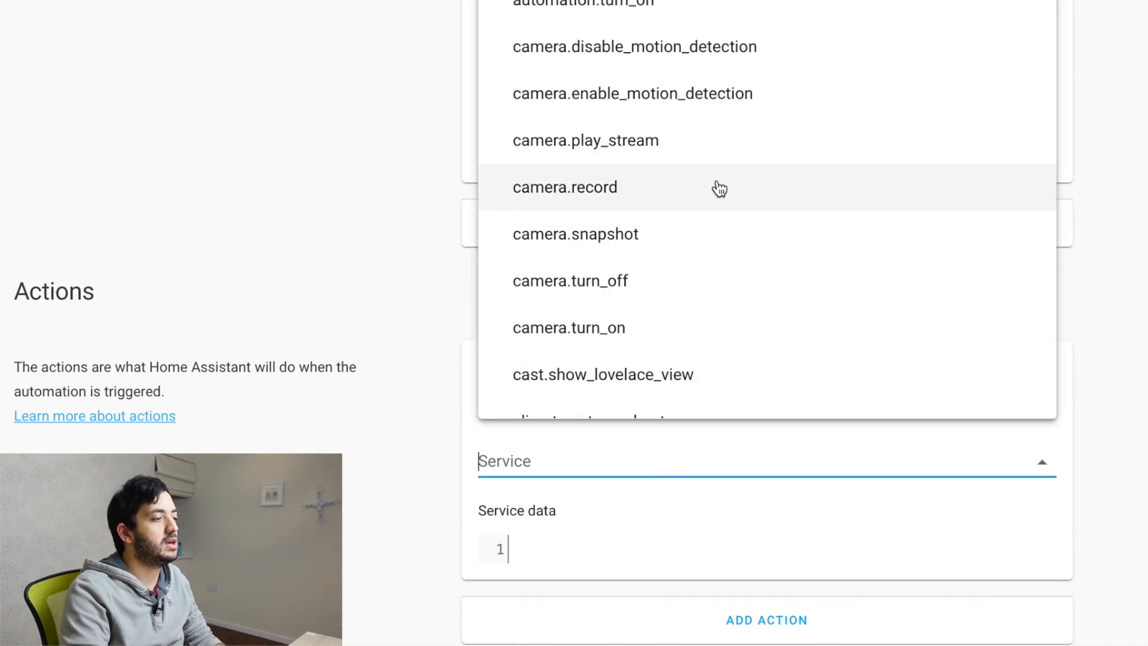
mouse_move(717, 140)
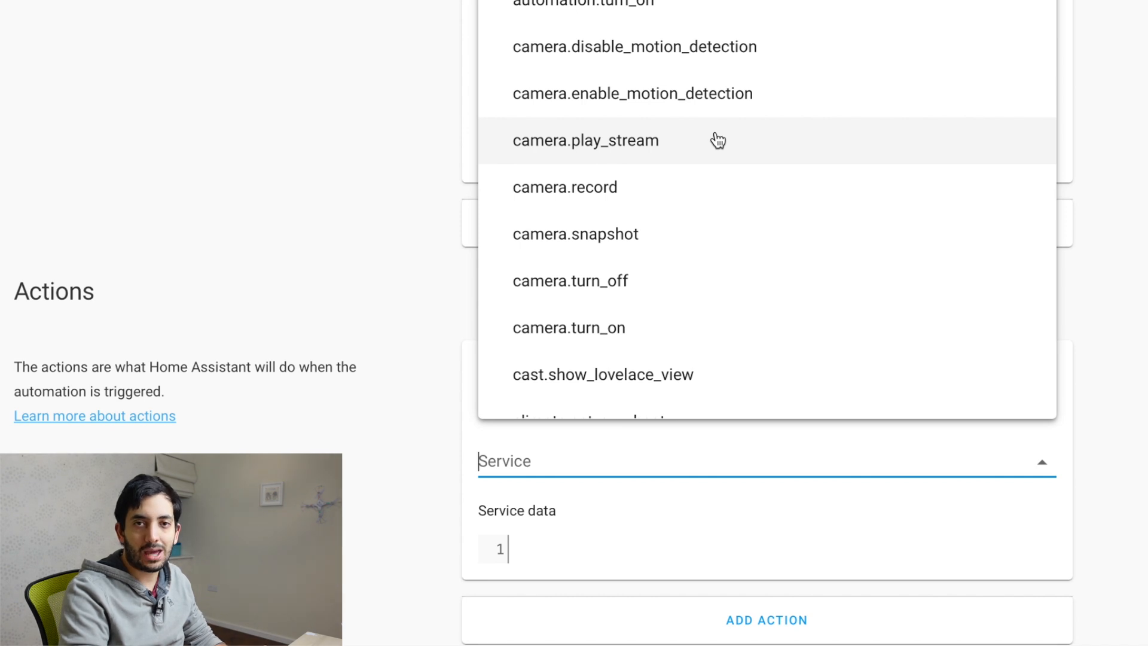
click(584, 140)
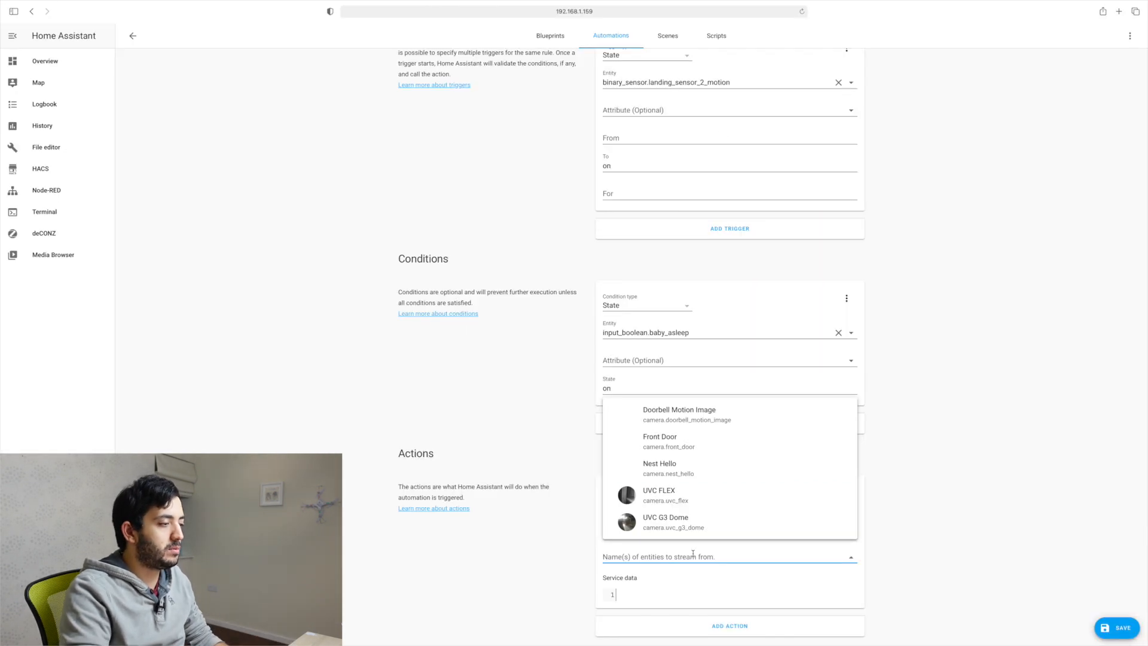
mouse_move(681, 520)
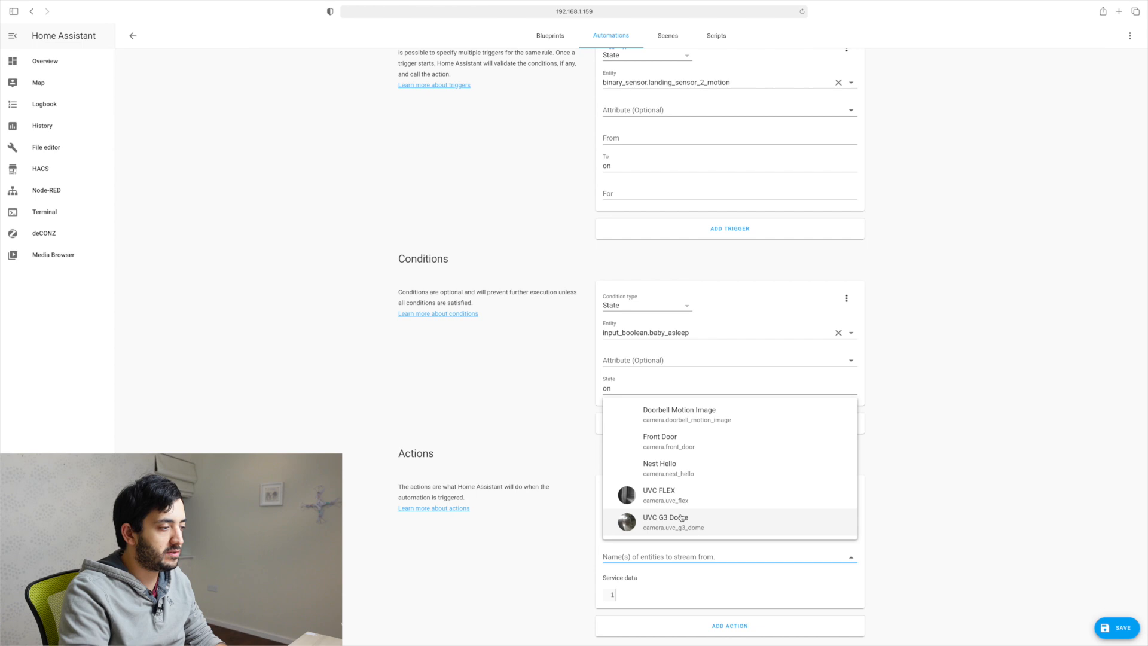
mouse_move(725, 523)
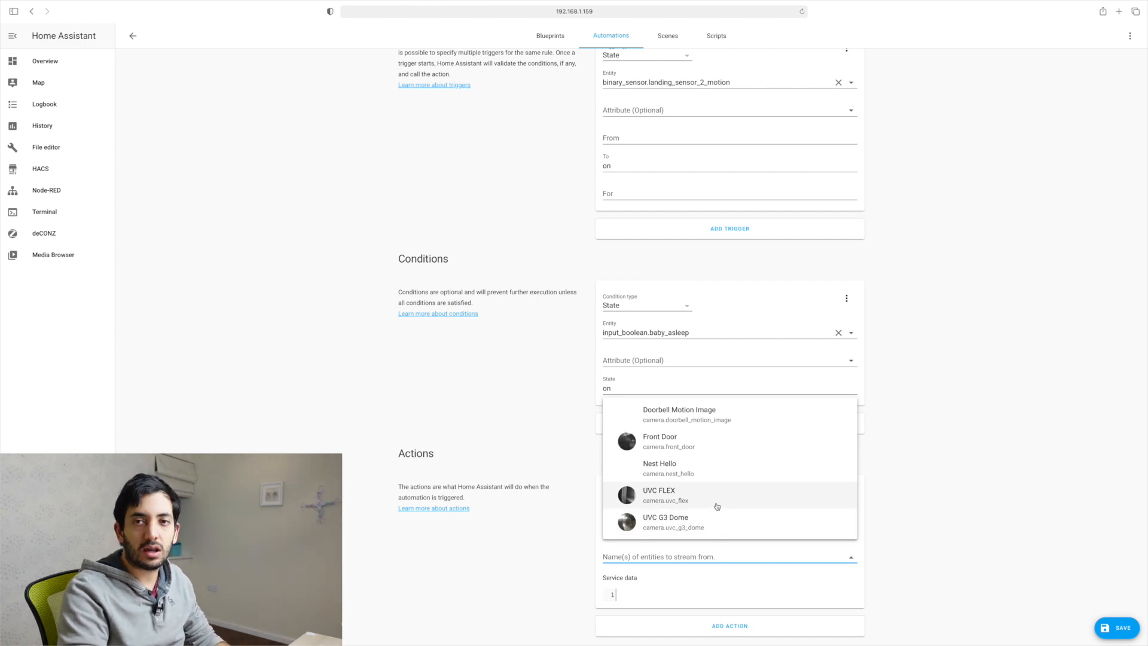
click(658, 490)
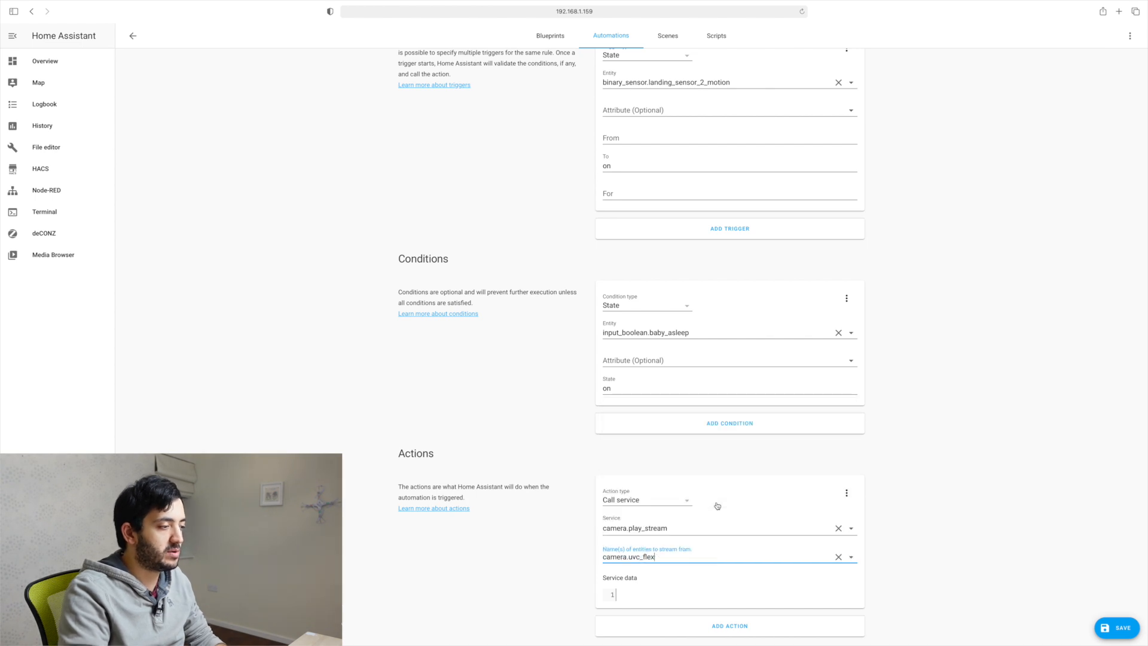
text(data:)
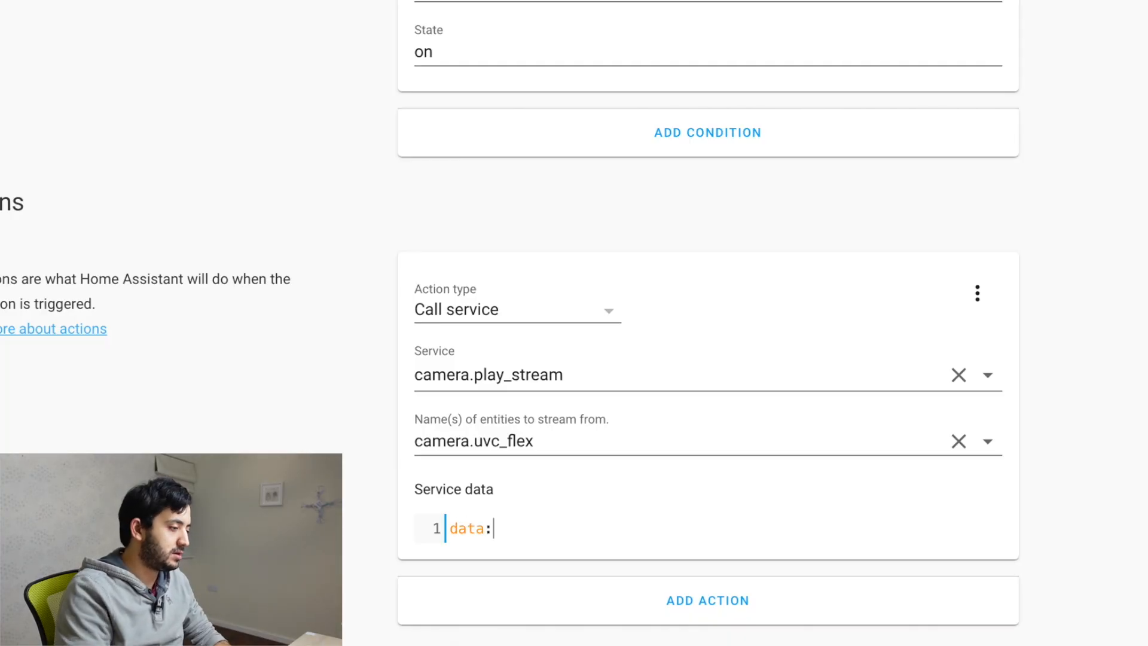
Enter service data with entity_id camera.uvc_flex and media_player media_player.atv in YAML.
key(enter)
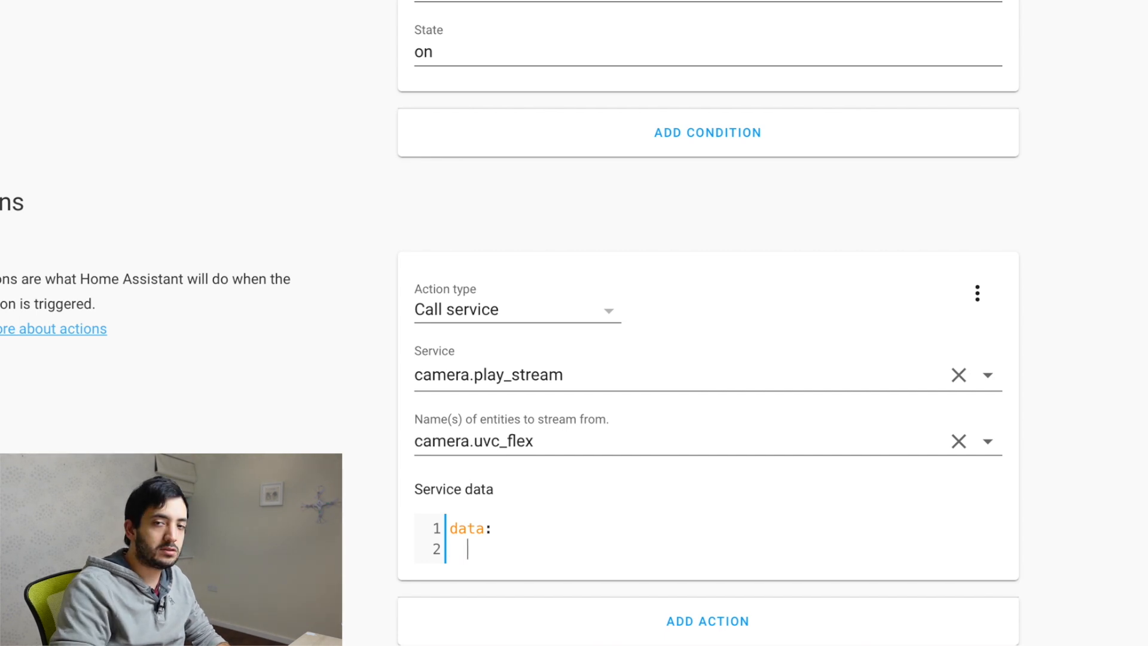
text(entity_id:)
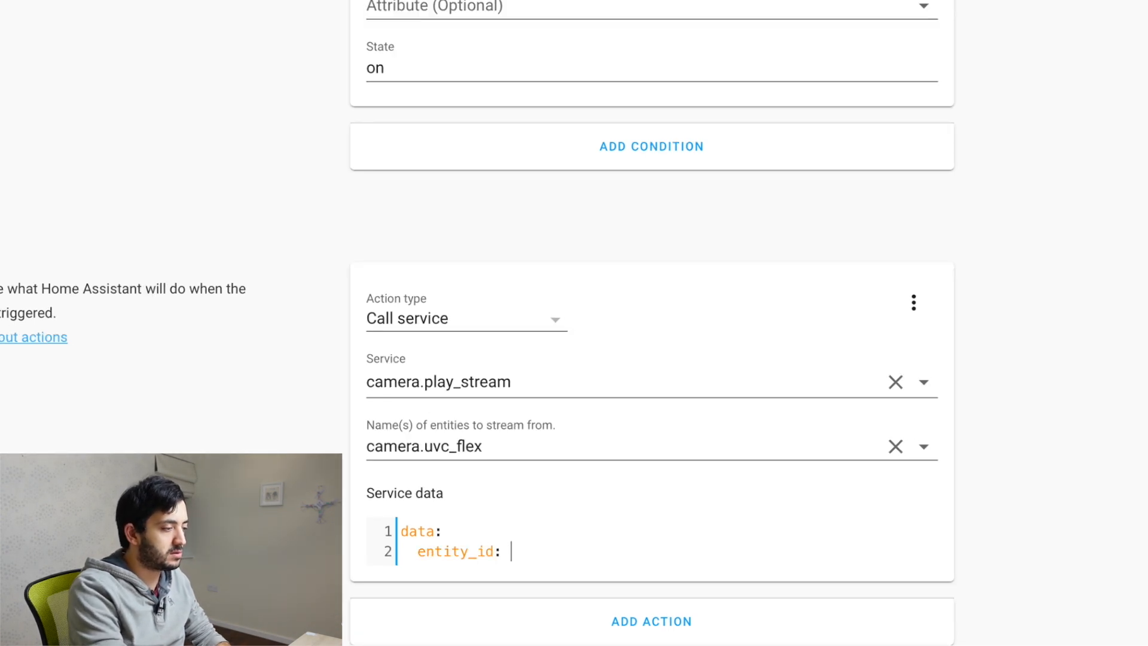
text(camera.)
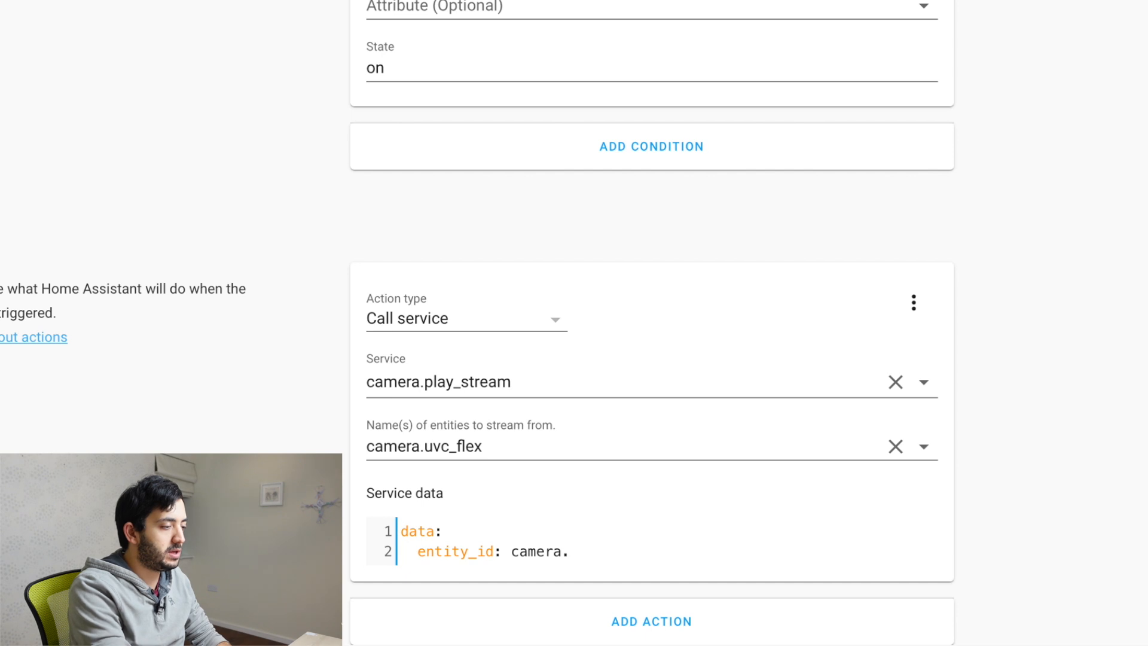
text(uvc_flex)
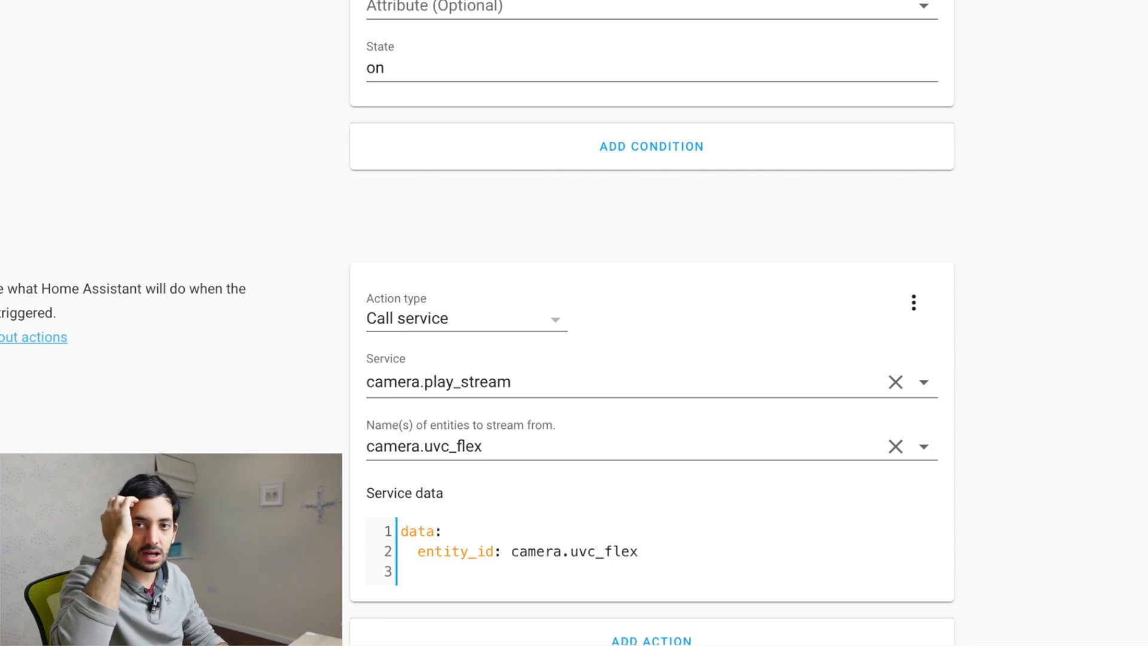
text(media_player: media_player.a)
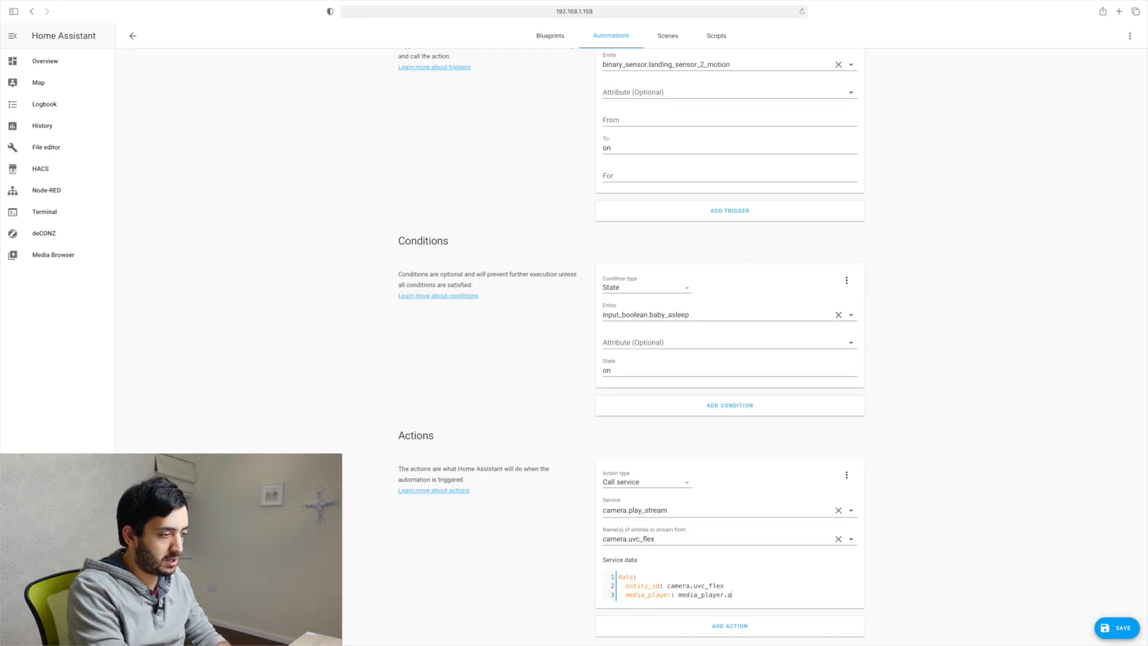
scroll(up, 3)
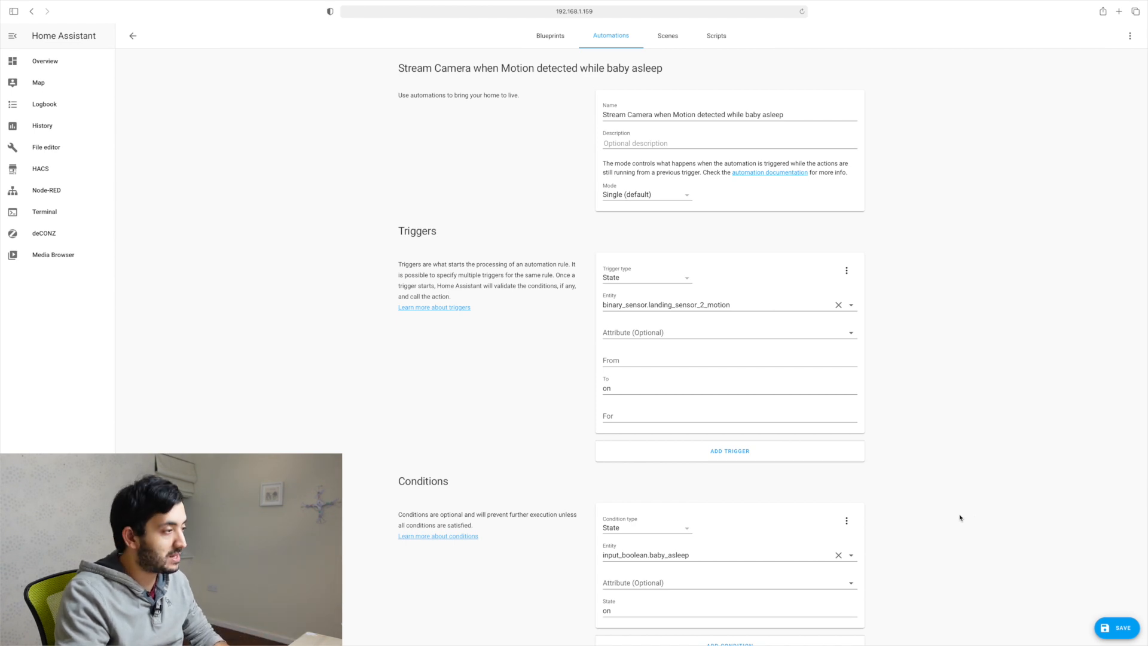
scroll(down, 3)
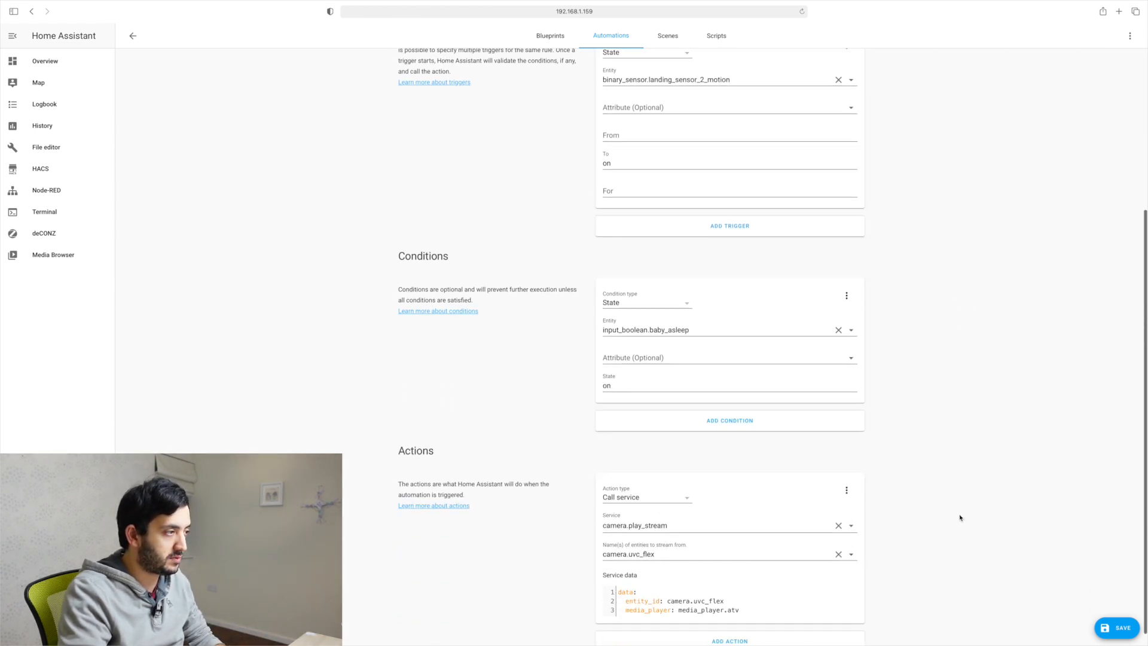
scroll(down, 3)
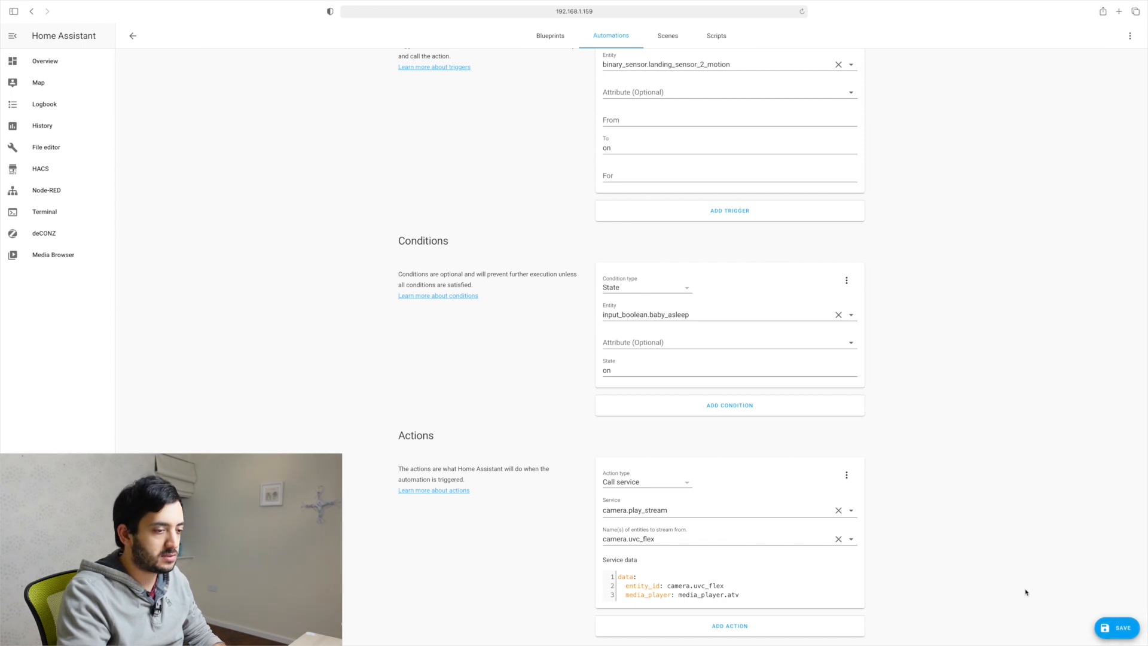
Save the Stream Camera automation and run its actions manually with Execute.
scroll(up, 3)
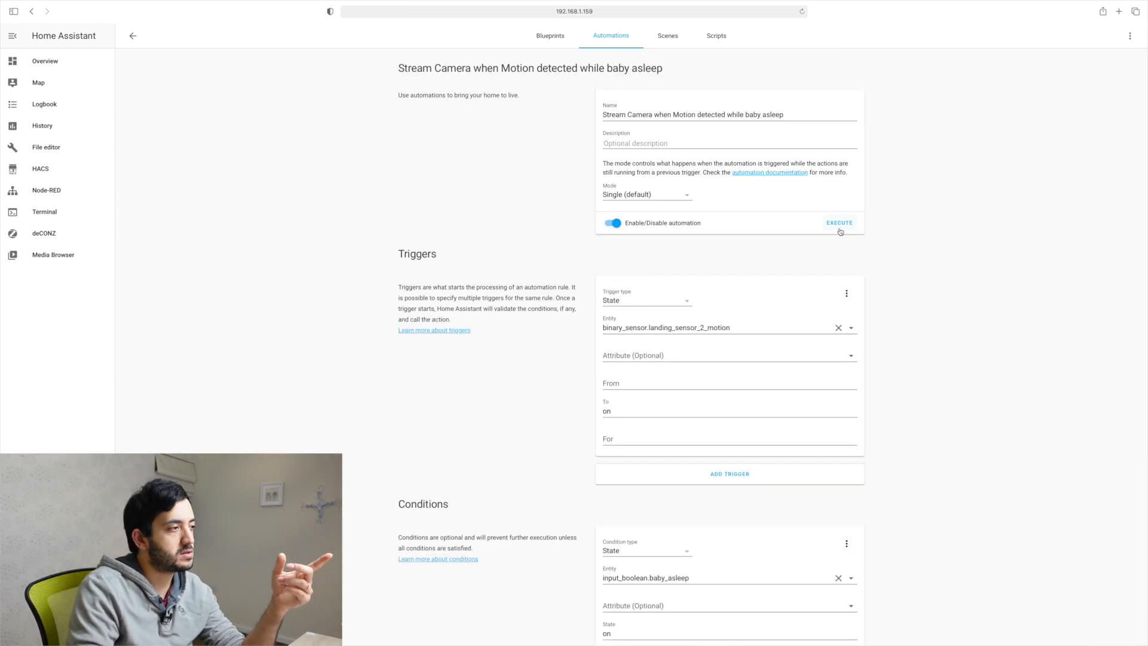
click(612, 222)
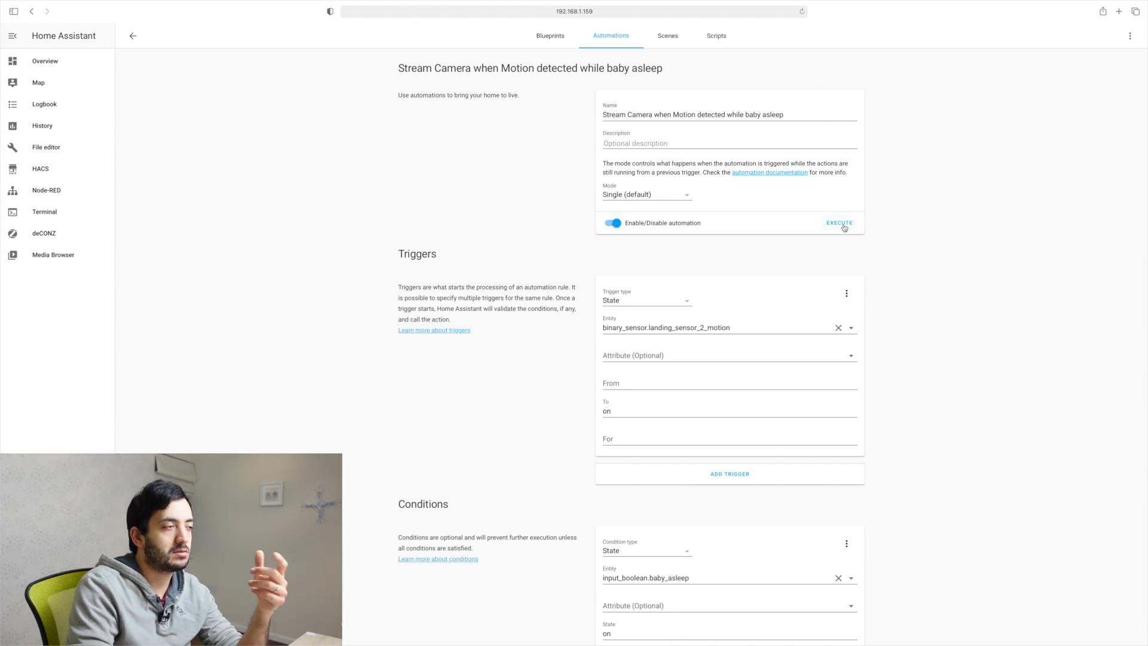
mouse_move(563, 237)
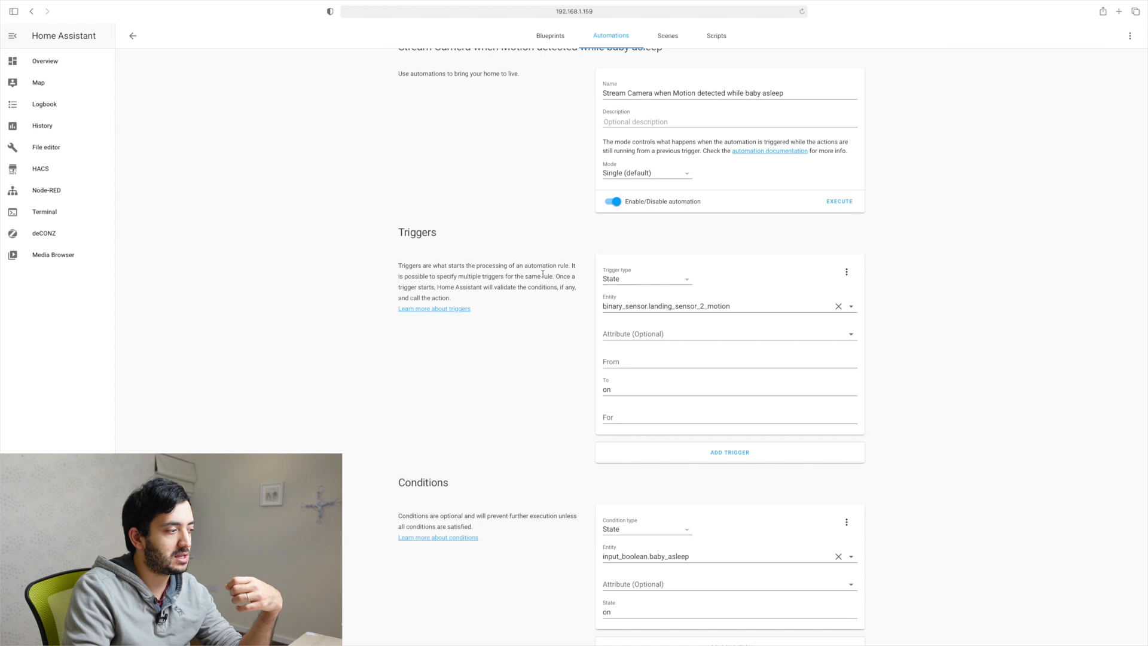
scroll(down, 3)
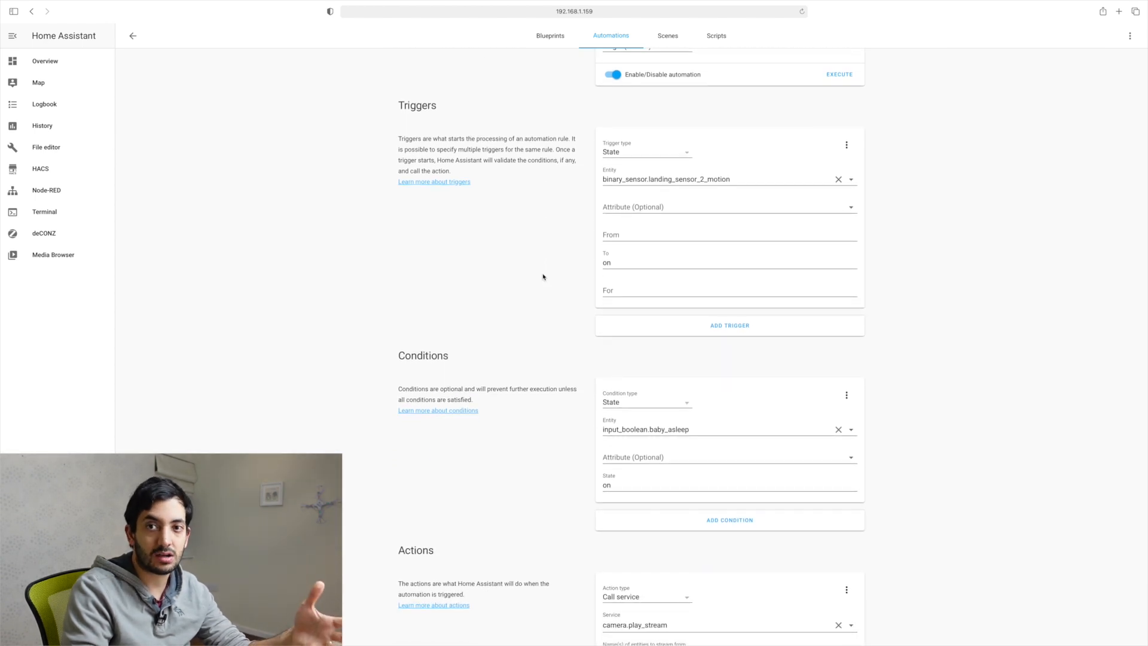
scroll(up, 3)
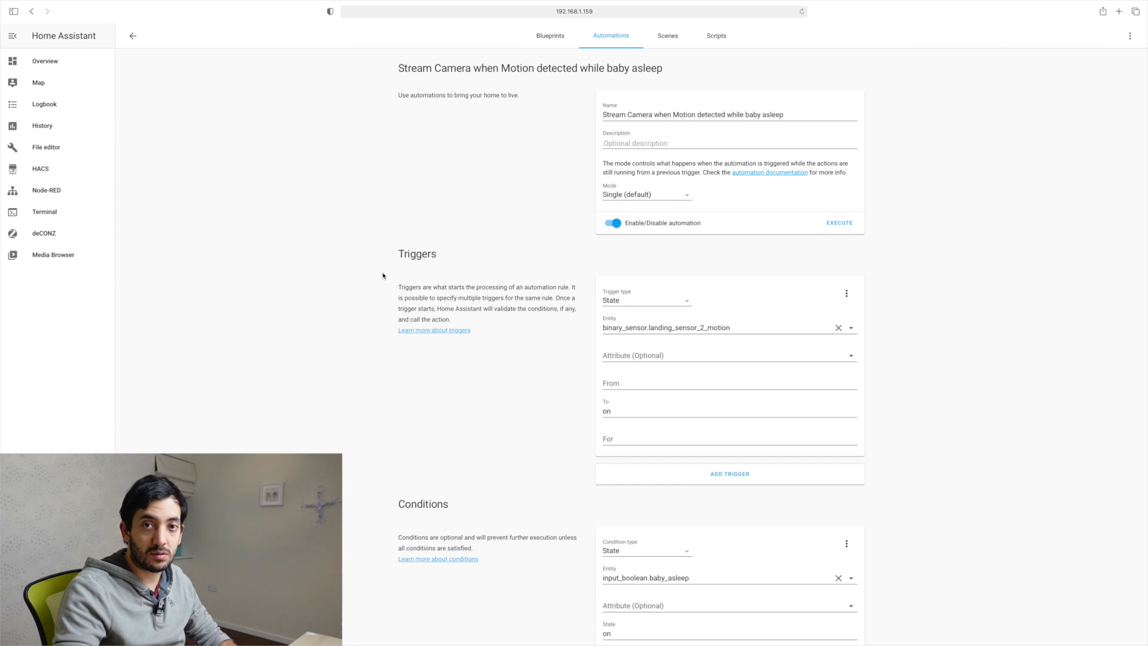
From the Overview dashboard, switch the Baby Sleeping toggle off and back on.
click(44, 61)
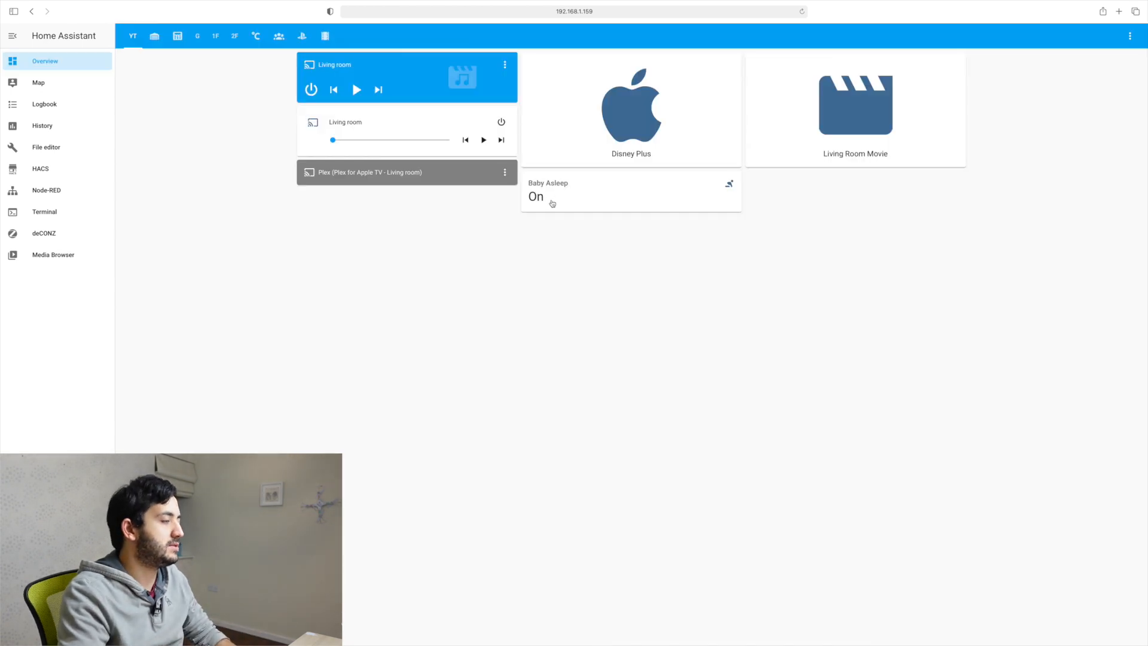
click(536, 194)
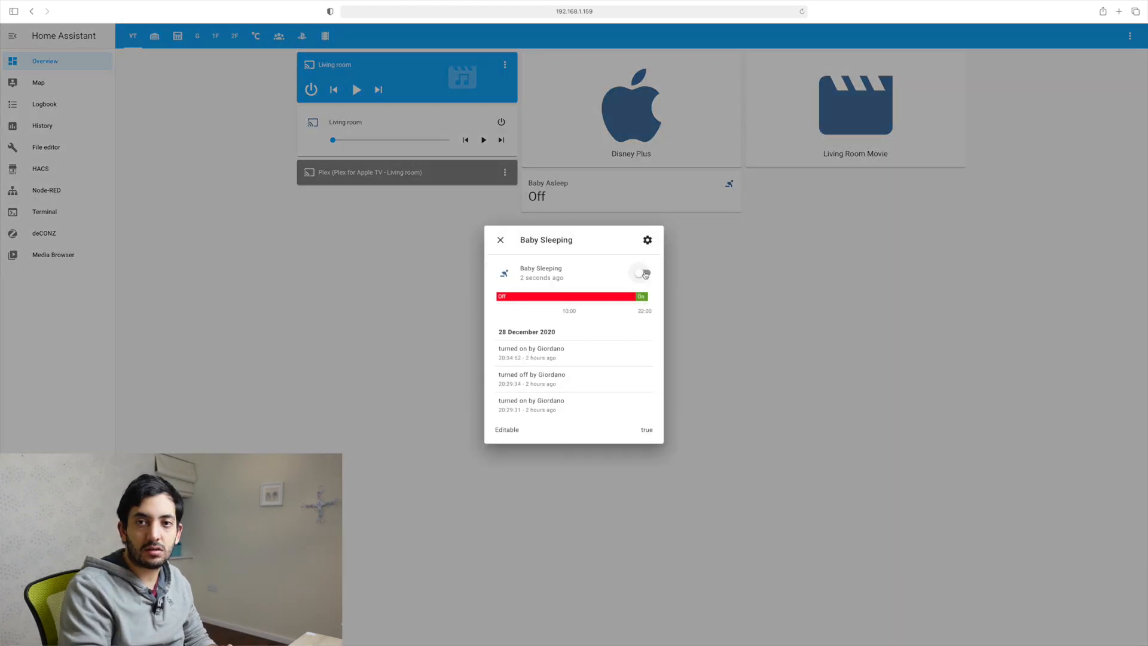
click(644, 272)
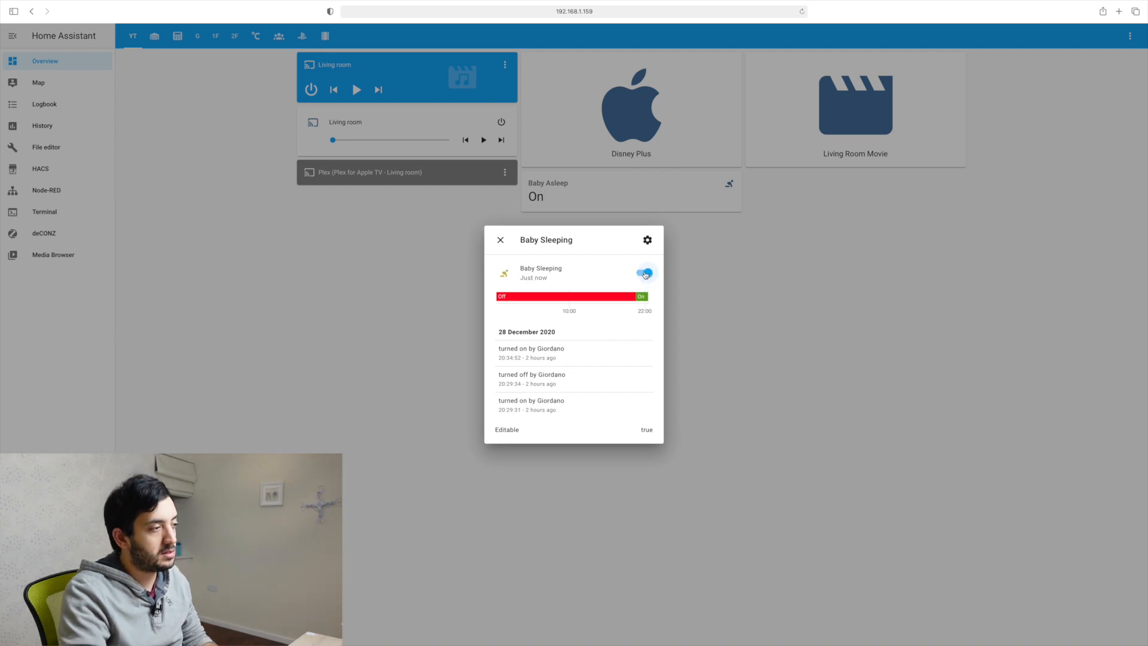
click(500, 239)
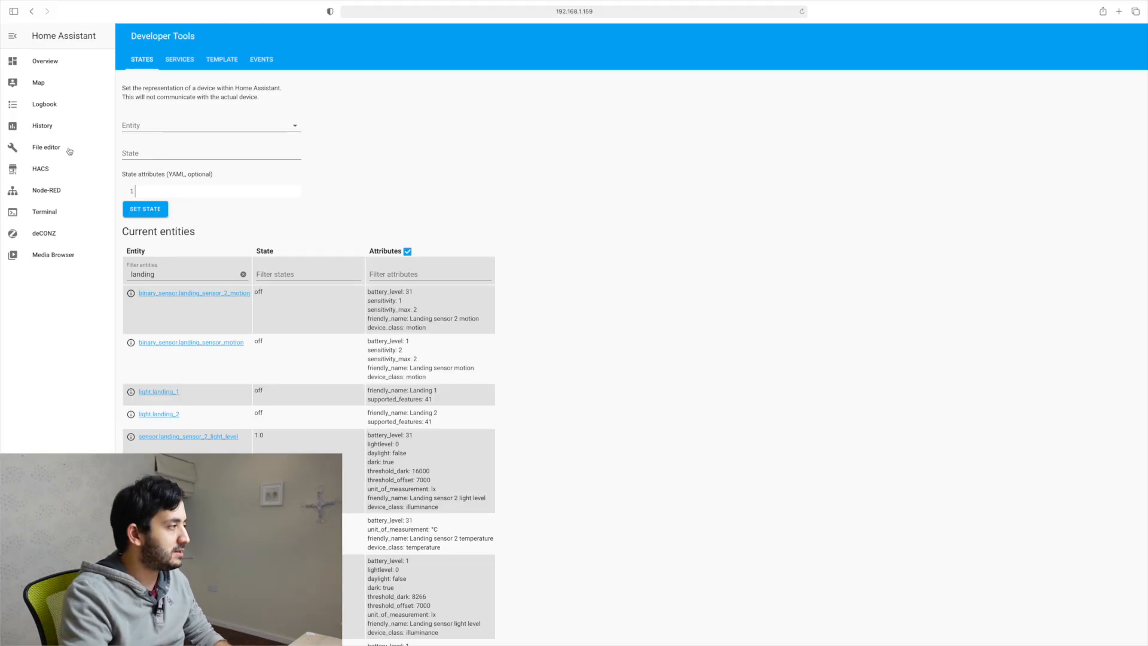
Open the File editor and browse the config folder listing.
click(46, 147)
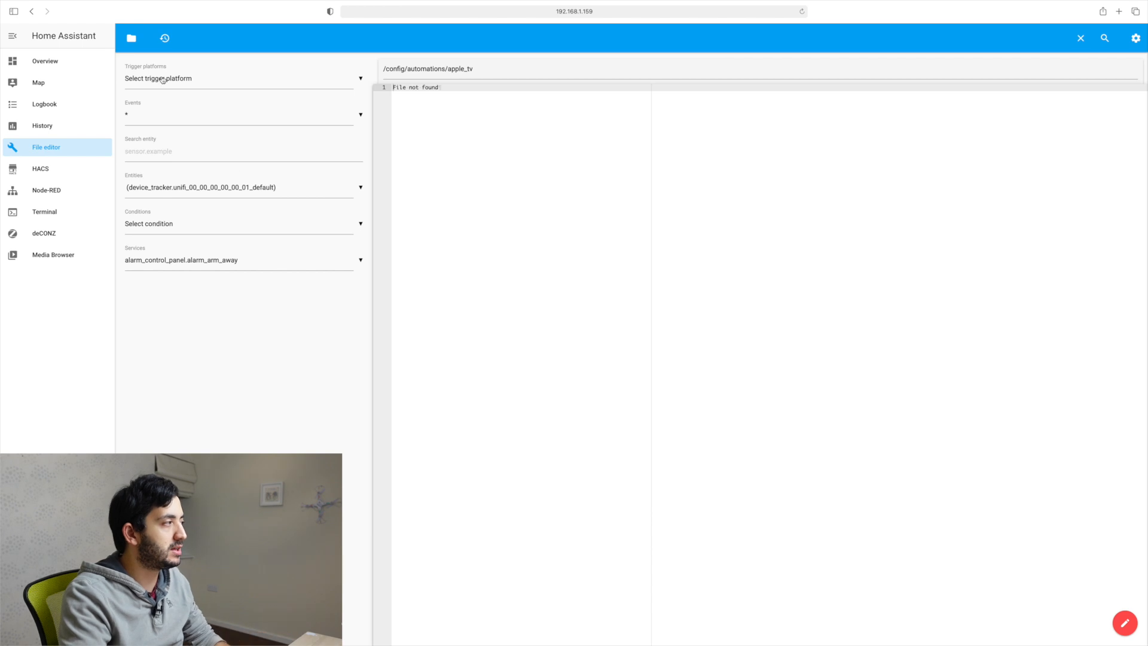
mouse_move(132, 37)
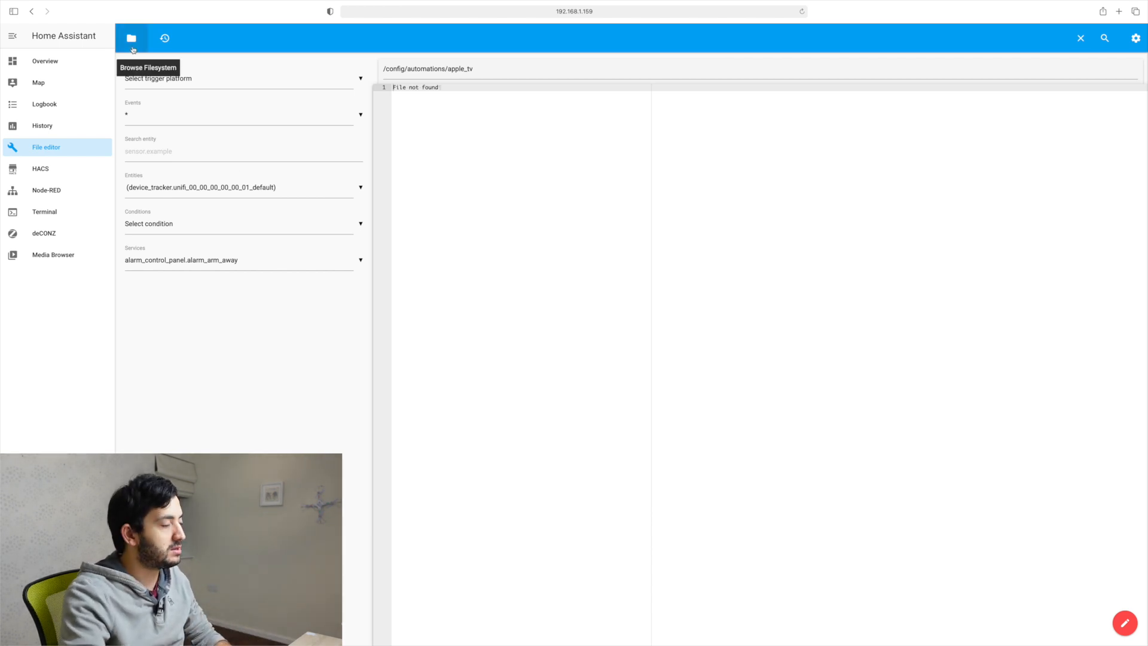
click(132, 37)
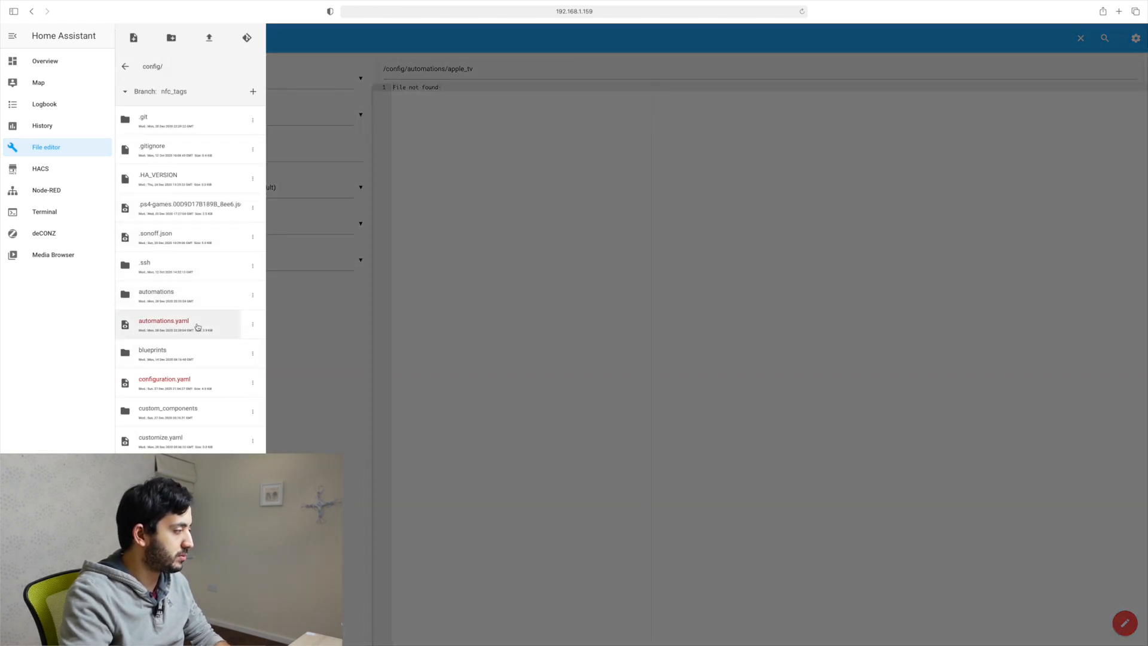
In automations.yaml, add for: minutes: 2 under the motion trigger's to: 'on'.
click(163, 321)
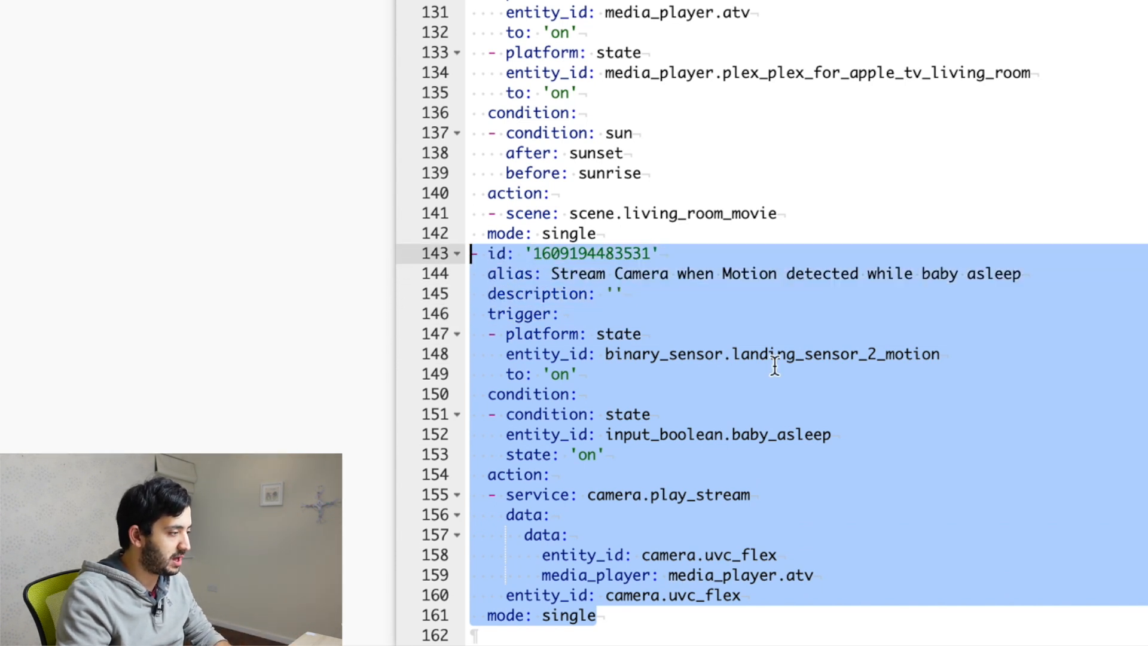
mouse_move(846, 334)
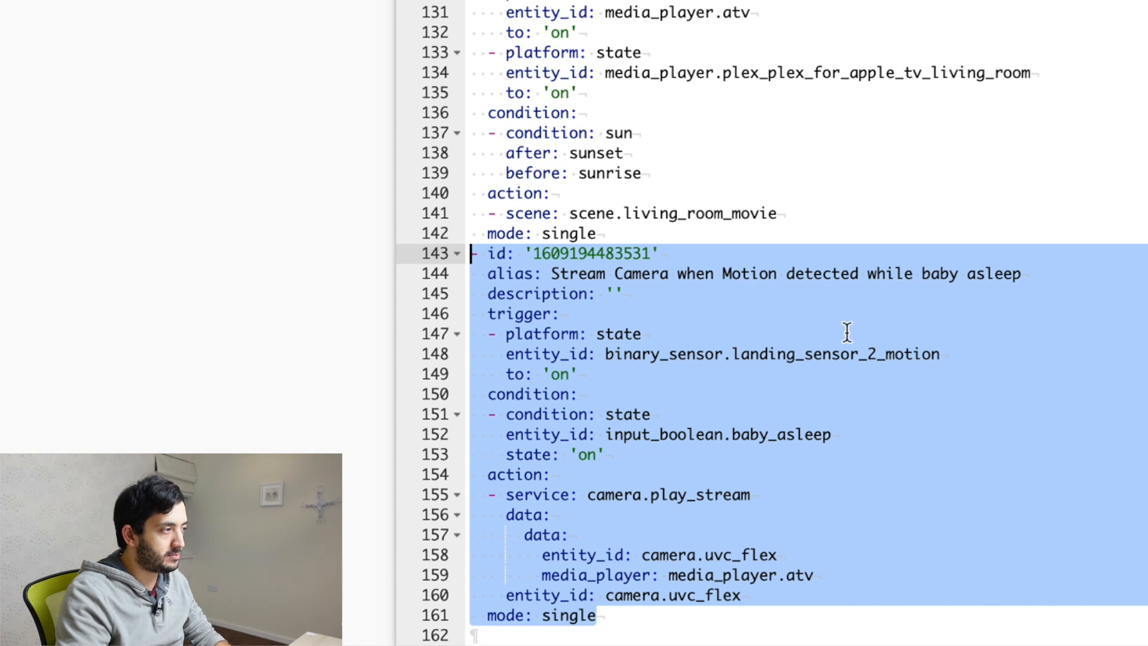
mouse_move(894, 280)
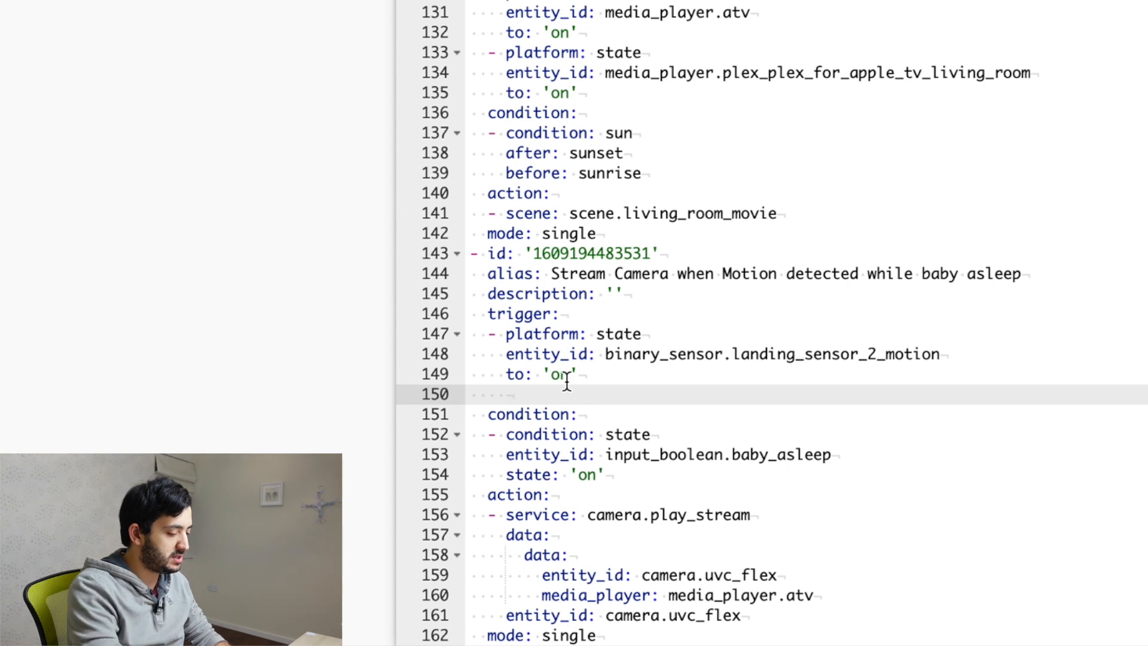
text(for:)
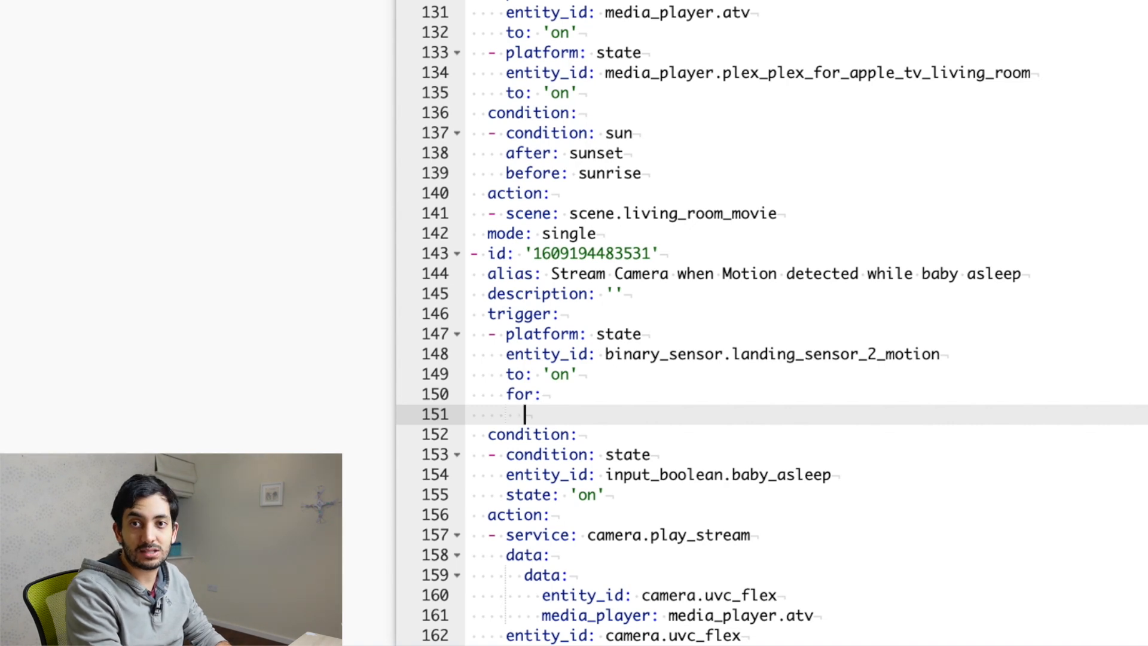
text(minutes: 2)
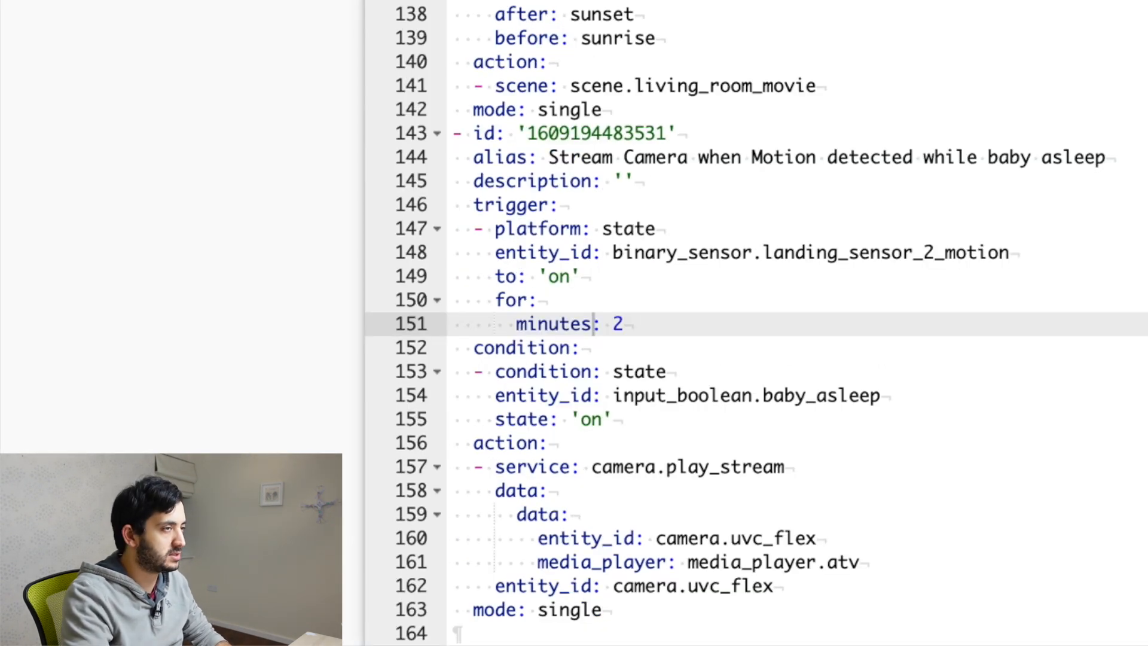
Reload automations via the gear menu, confirm, and return to Overview.
click(1136, 37)
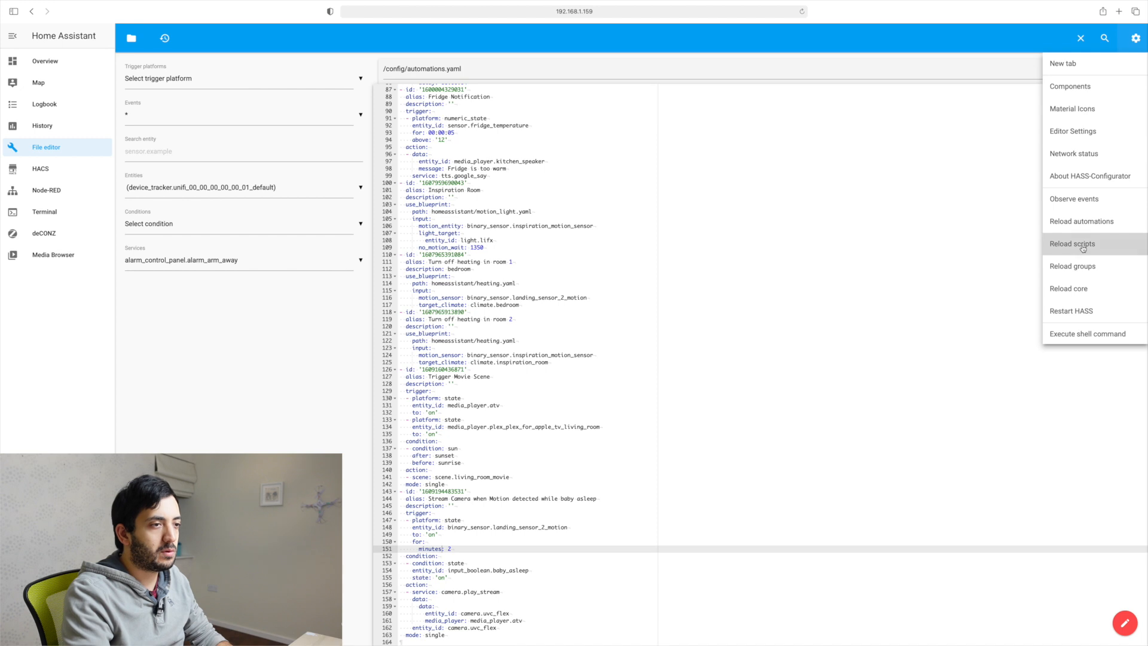
mouse_move(1082, 222)
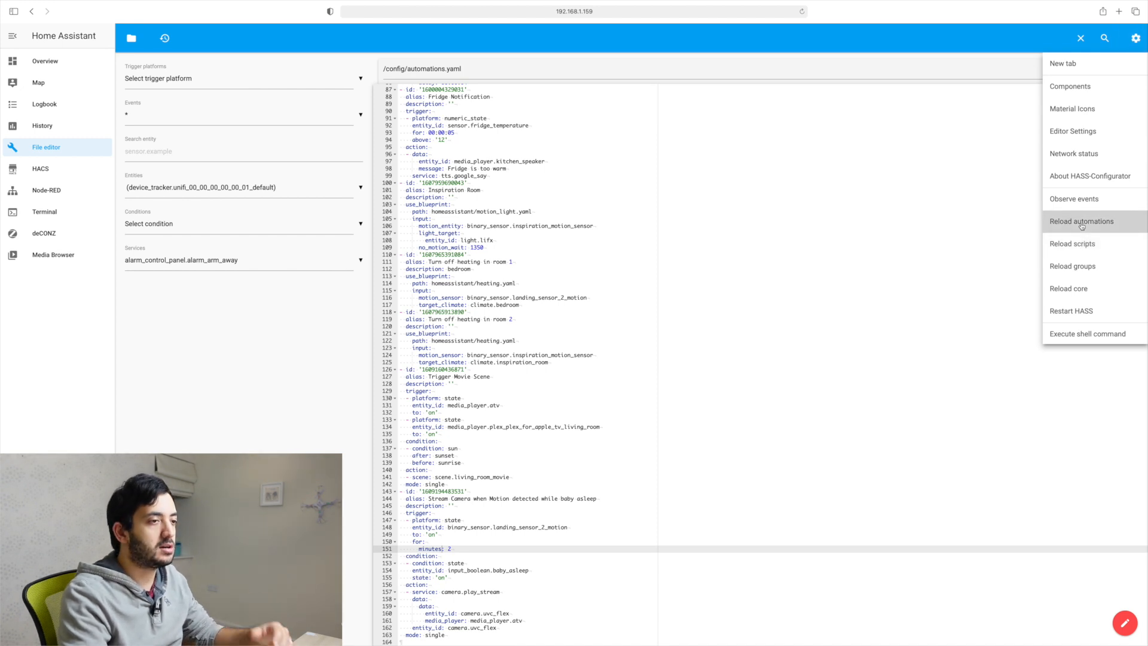
mouse_move(1101, 152)
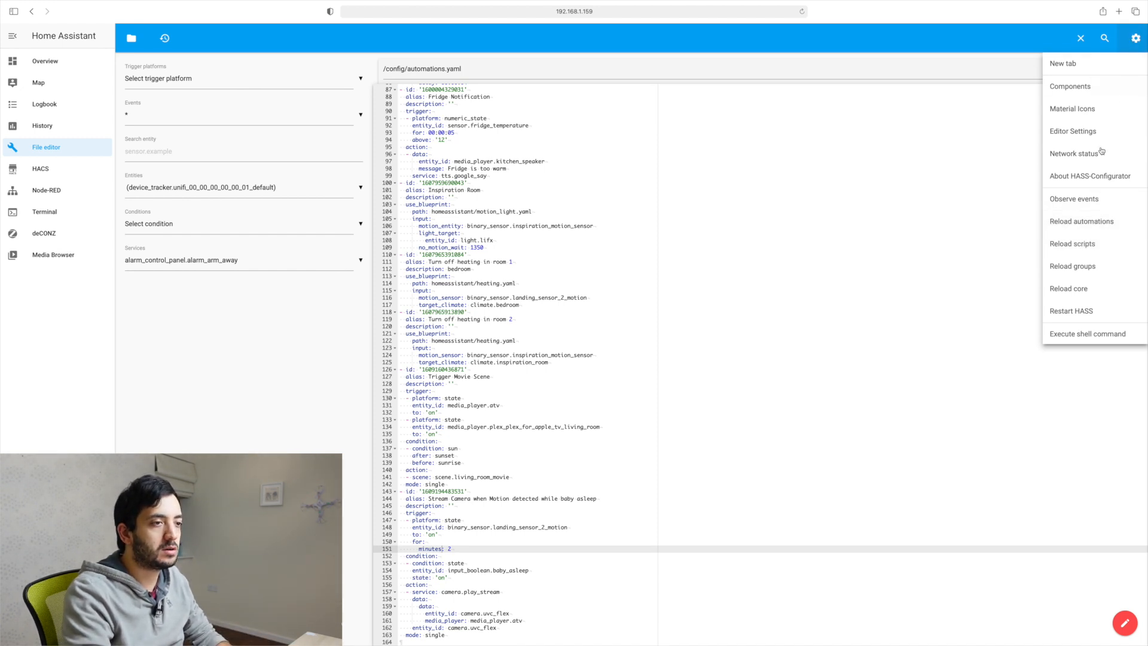
mouse_move(1090, 222)
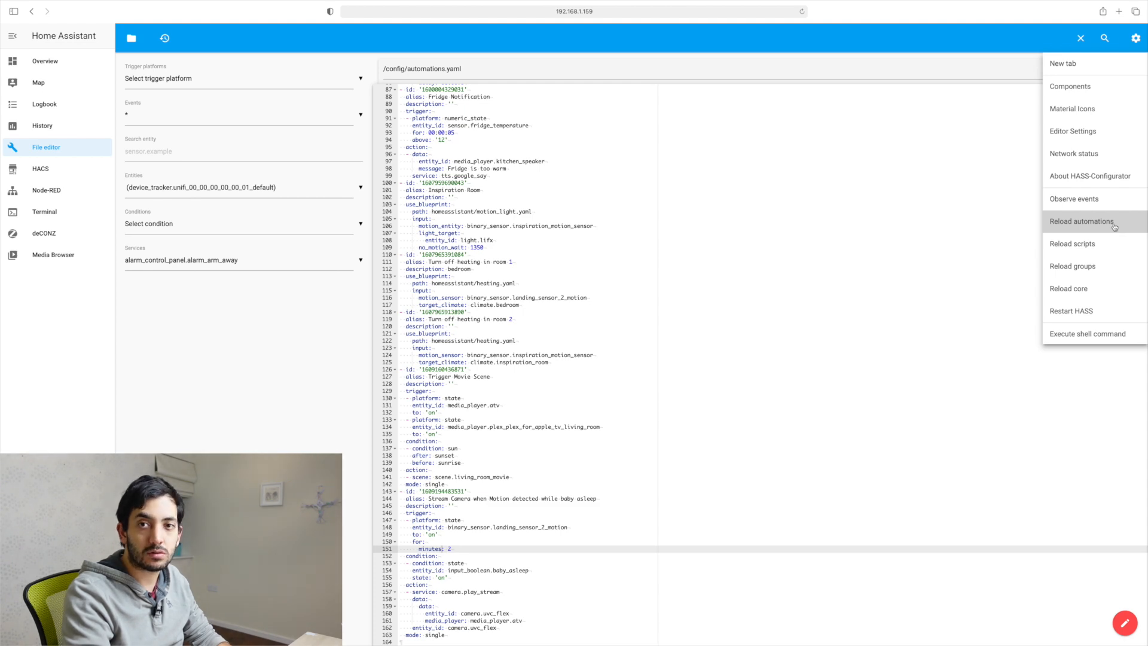
click(1082, 221)
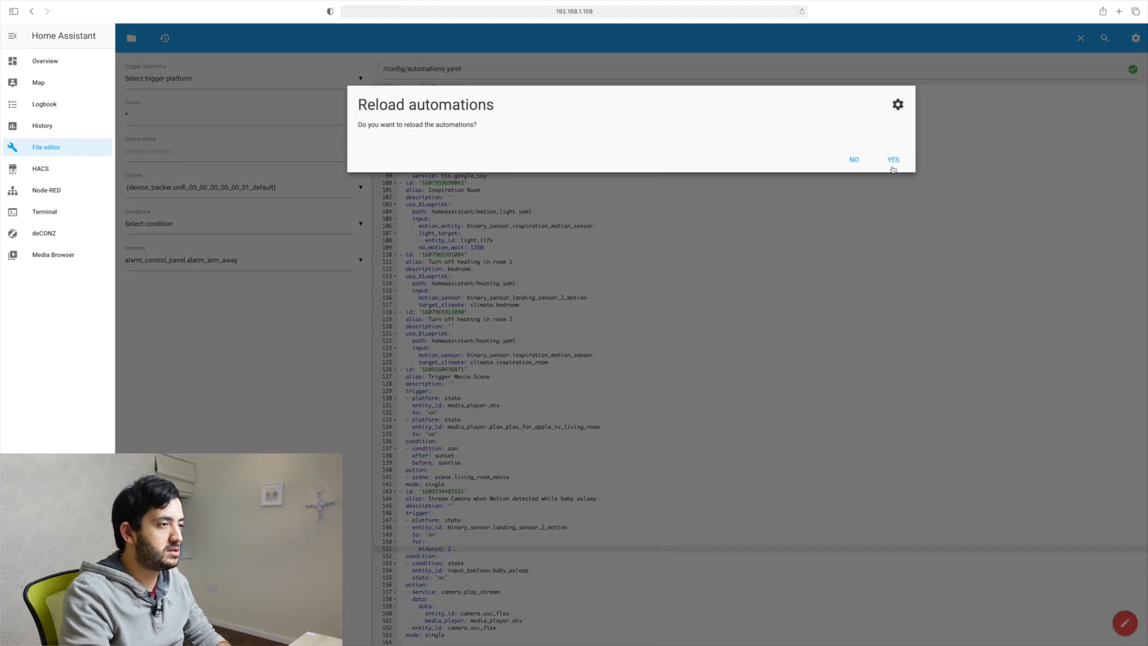
click(892, 159)
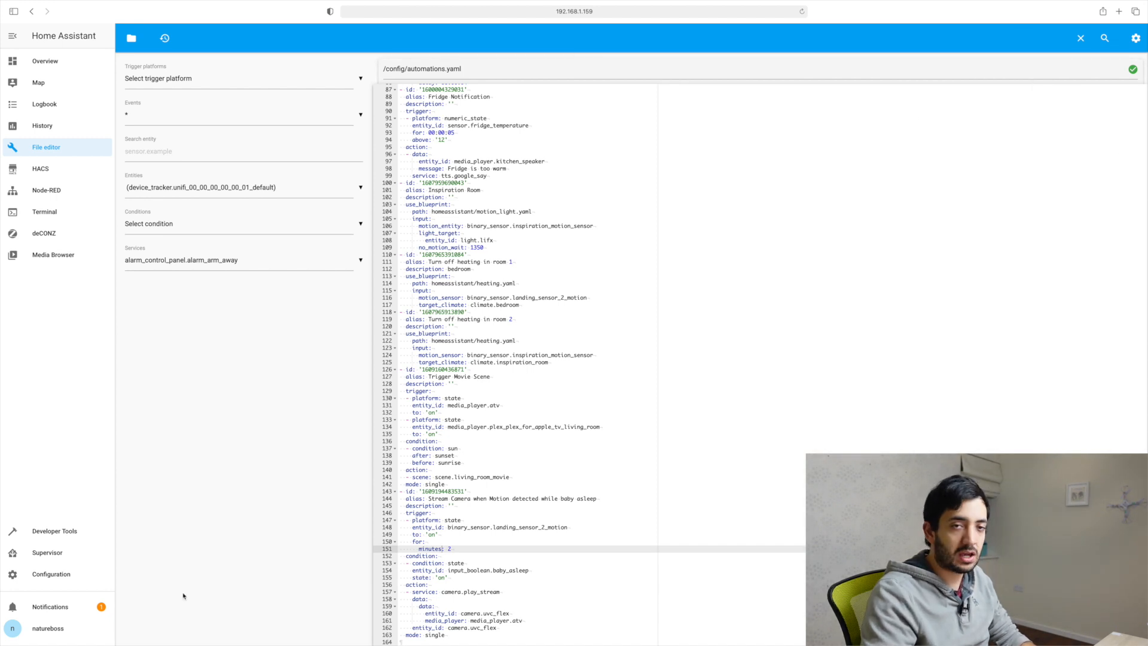
mouse_move(196, 558)
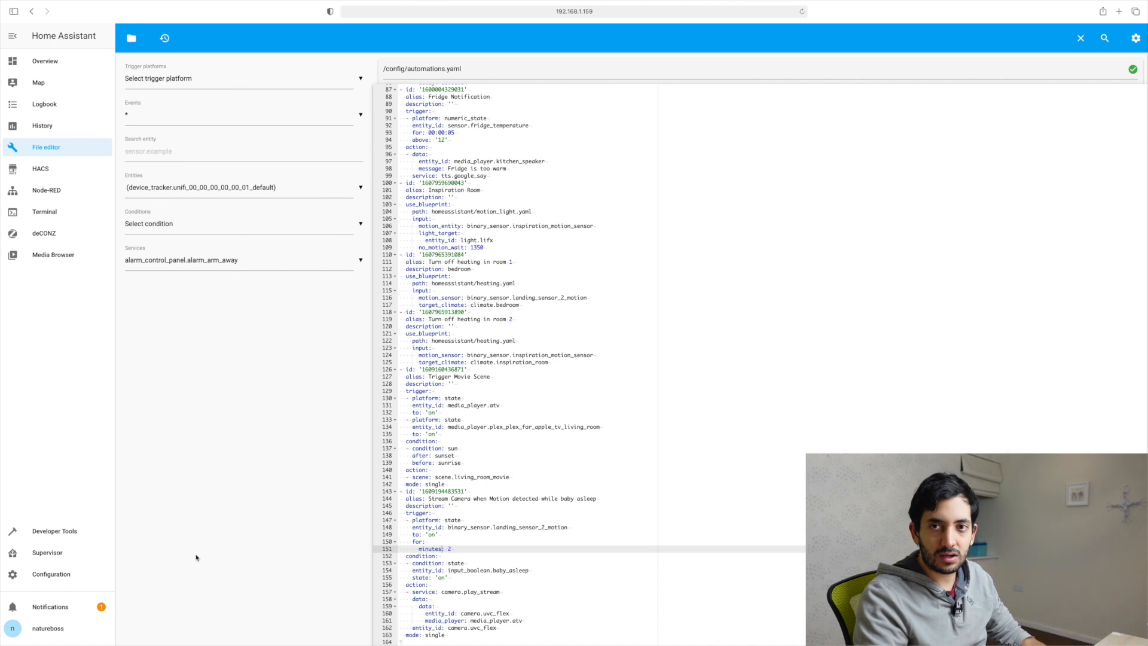
mouse_move(217, 434)
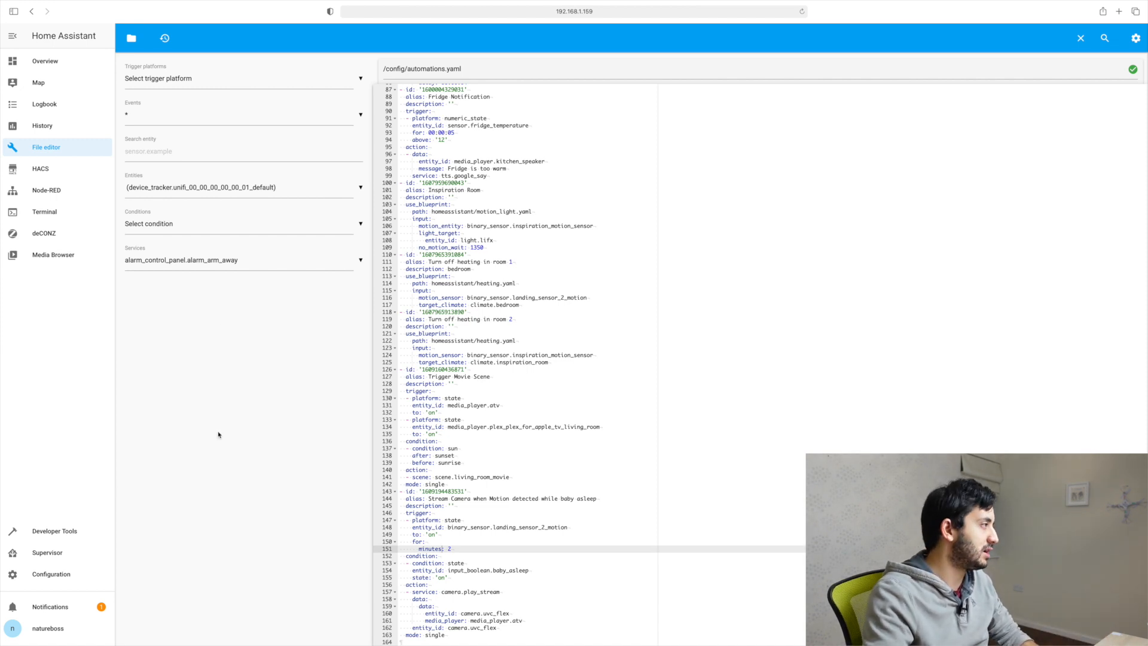
click(45, 61)
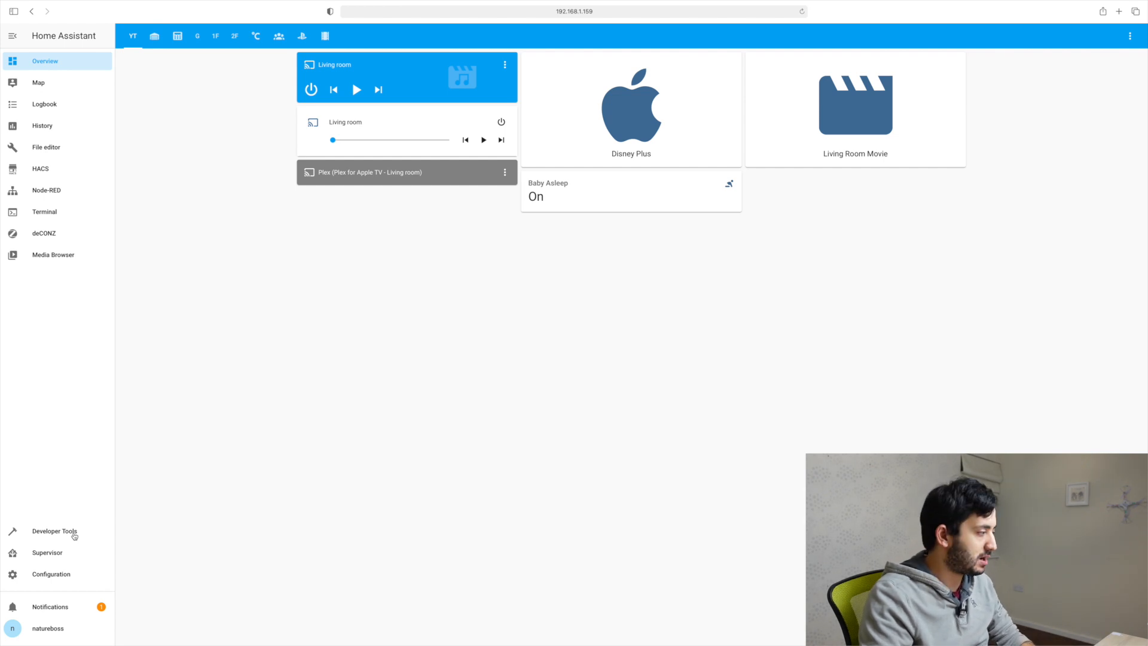
In Developer Tools States, set binary_sensor.landing_sensor_2_motion to on, then return to Overview.
click(54, 531)
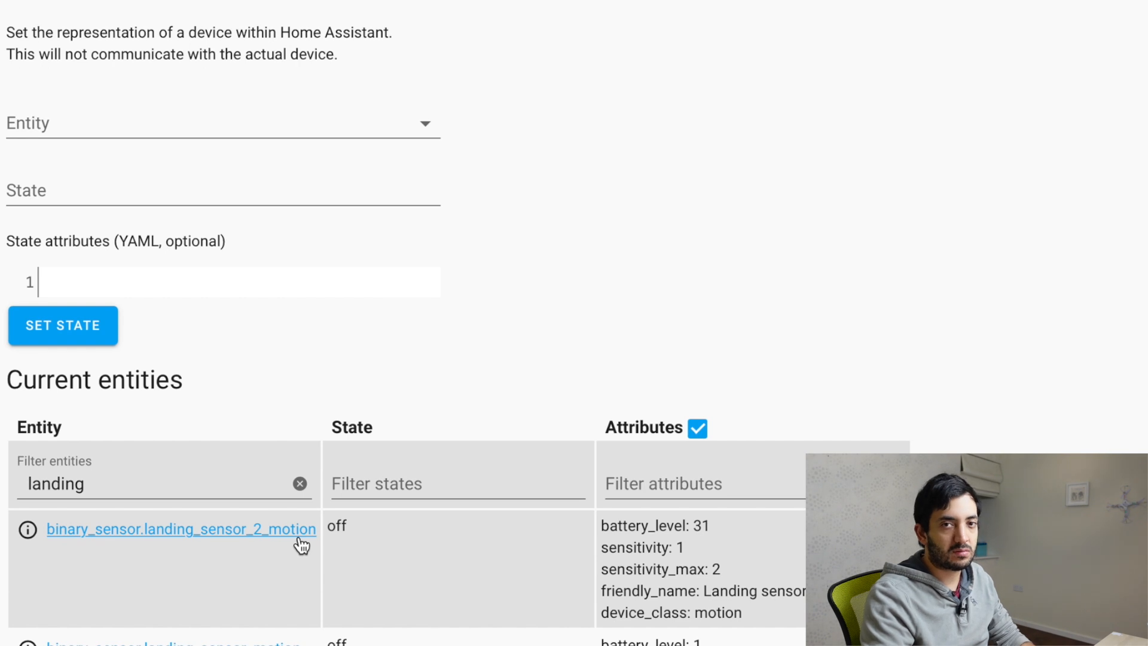
mouse_move(272, 544)
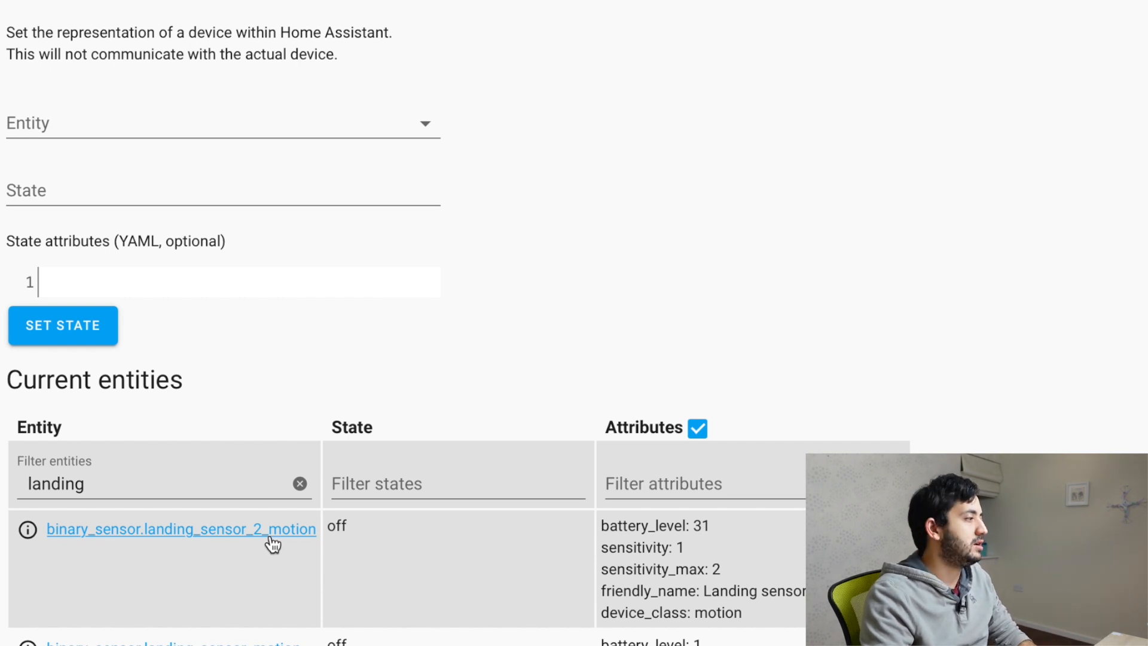
click(180, 529)
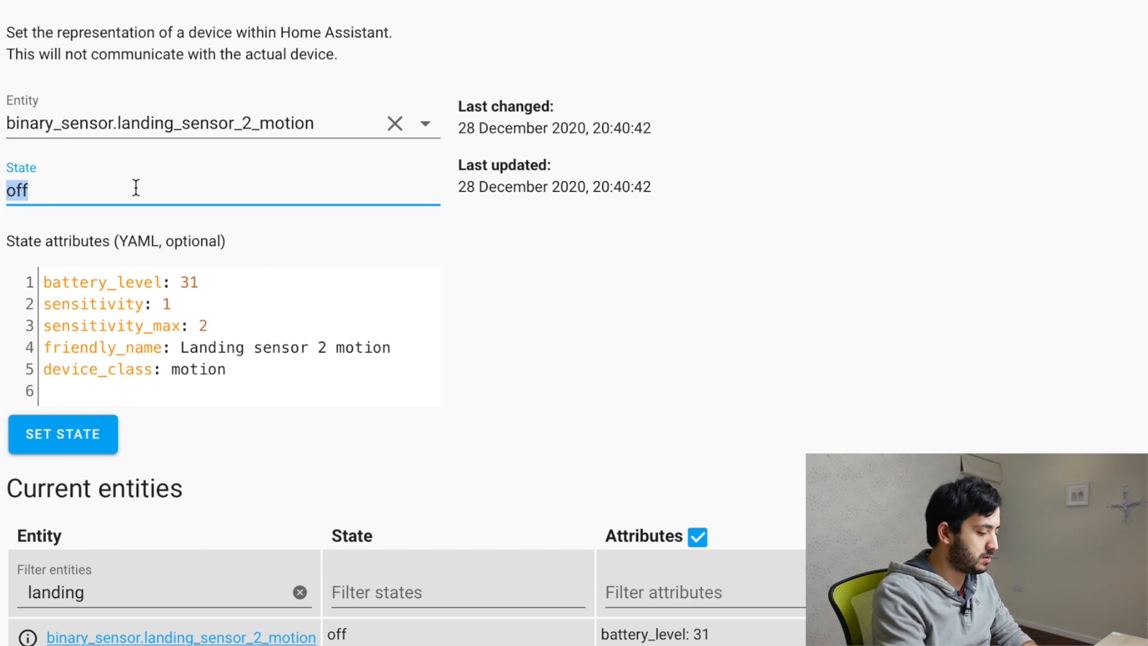
text(on)
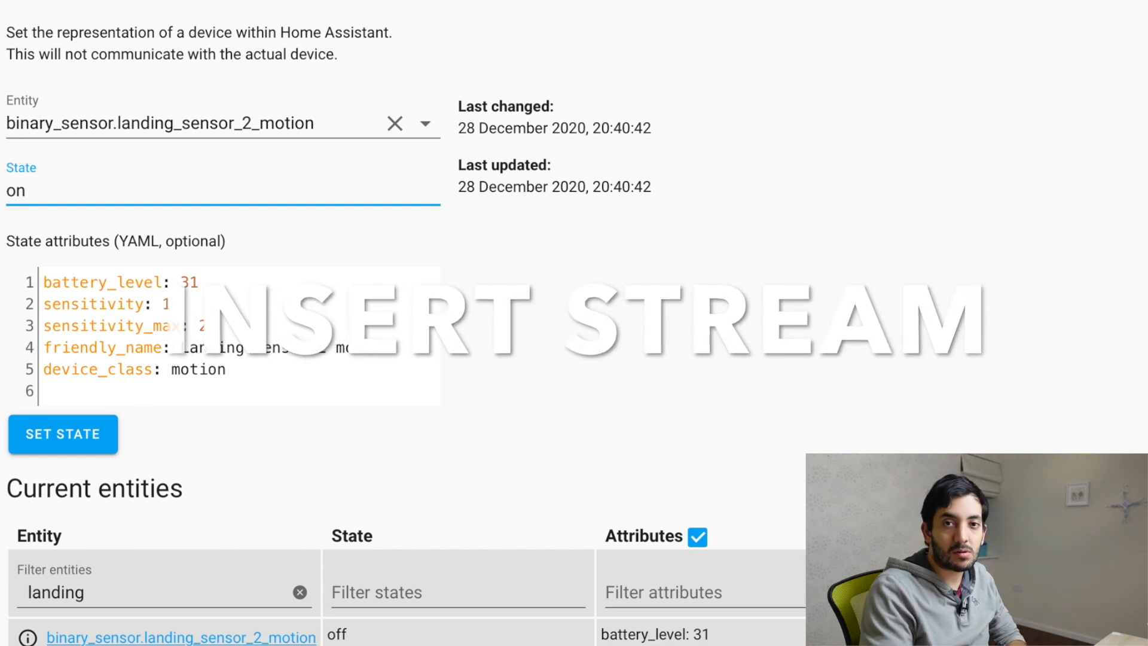
click(44, 61)
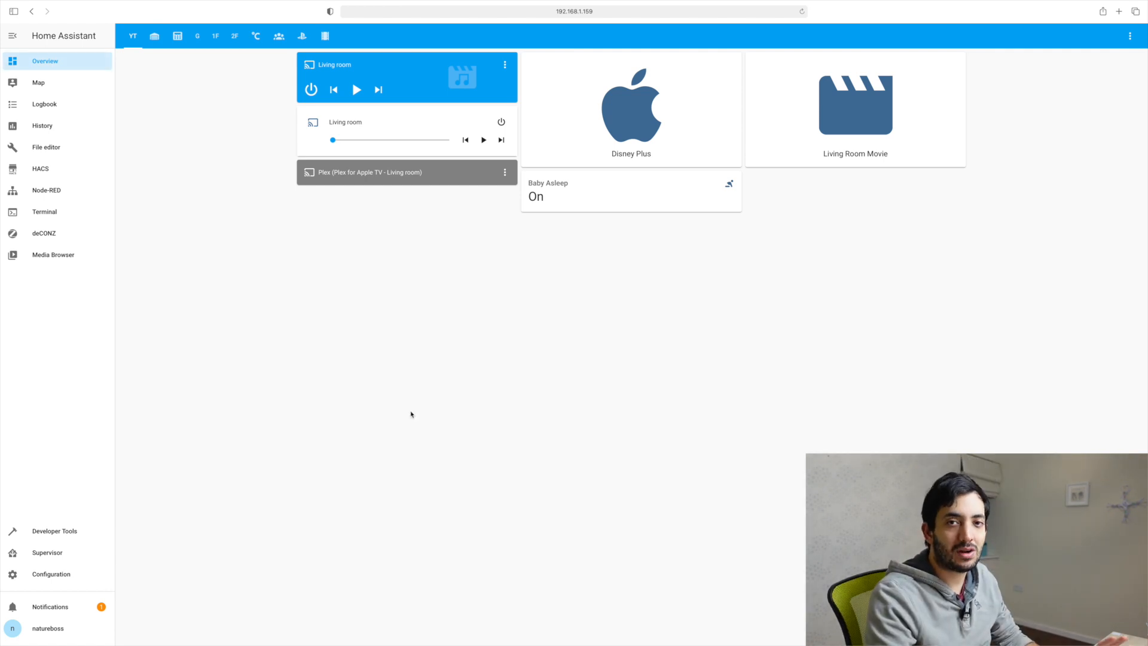
mouse_move(50, 574)
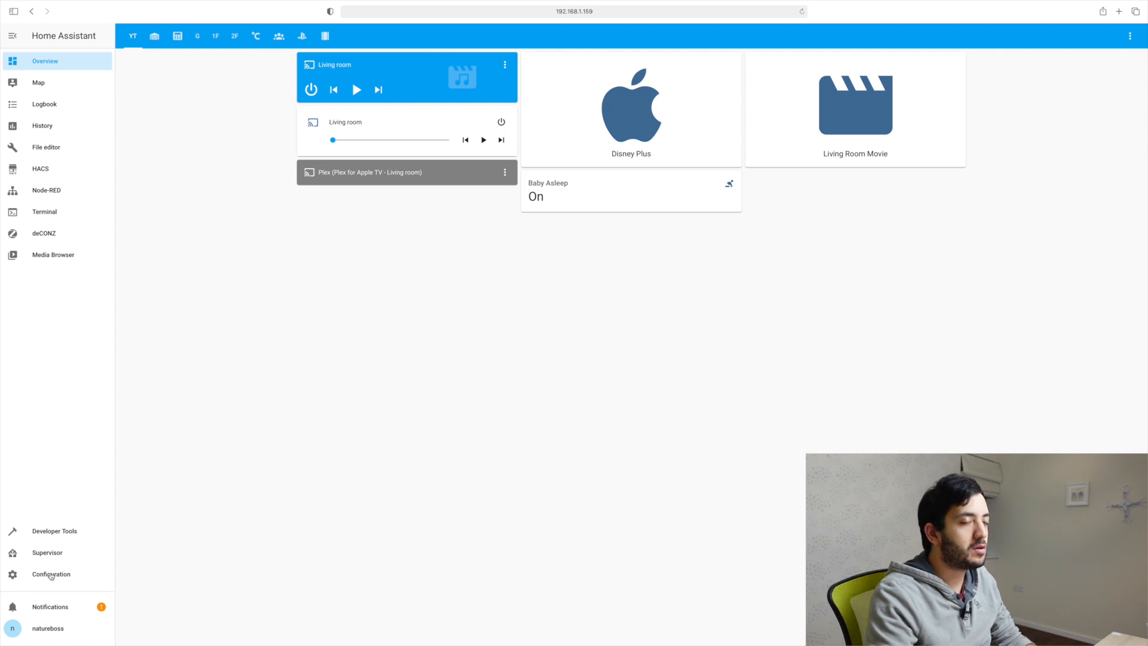
From Configuration's Scenes list, open the Living Room Movie scene for editing.
click(51, 574)
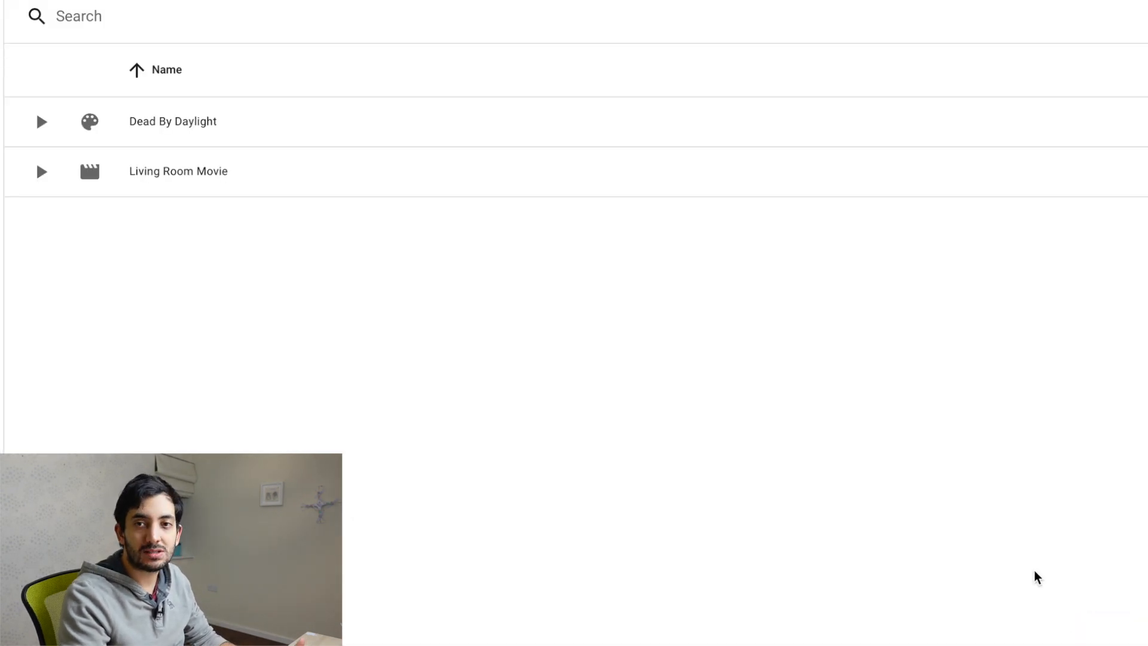
mouse_move(23, 271)
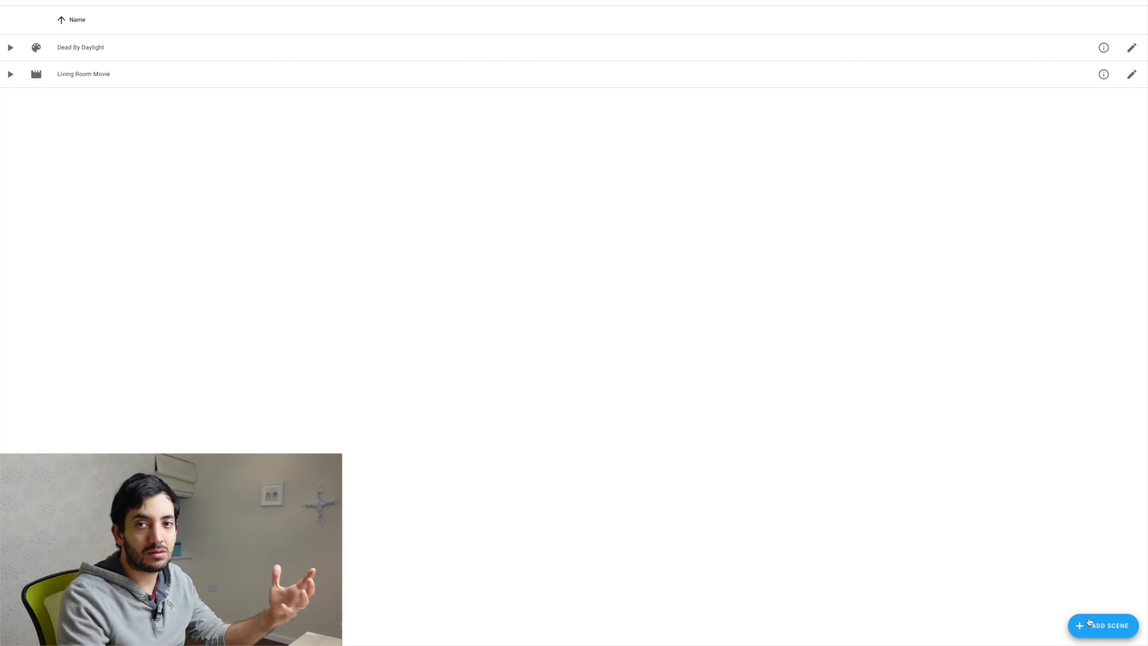
mouse_move(945, 438)
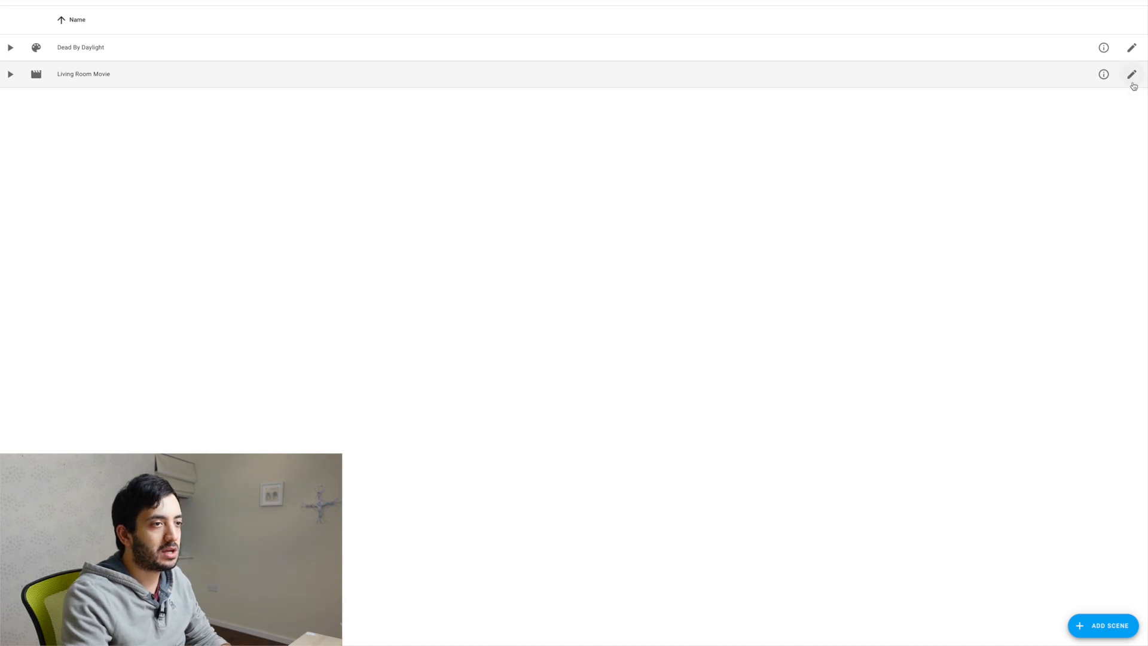
mouse_move(1131, 74)
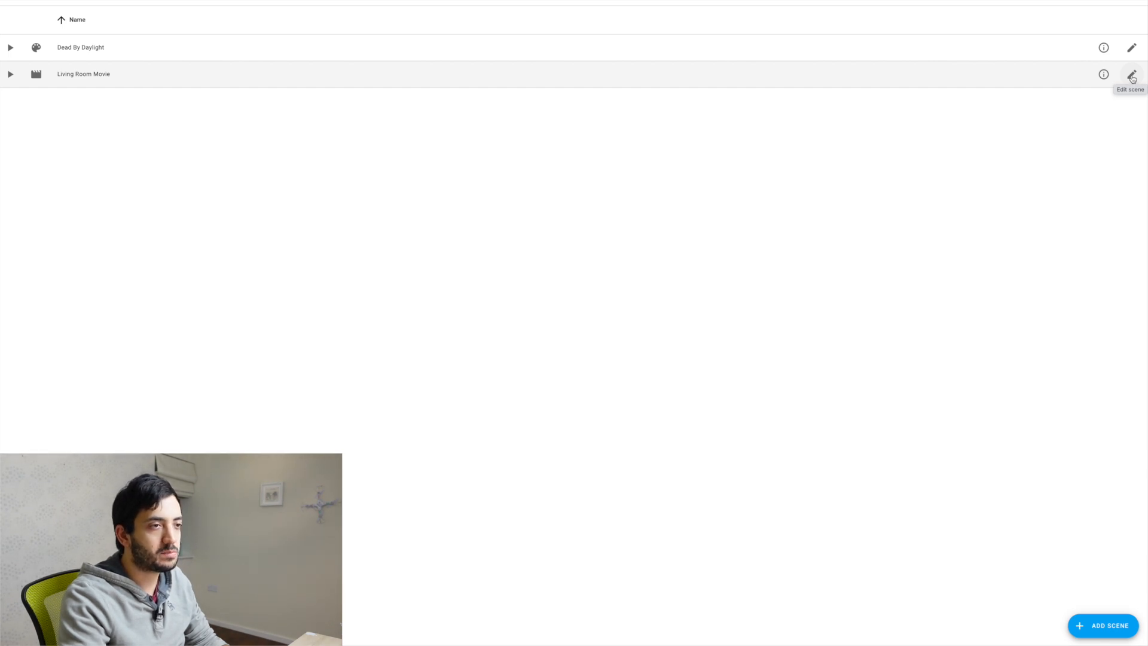
click(1130, 75)
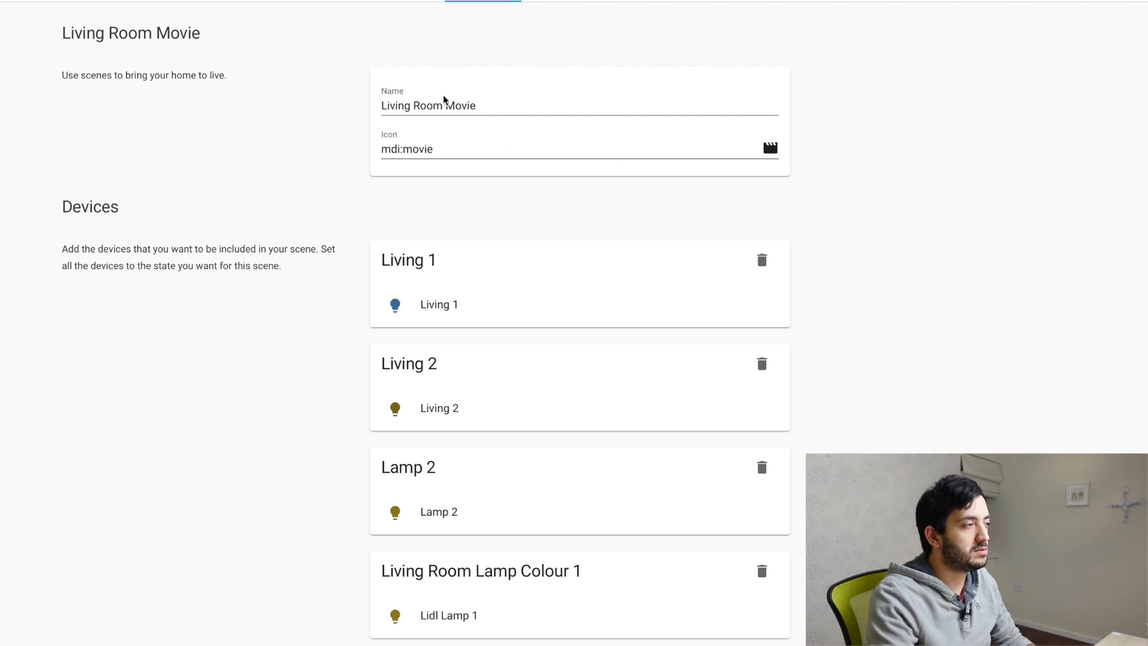
click(505, 105)
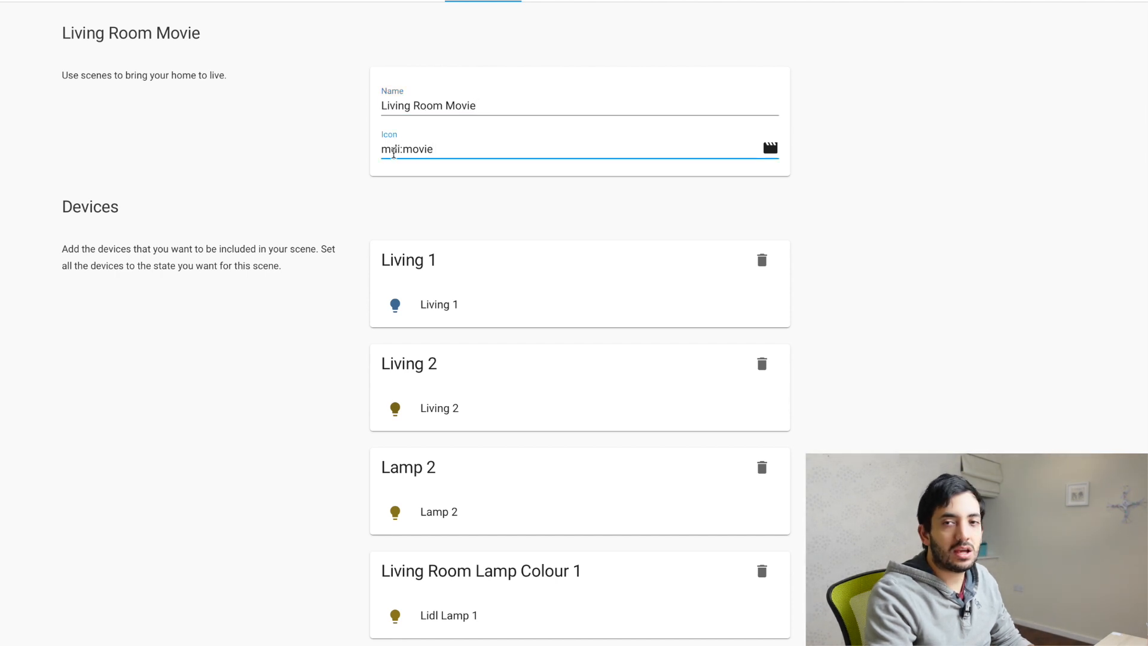
mouse_move(783, 173)
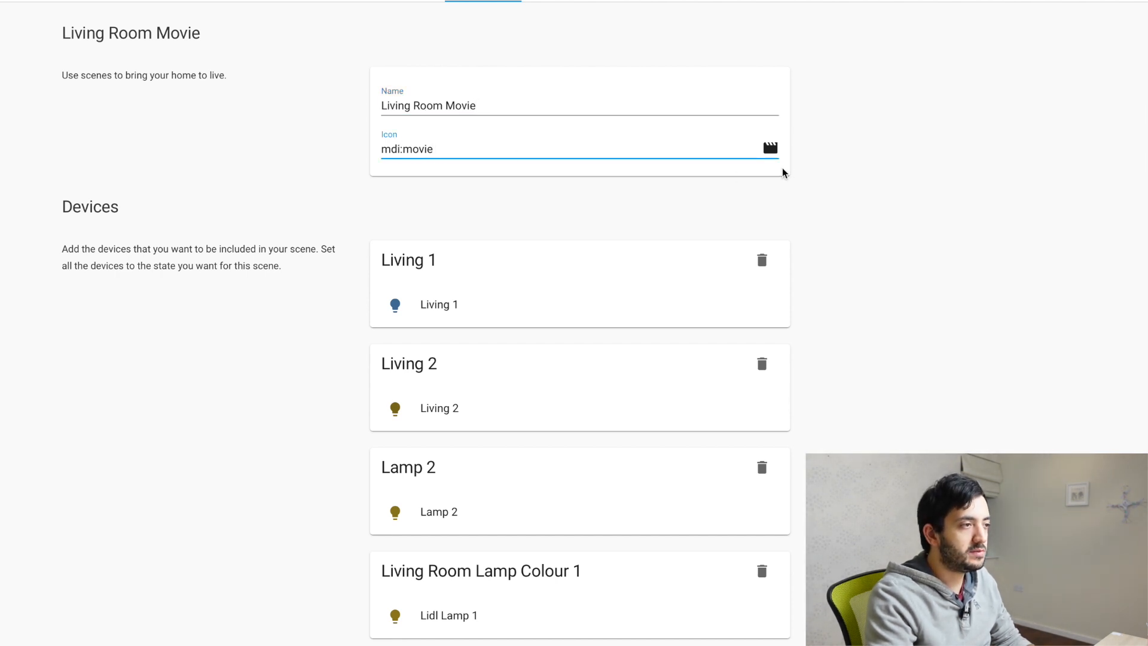
mouse_move(845, 234)
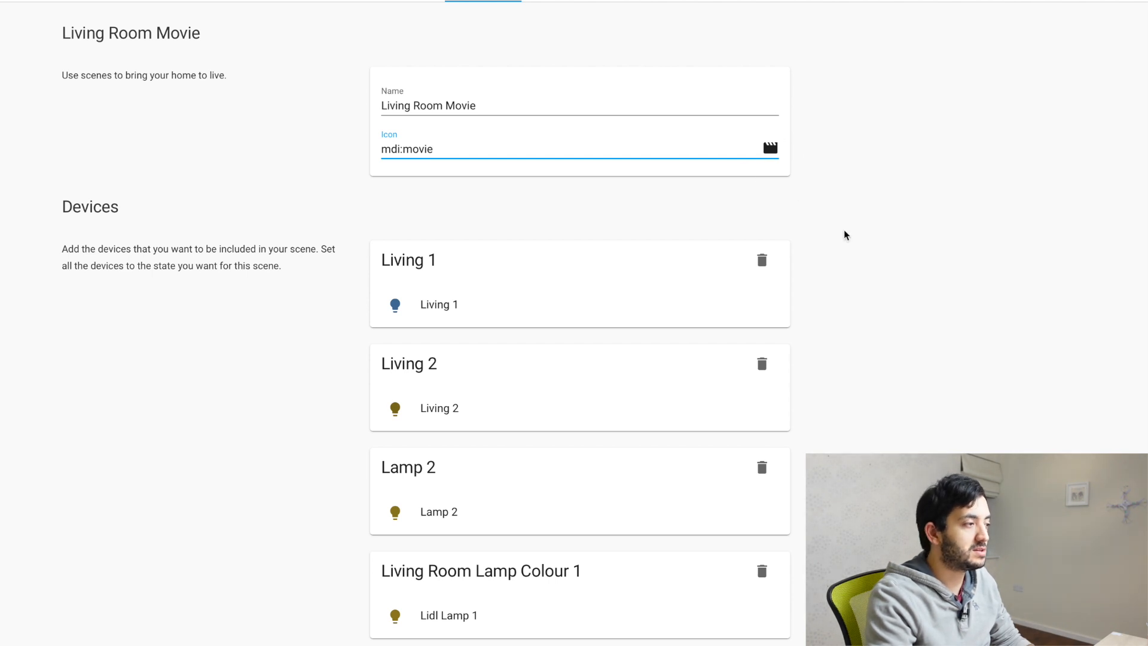
mouse_move(316, 276)
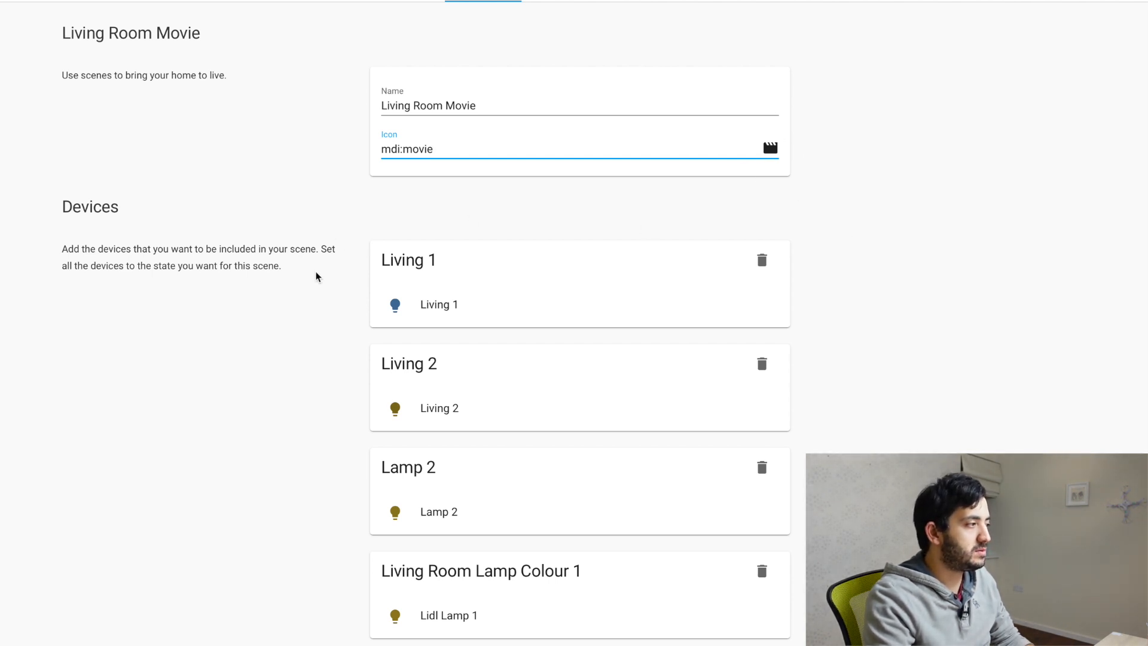
mouse_move(438, 291)
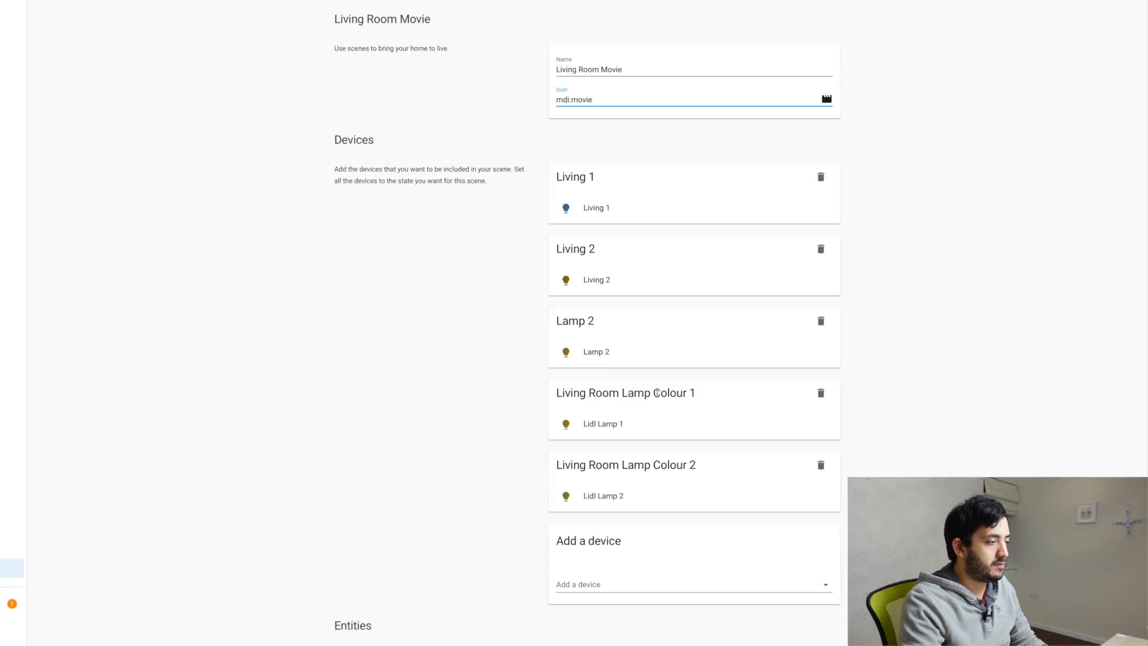
mouse_move(993, 442)
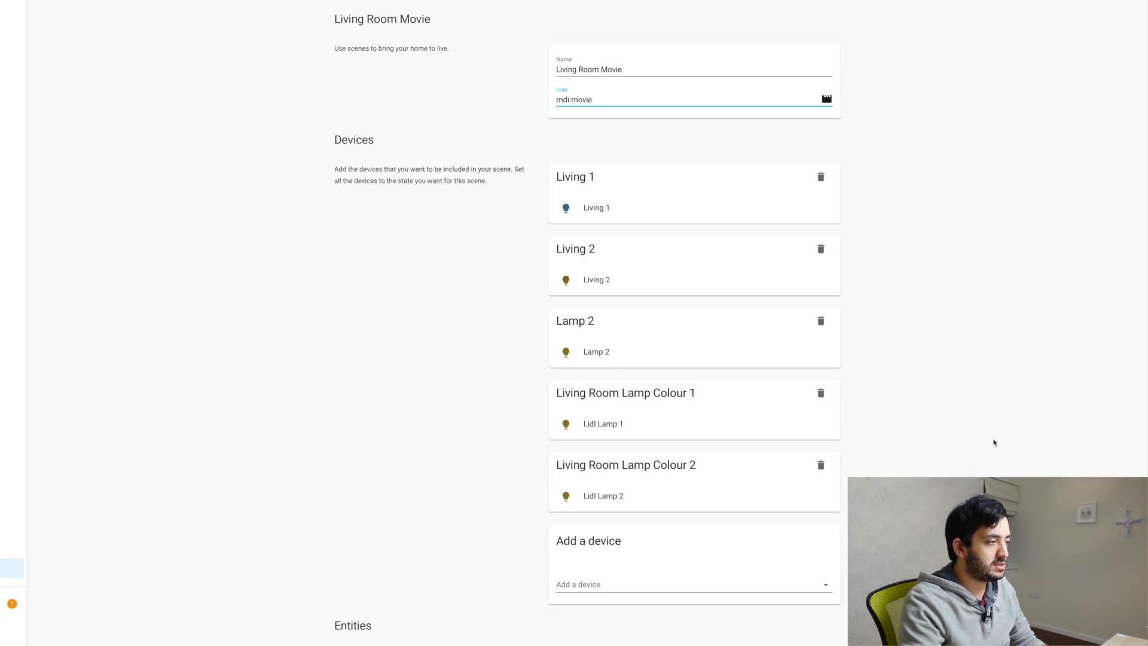
mouse_move(976, 438)
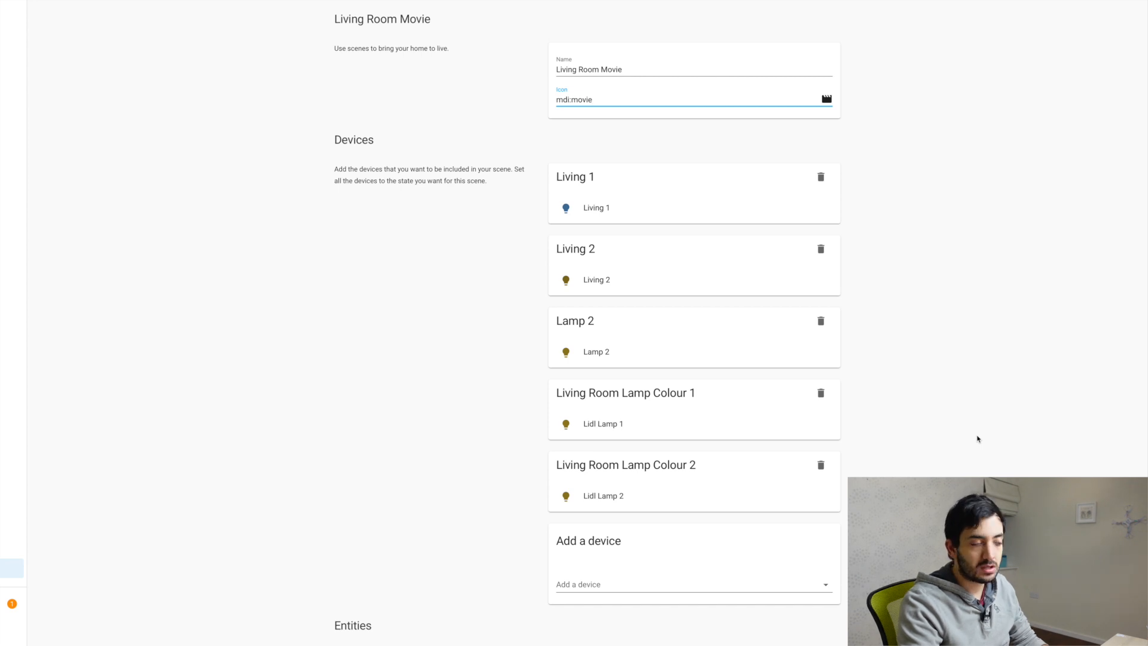
mouse_move(534, 559)
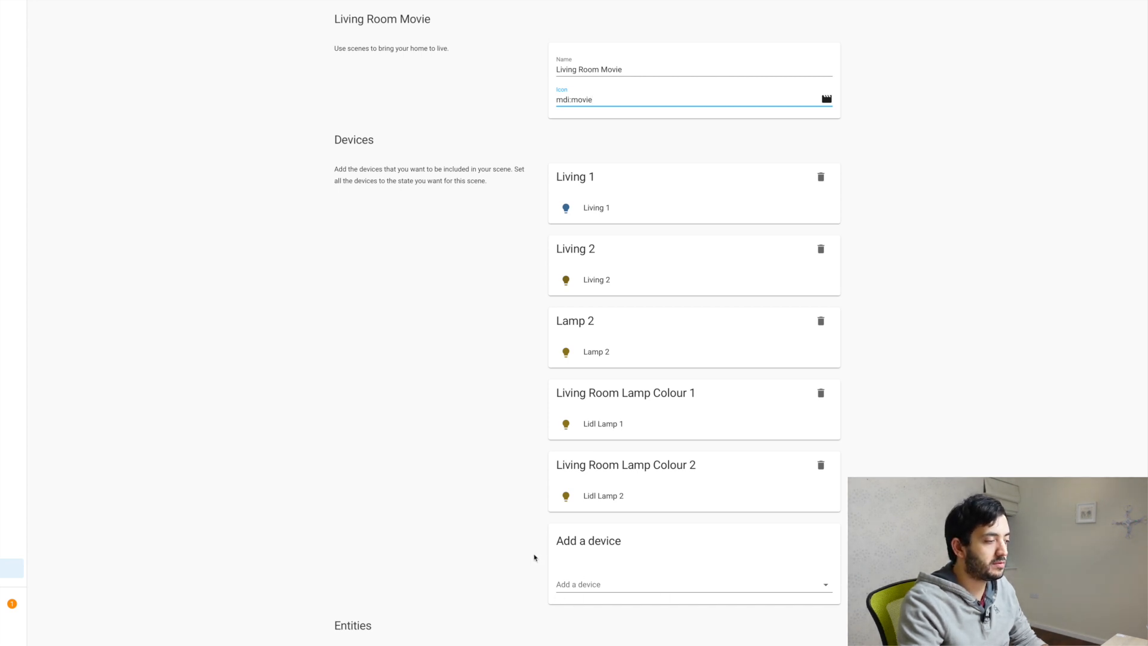
mouse_move(547, 563)
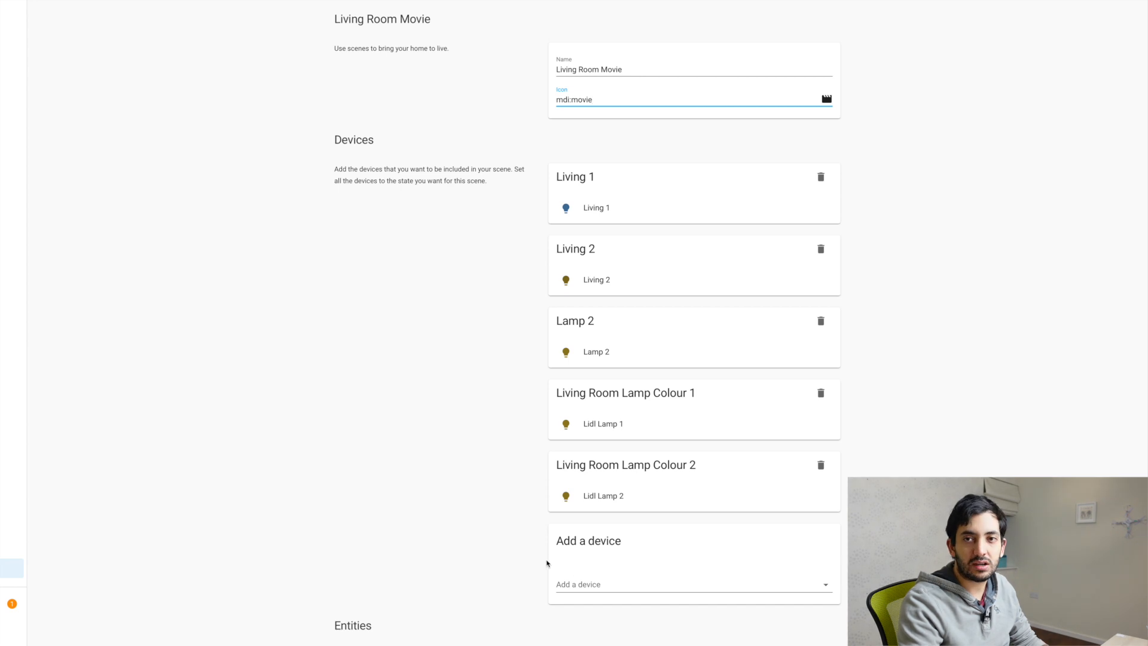
scroll(down, 3)
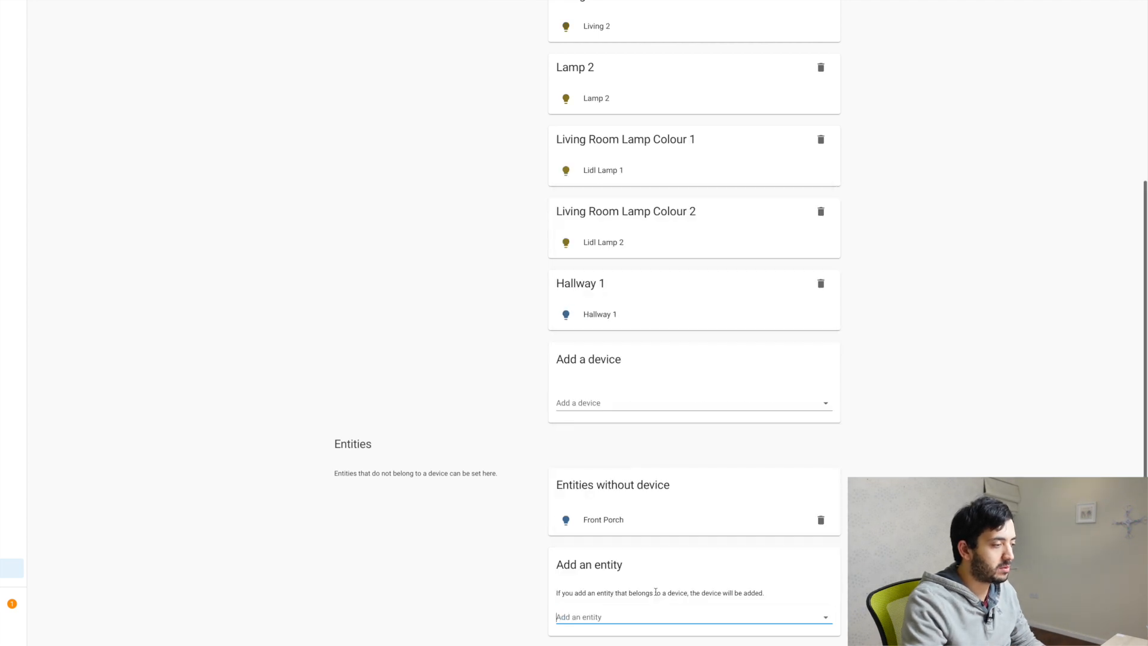
mouse_move(526, 292)
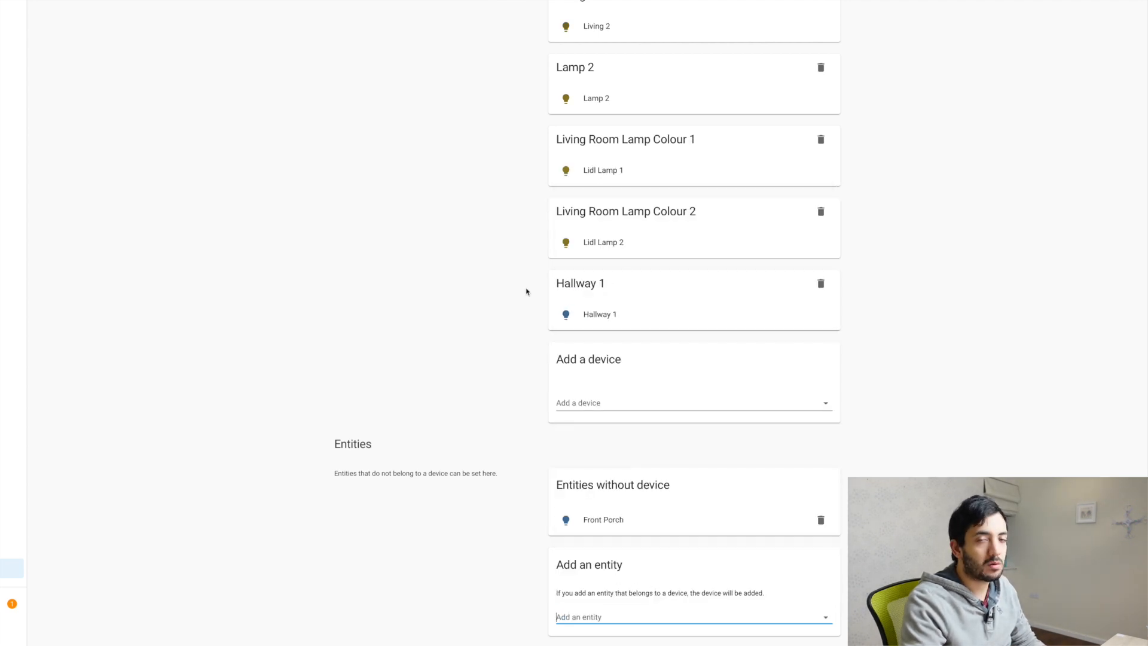
scroll(up, 3)
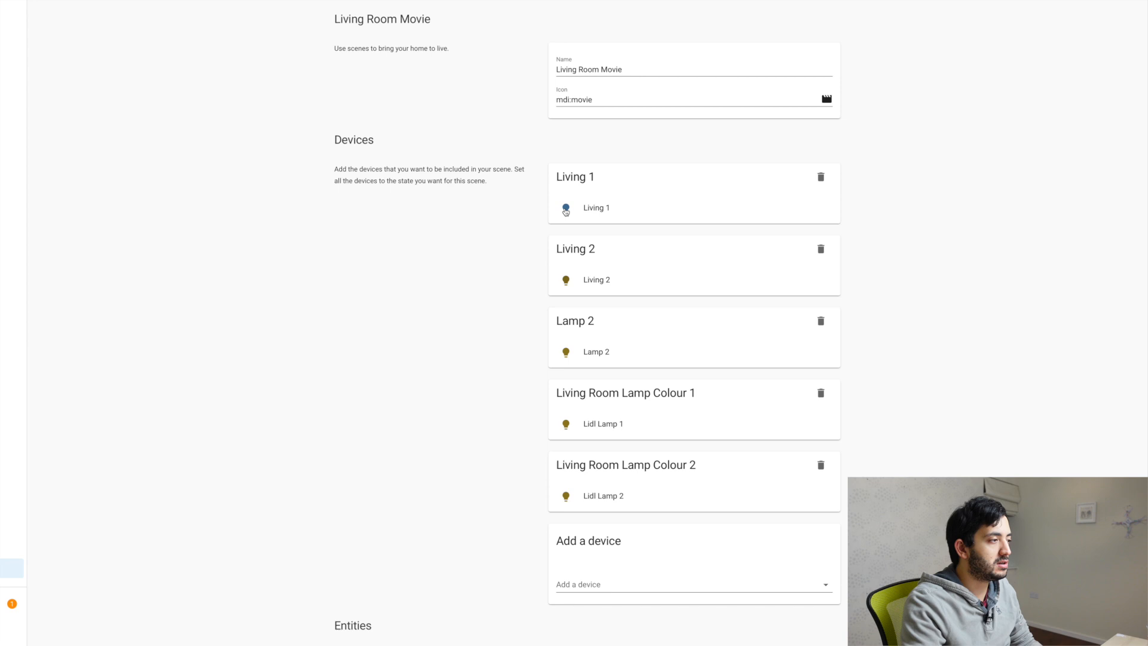
View the Living 1 and Living 2 light dialogs in the scene, closing each.
click(565, 207)
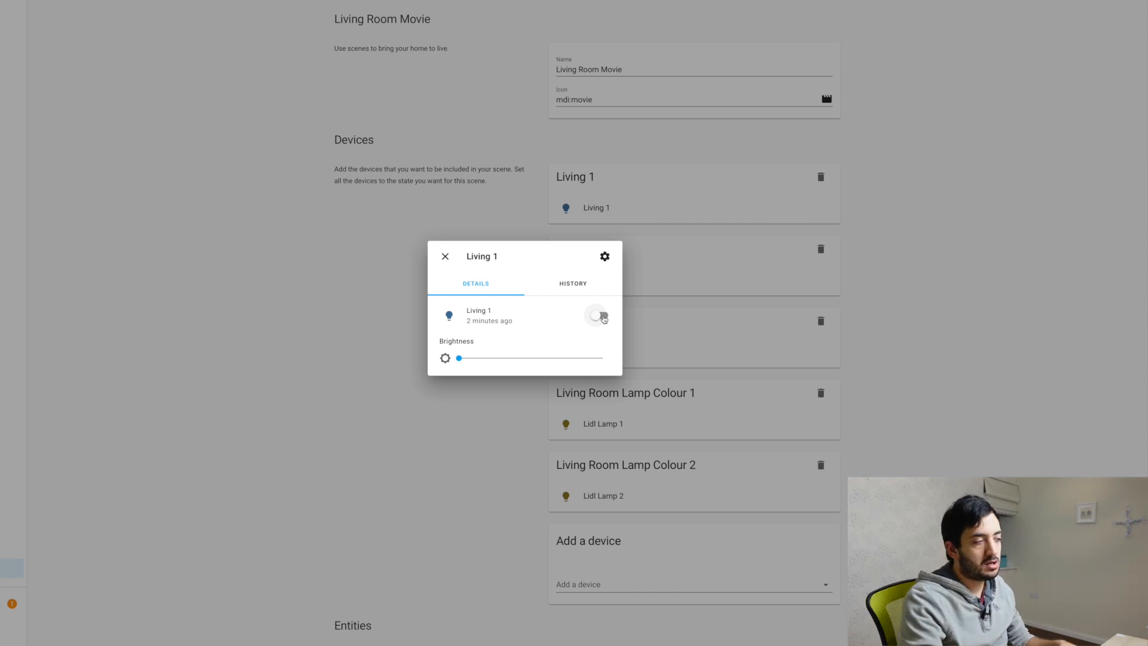
click(598, 315)
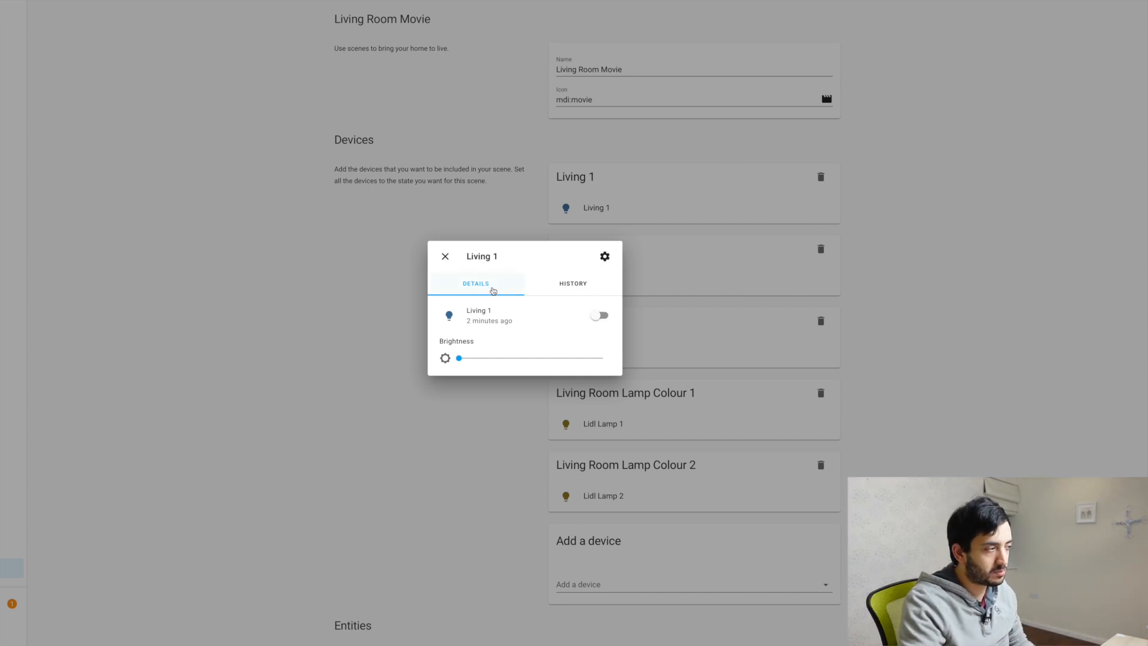
click(444, 256)
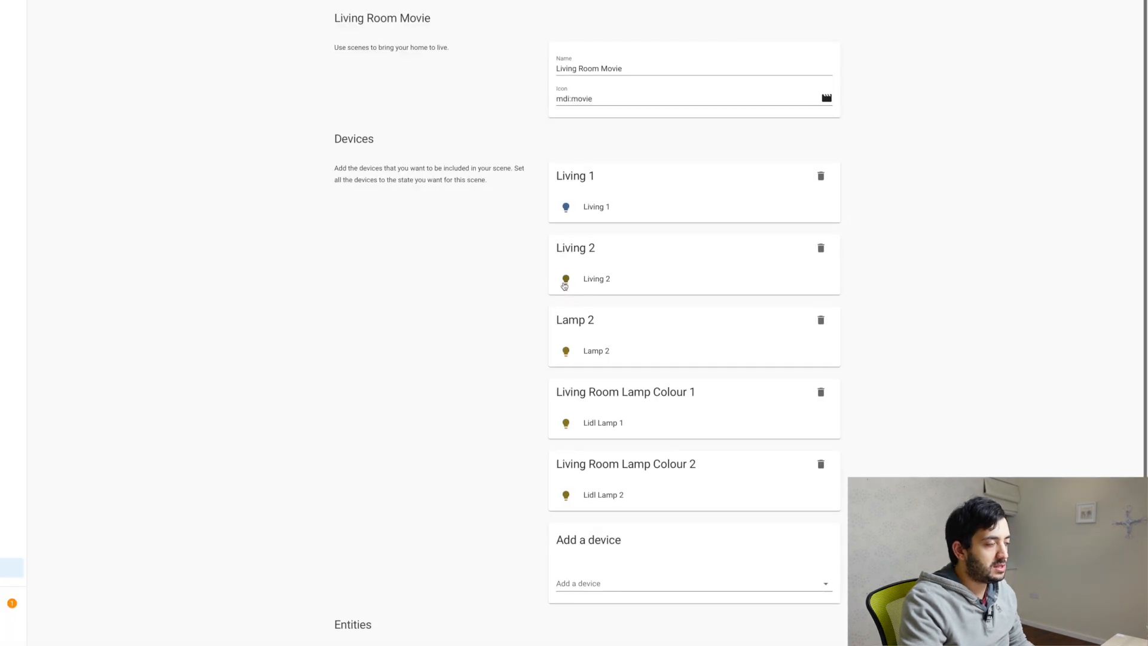
click(595, 279)
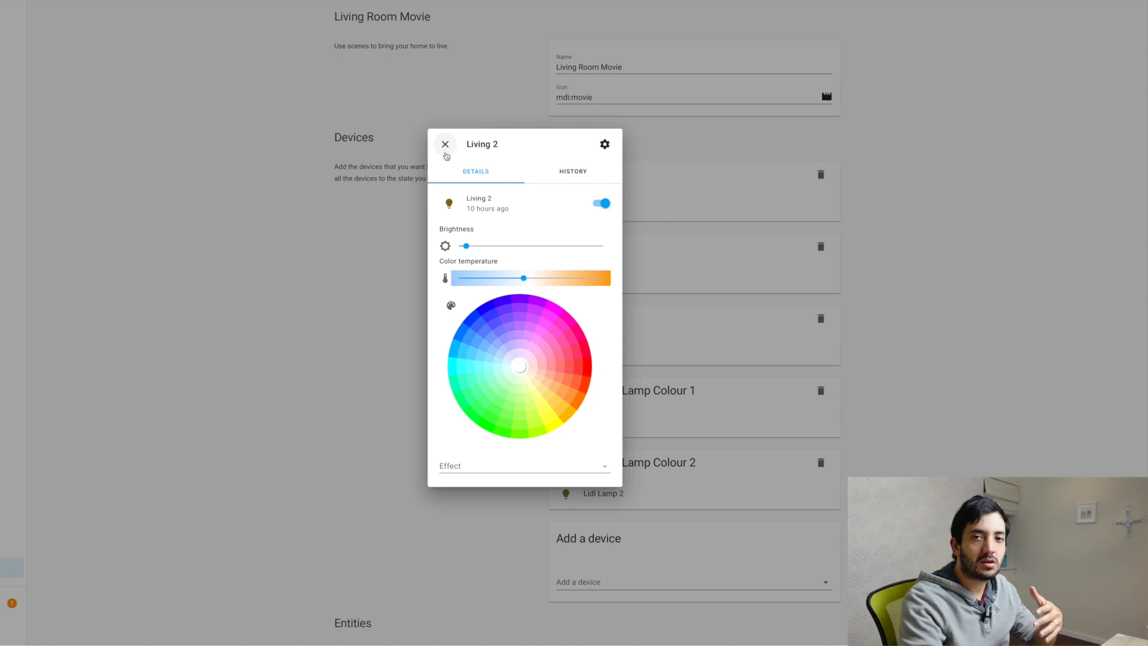
click(445, 144)
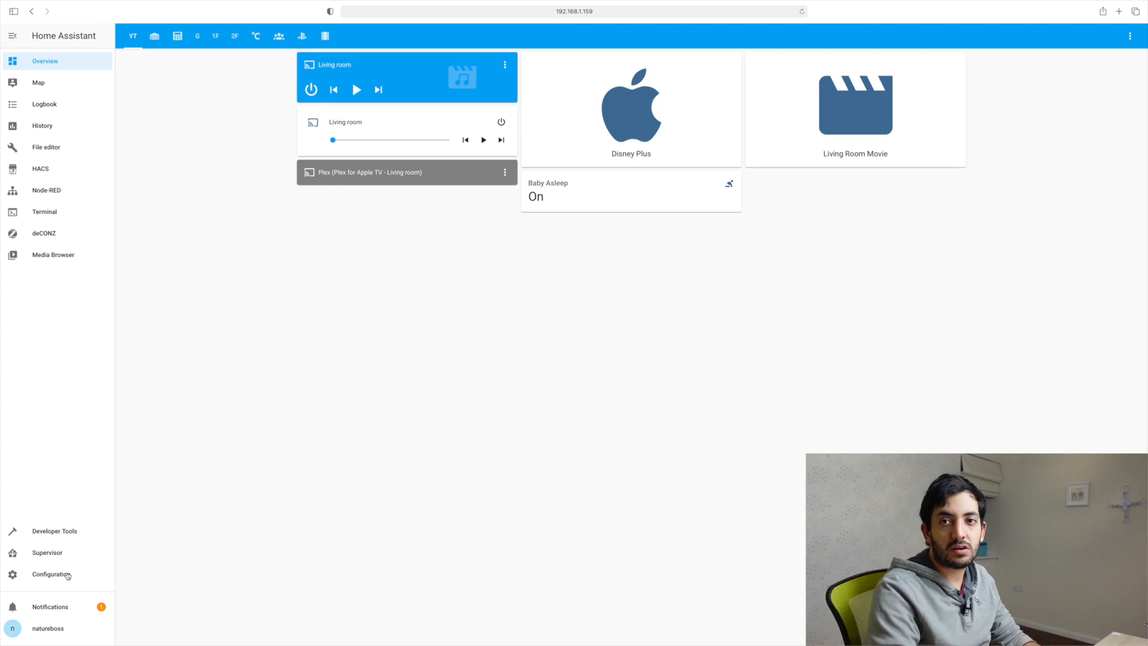
Start a new empty automation from the Automations list.
click(50, 574)
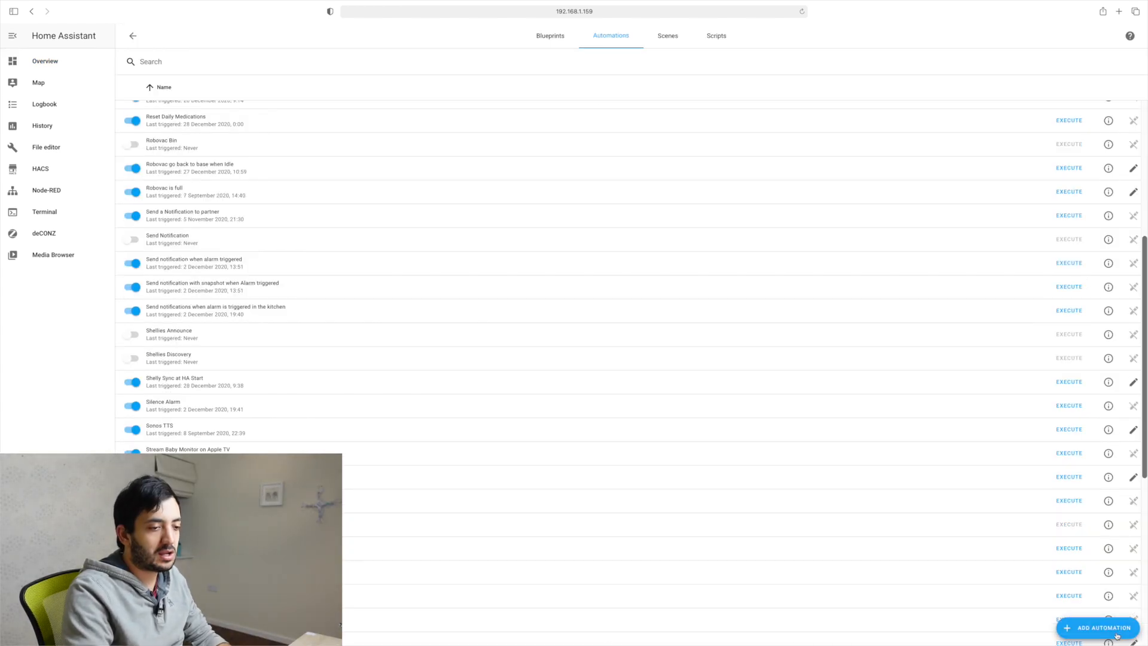
click(1105, 628)
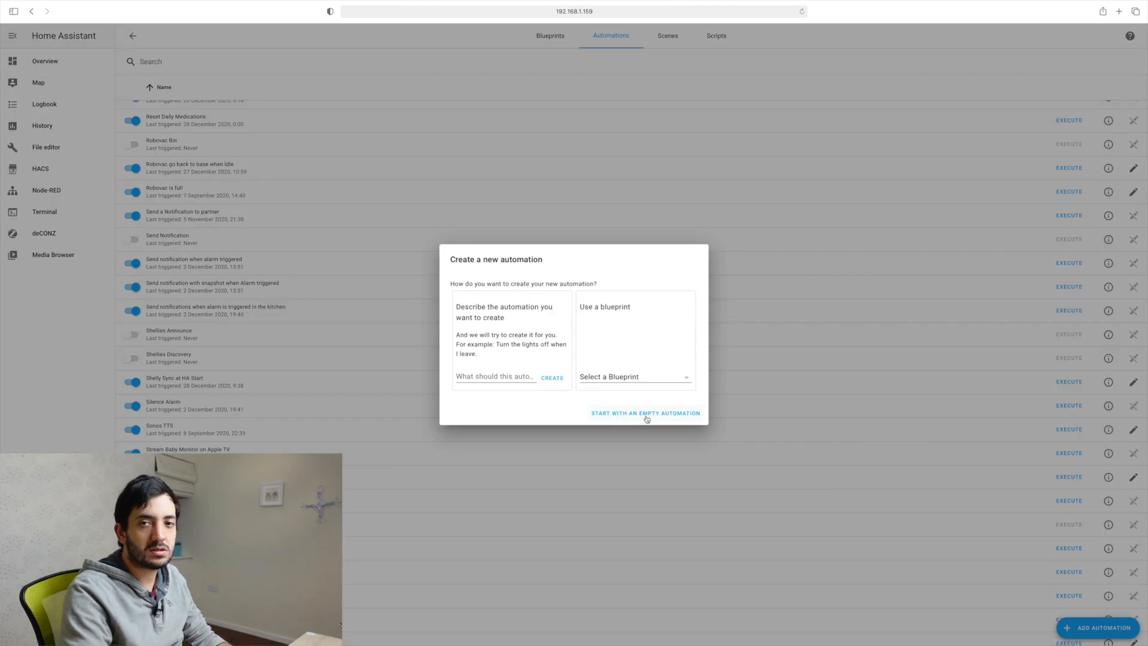
click(645, 413)
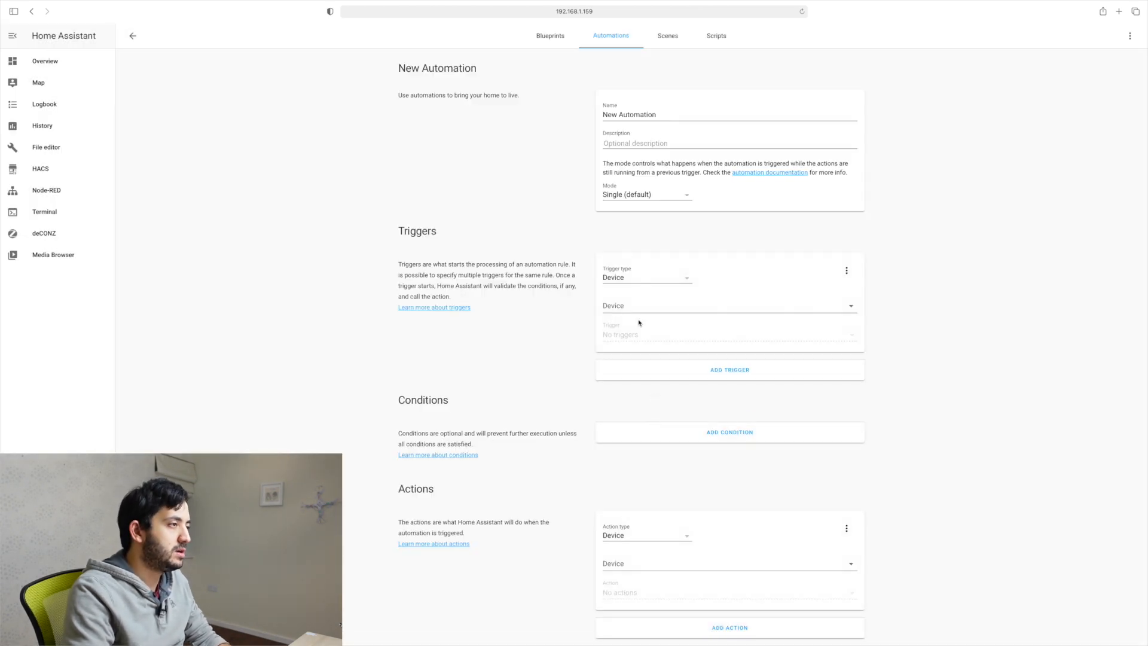
Replace the default name, typing 'Trigger Movie Scene when Appl…'.
triple_click(628, 115)
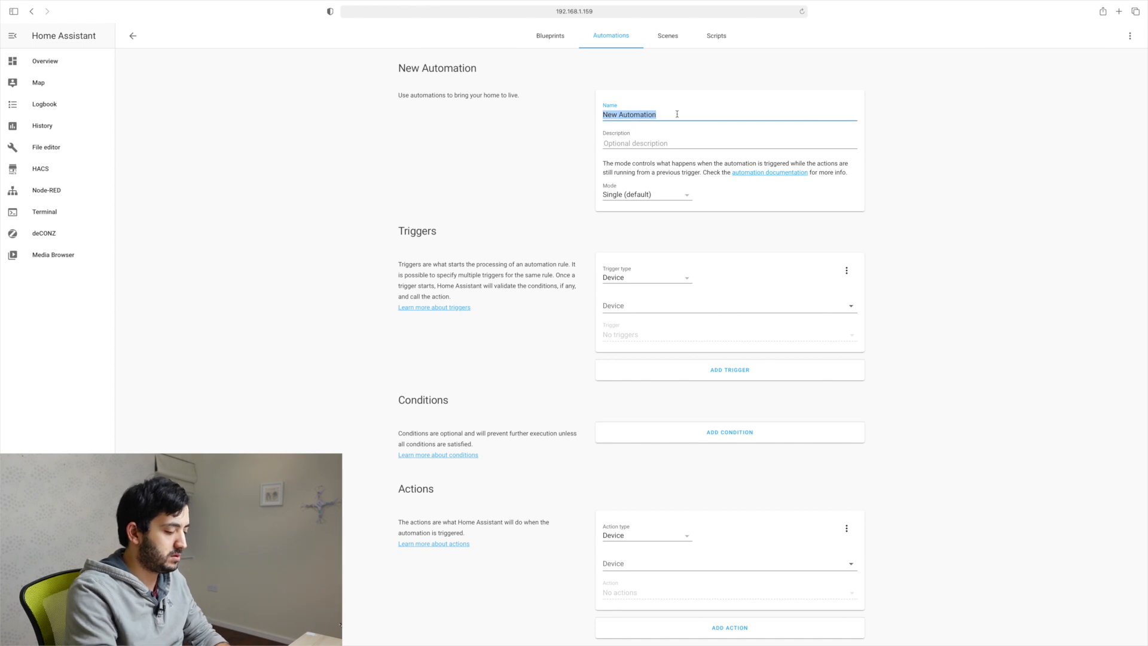
text(Trigger M)
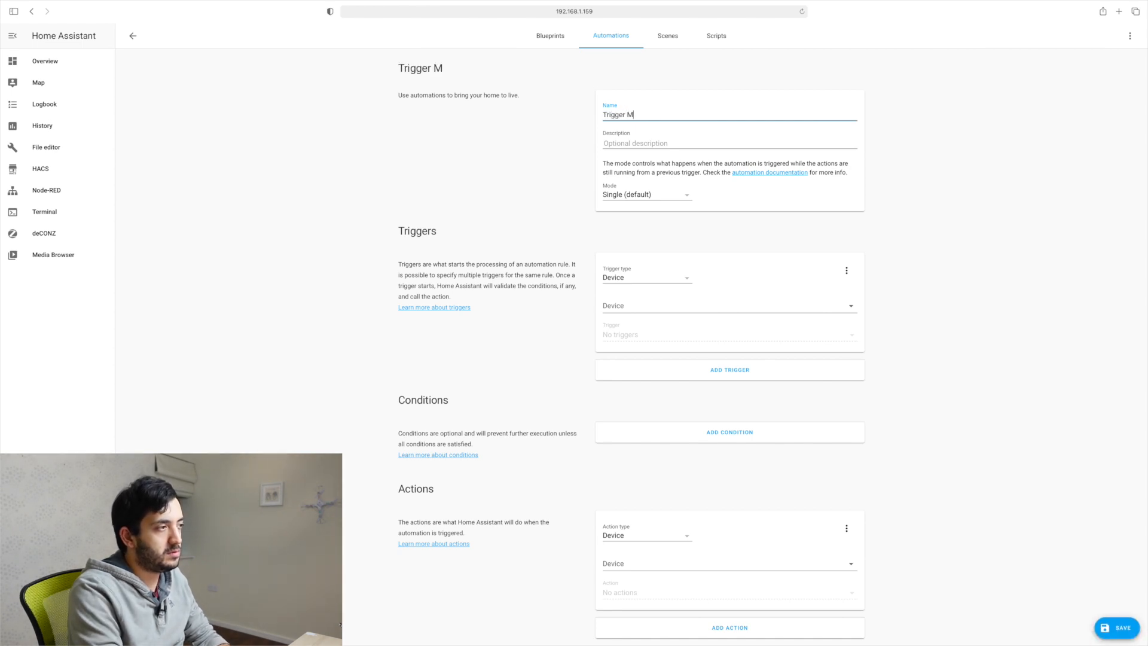
text(ovie Scene when Apple TV is runni)
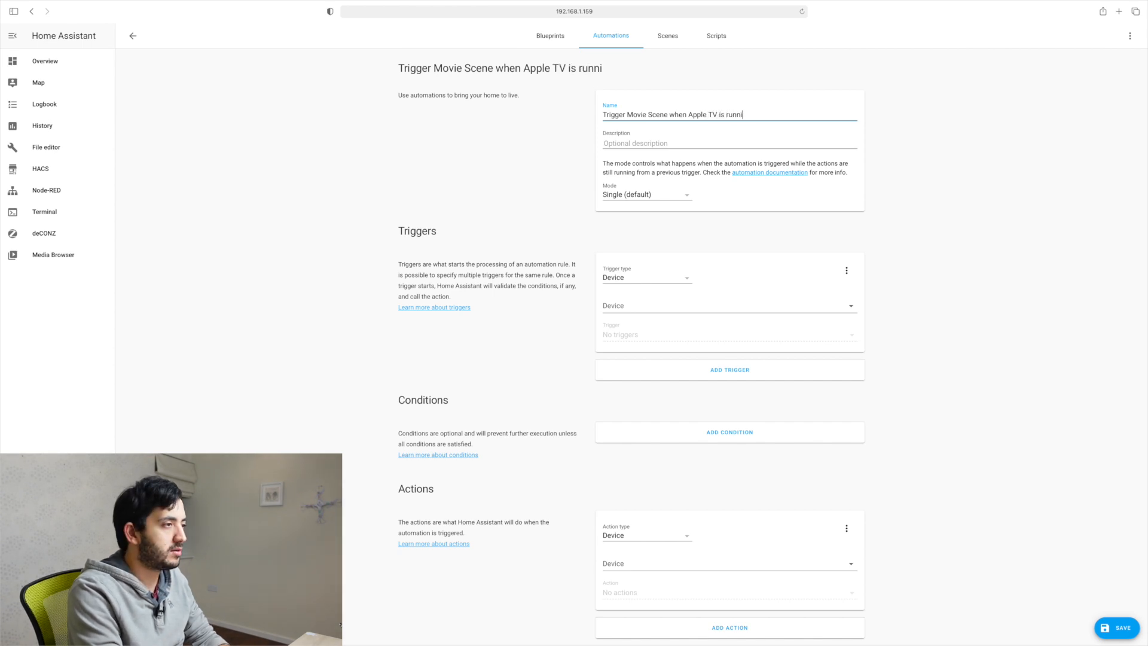
Set a State trigger on media_player.atv changing to 'on'.
click(646, 276)
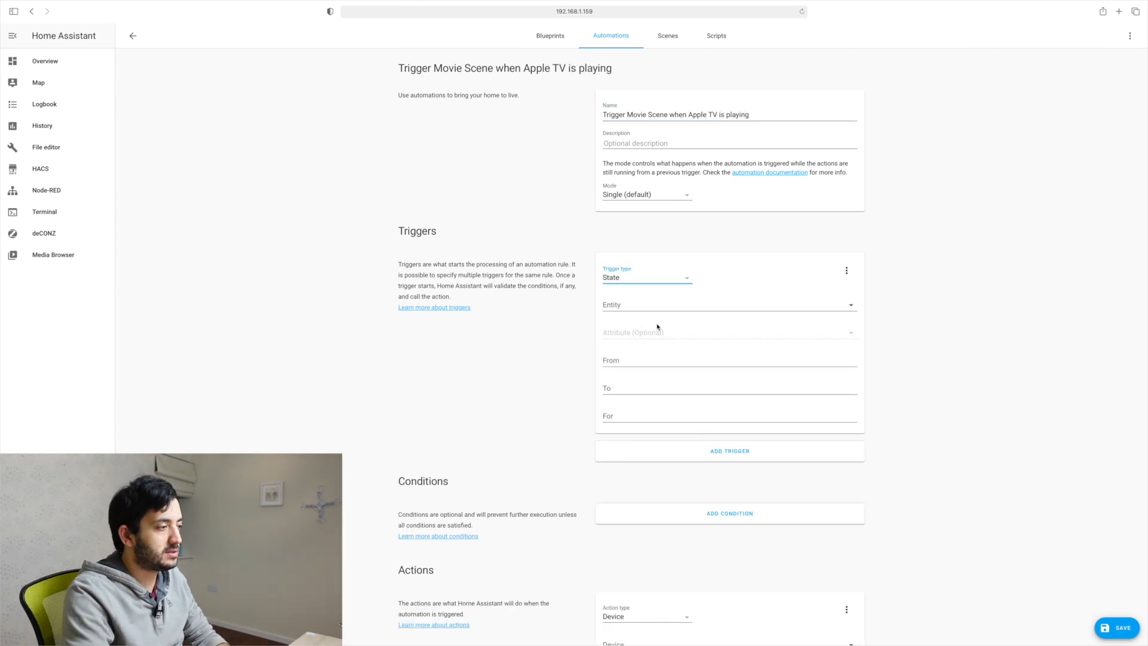
click(725, 305)
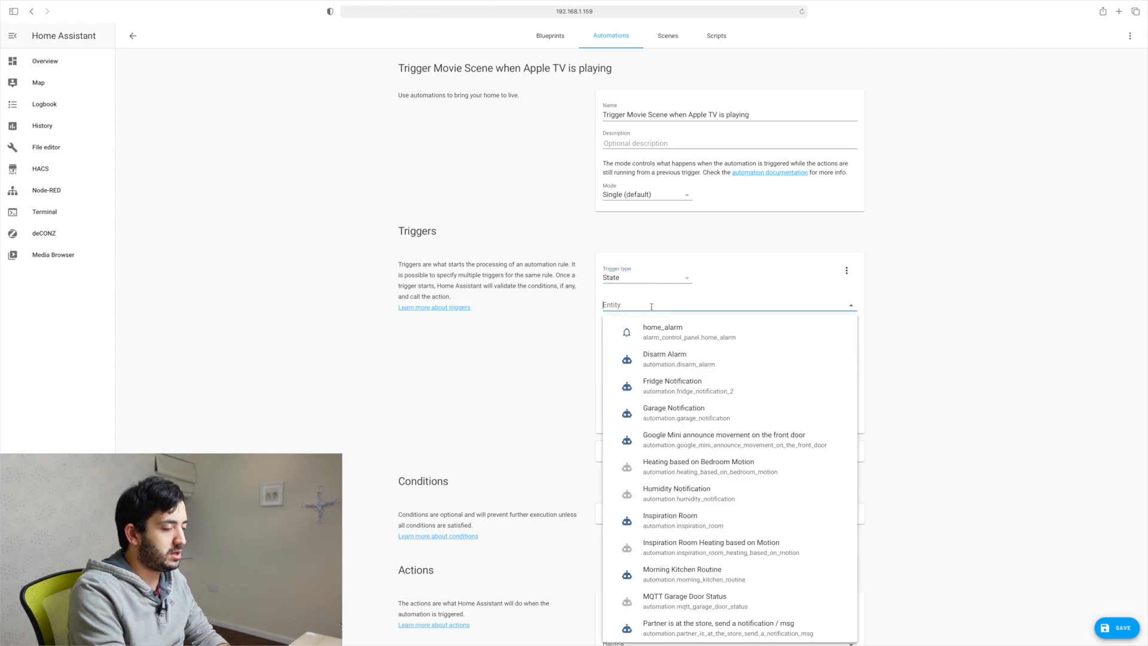
text(medi)
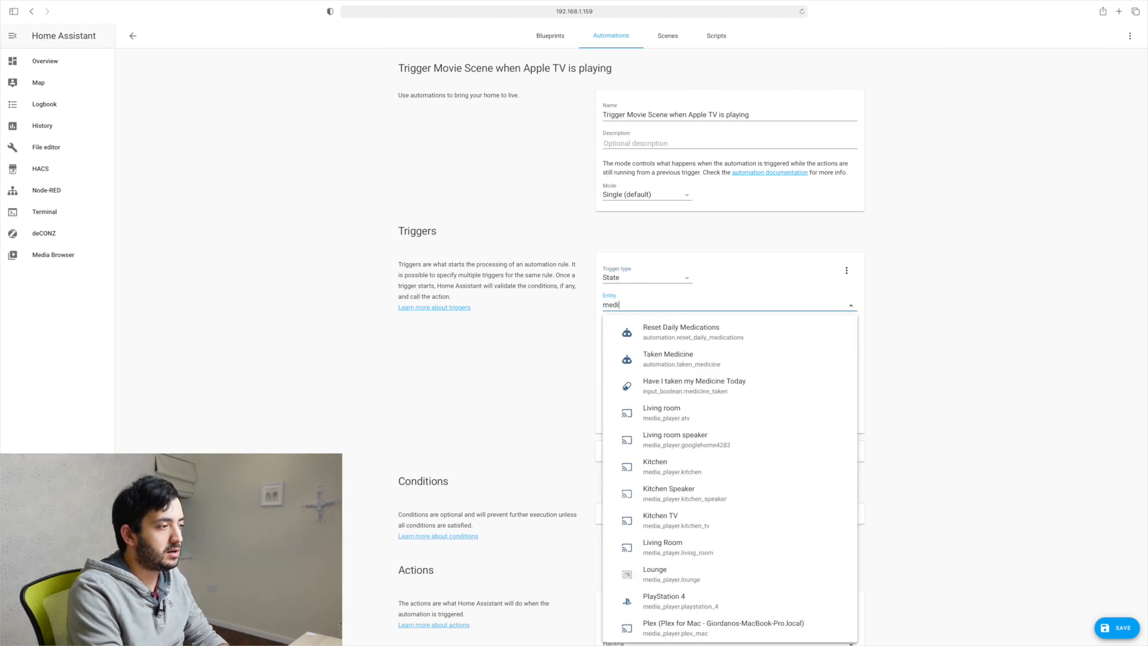
text(a+)
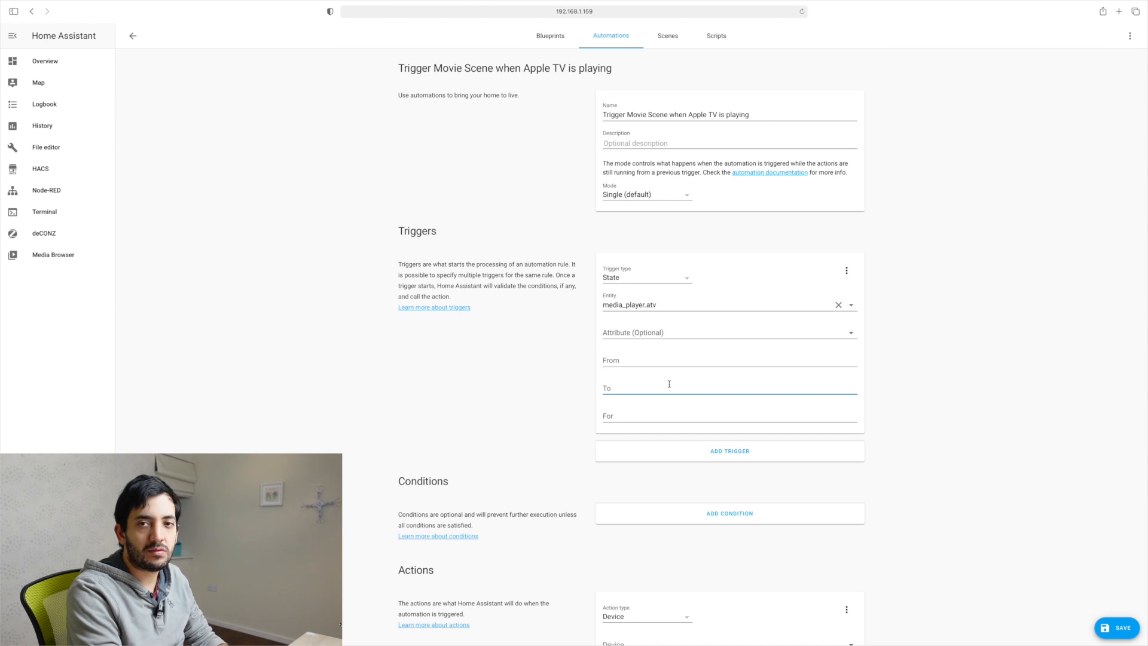
text(on)
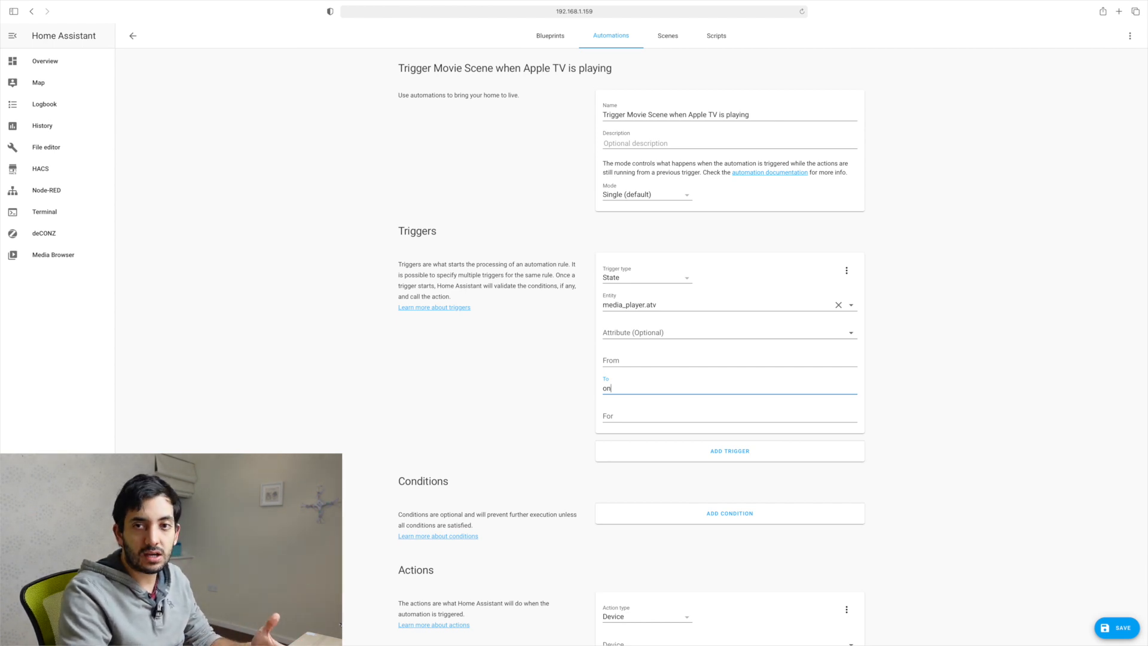
click(728, 360)
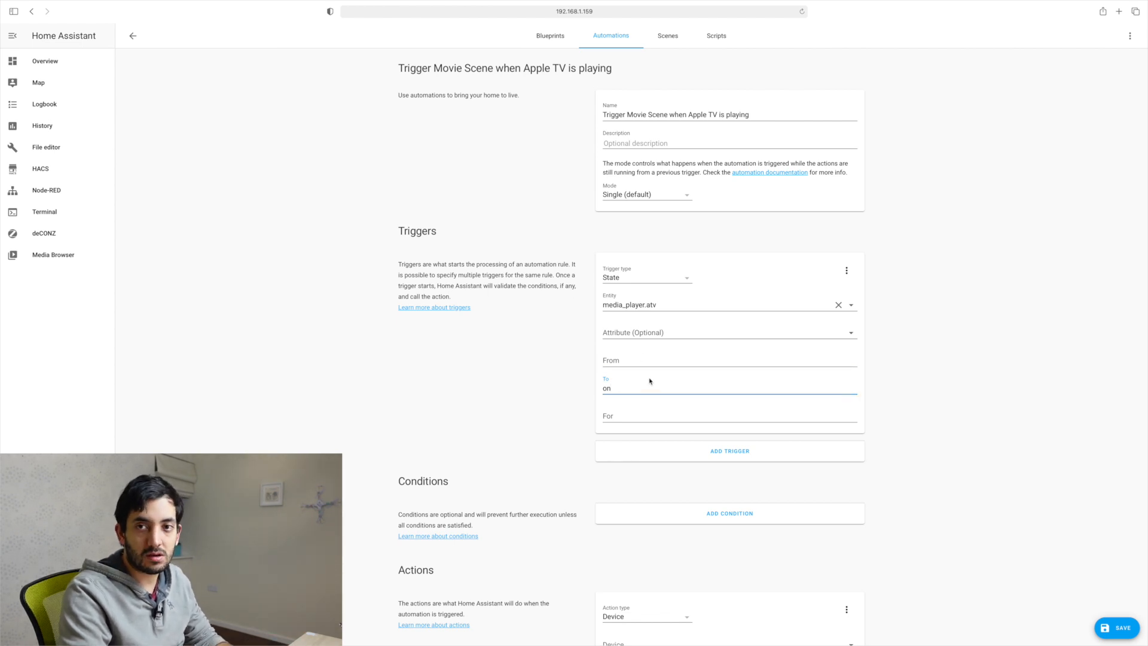
scroll(down, 3)
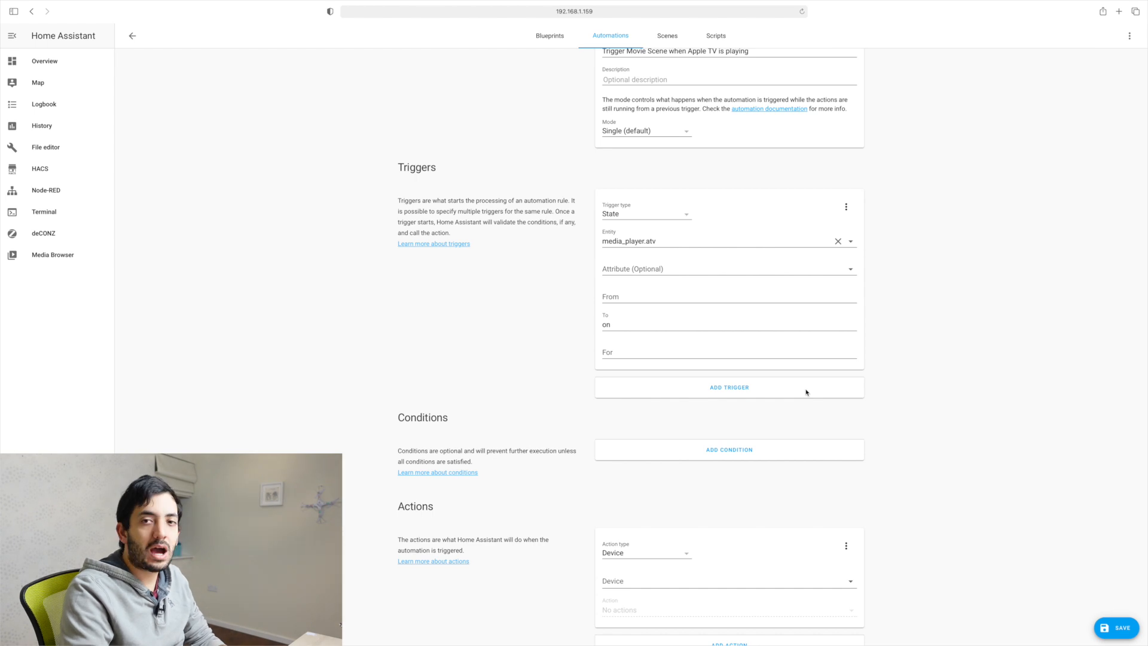
mouse_move(716, 396)
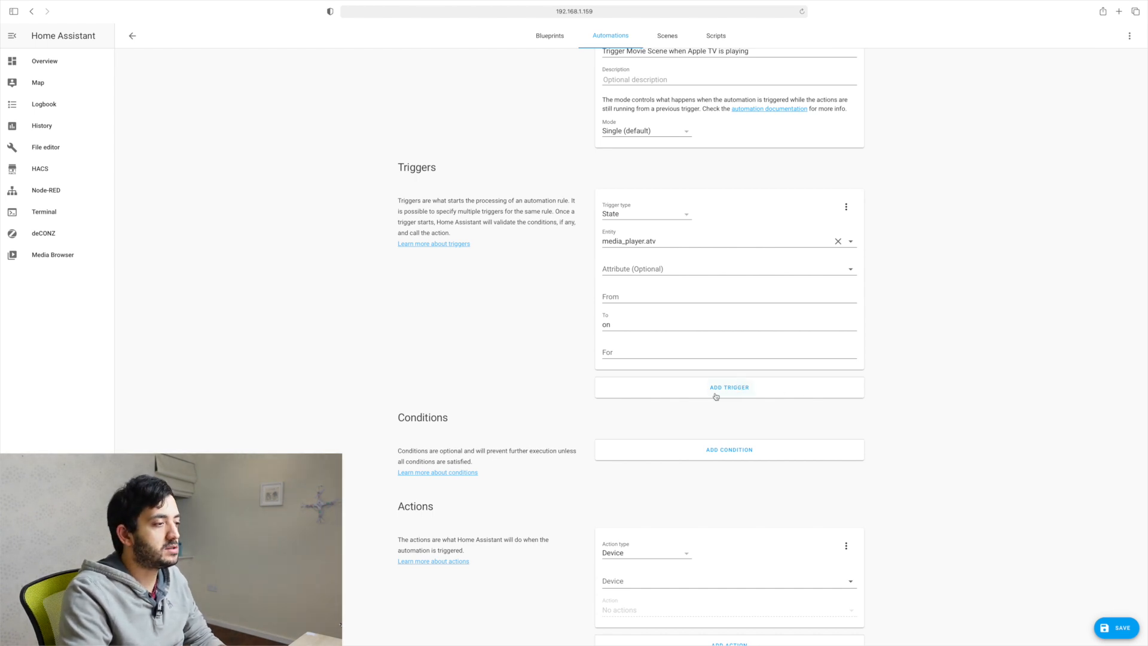
Add a second State trigger on the Plex for Apple TV - Living room player changing to 'on'.
click(728, 386)
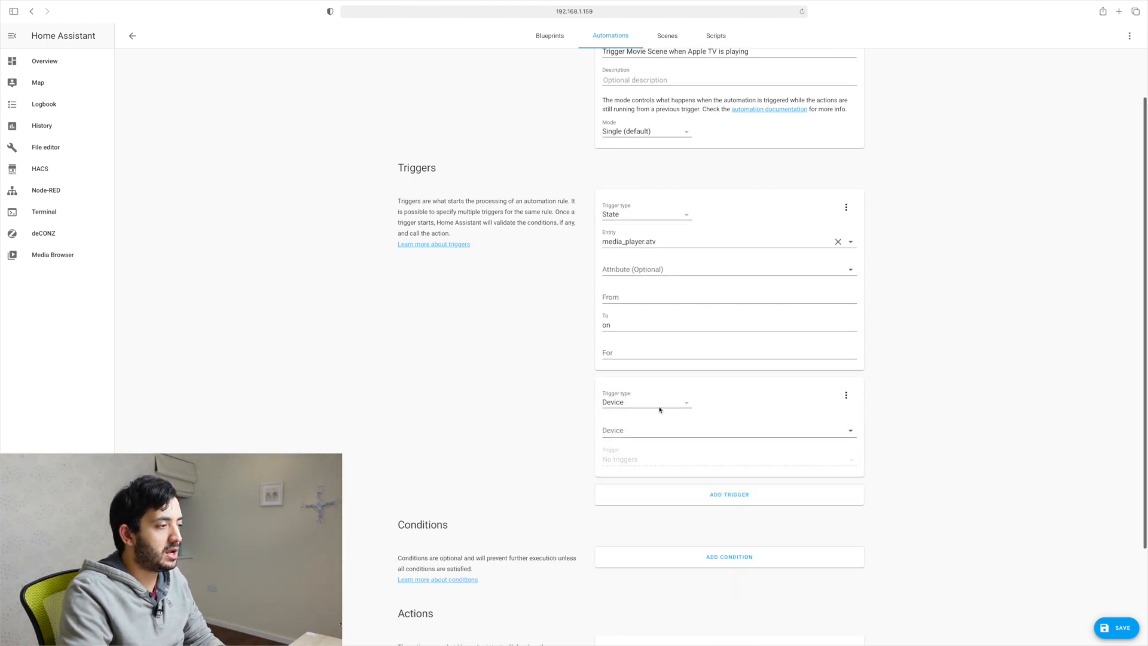
click(644, 402)
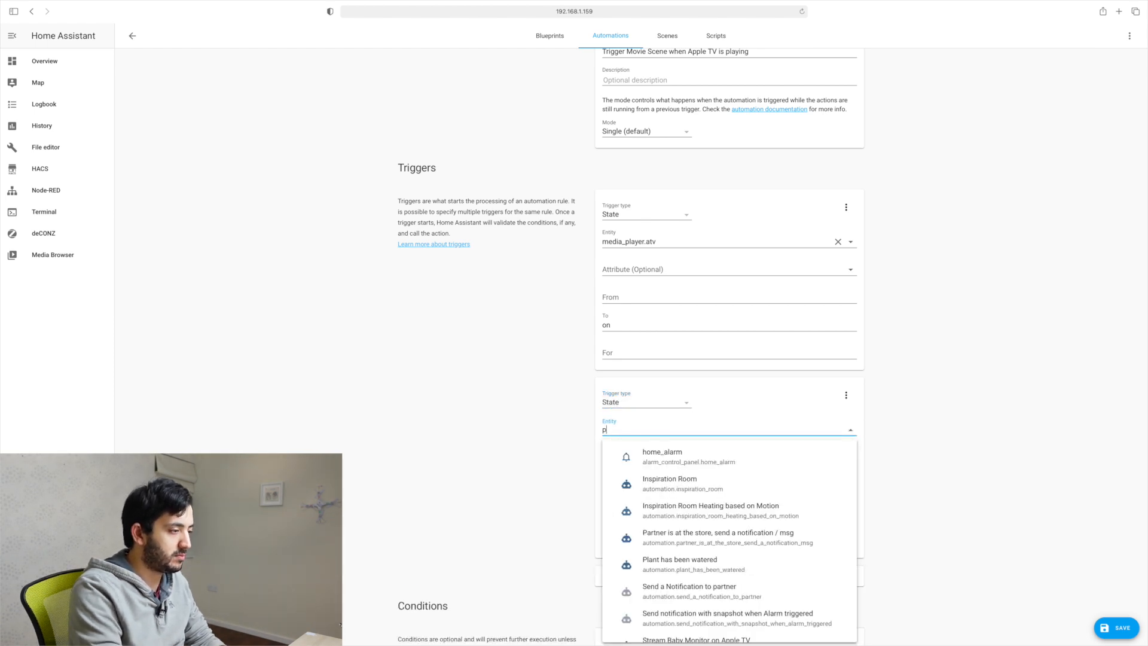
text(lex)
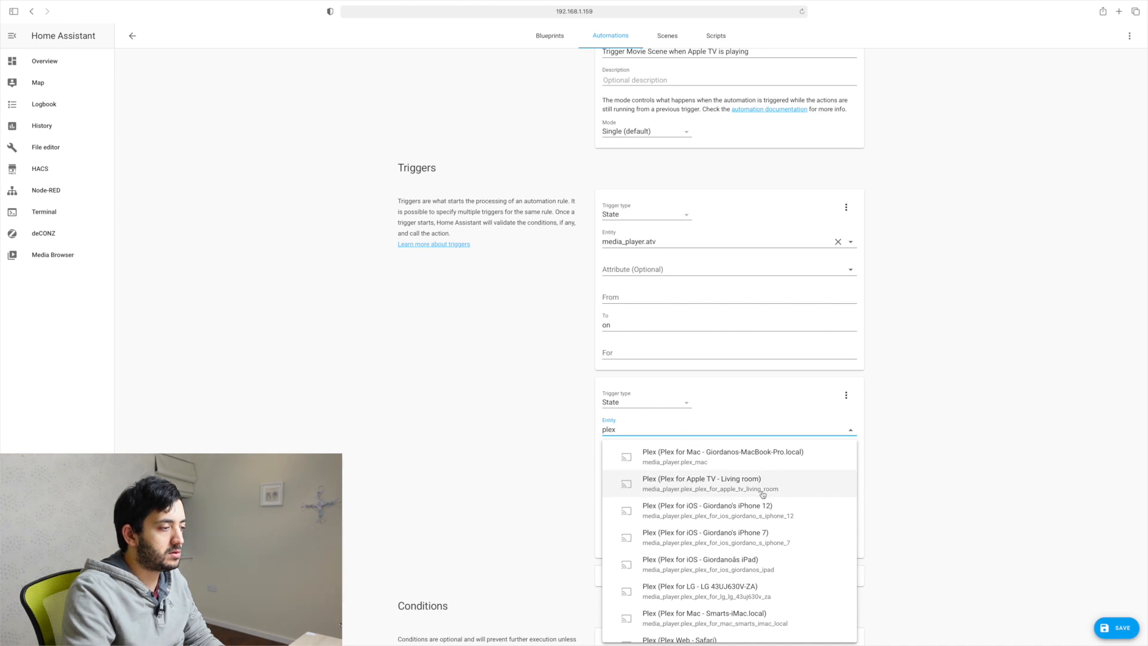
click(700, 483)
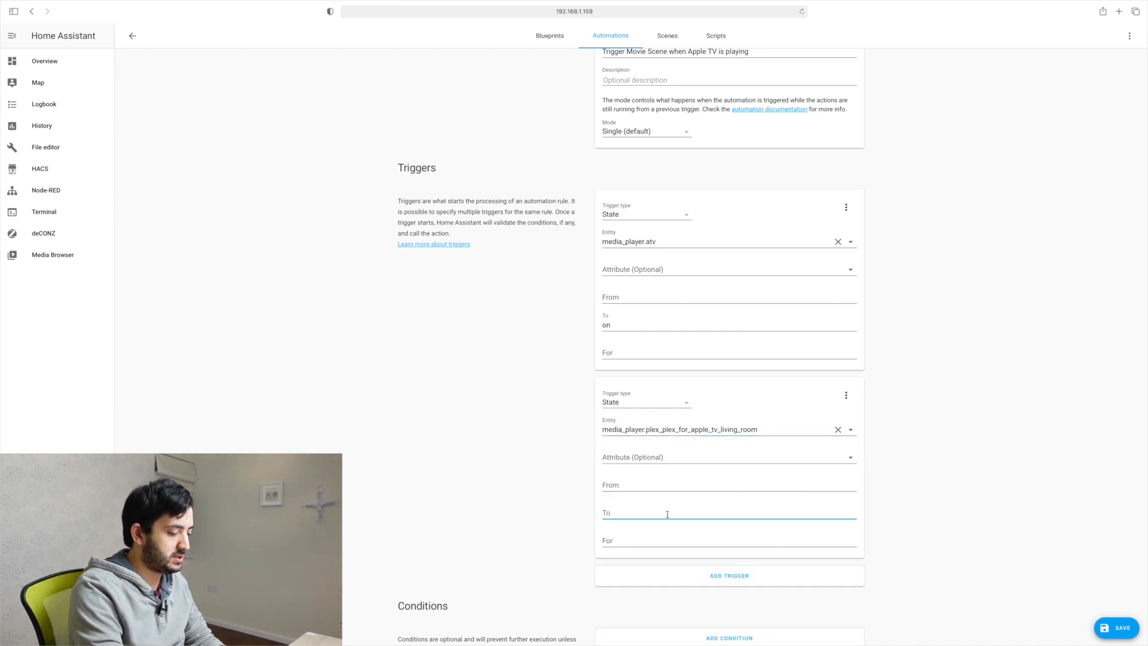
text(on)
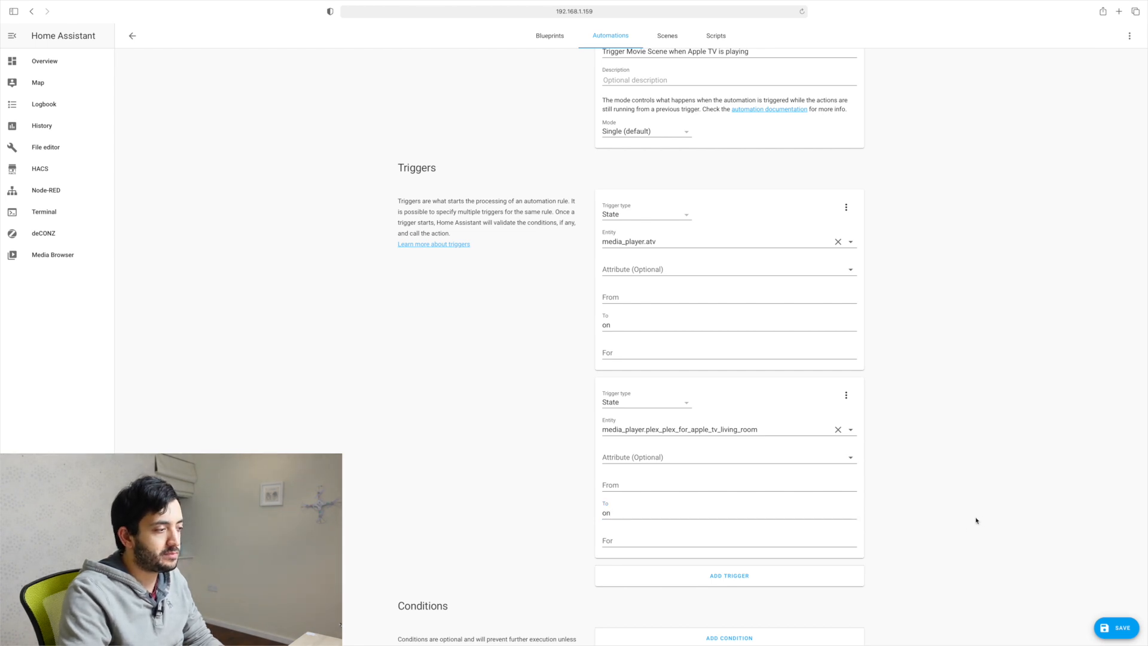
scroll(down, 3)
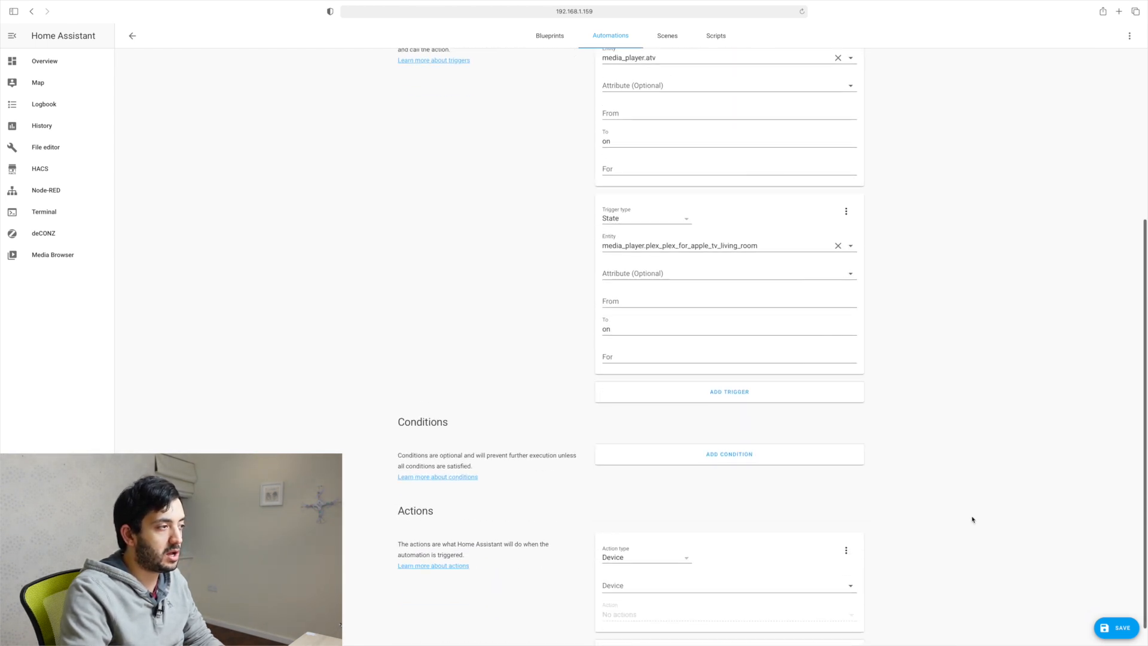
scroll(down, 3)
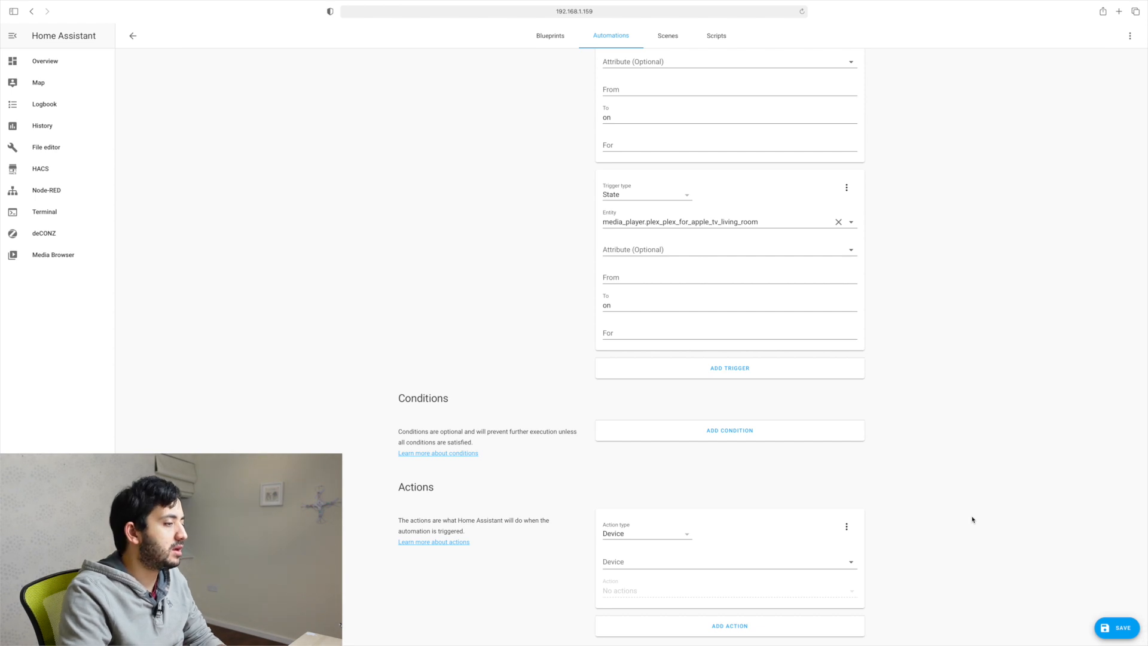
mouse_move(827, 475)
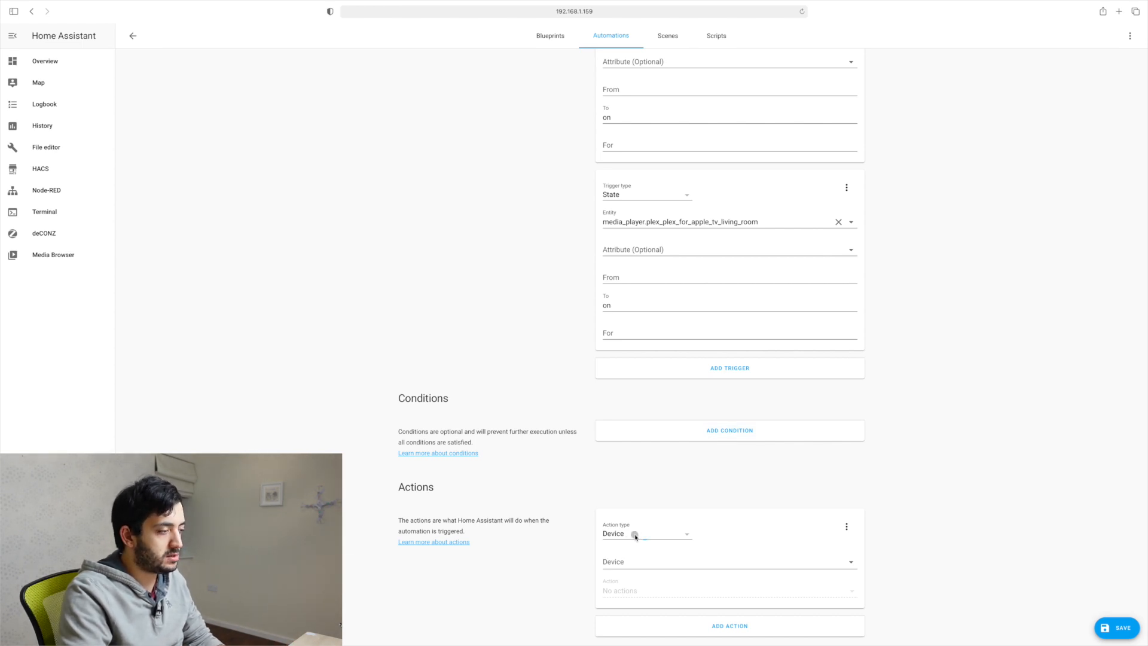
Set the action to Activate scene with the Living Room Movie scene.
click(644, 533)
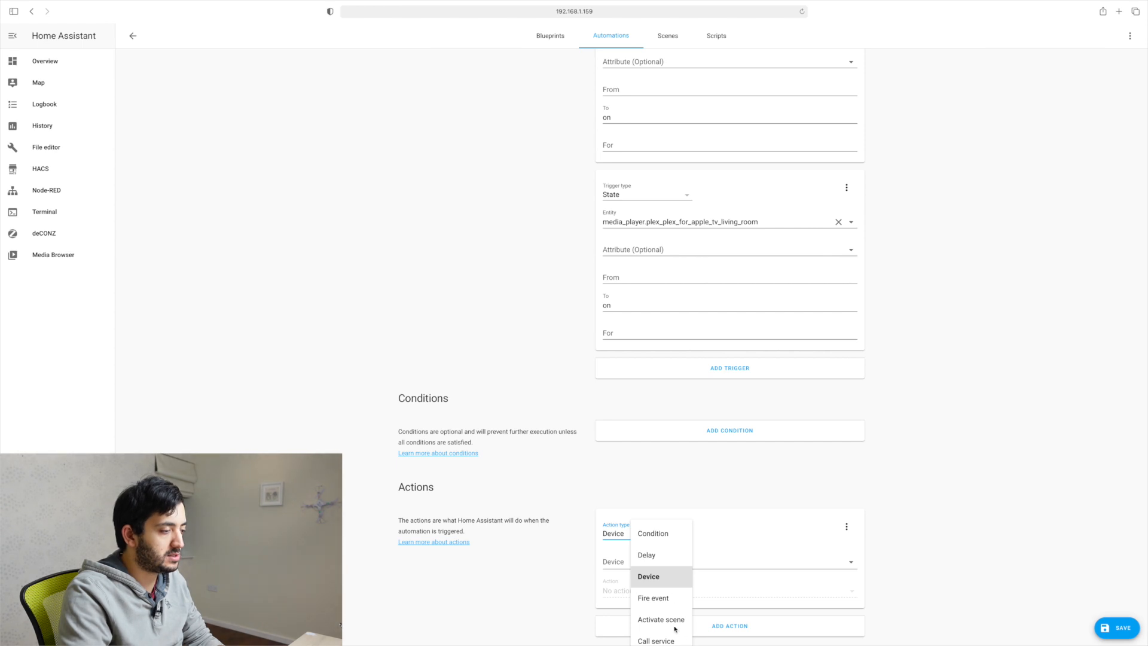
click(660, 618)
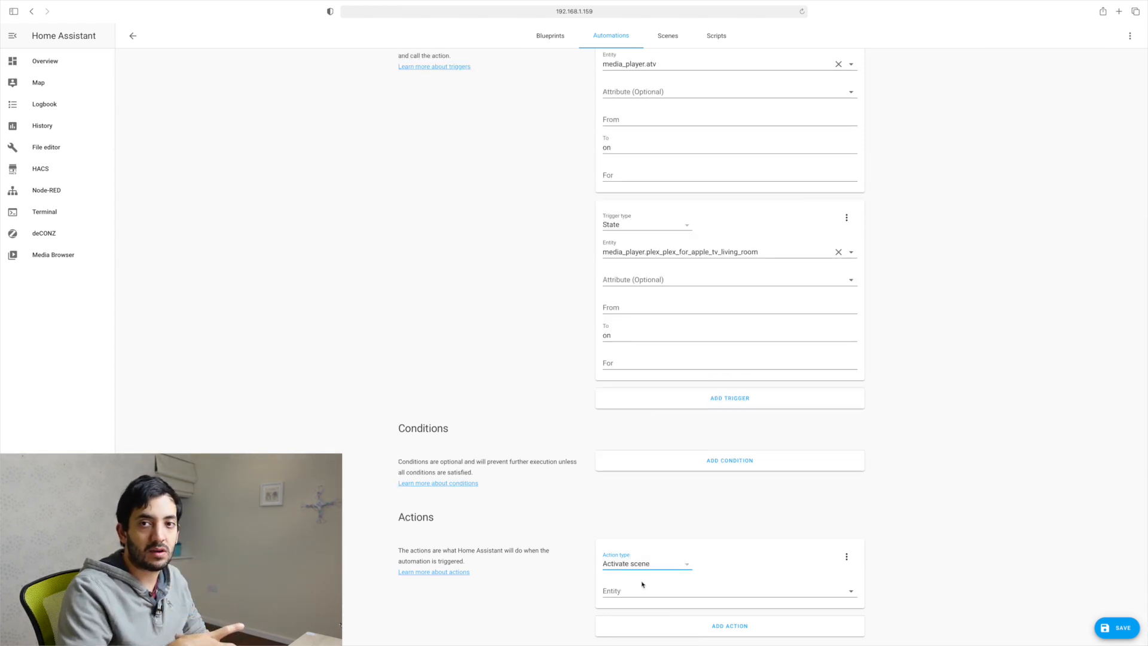
click(728, 589)
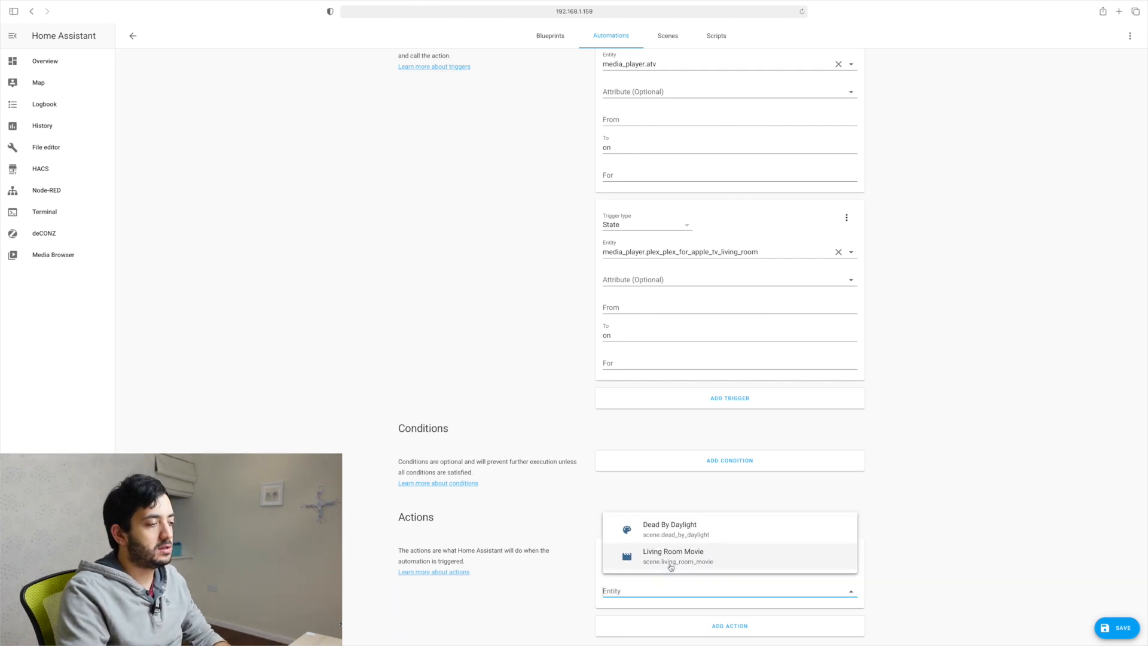
click(672, 556)
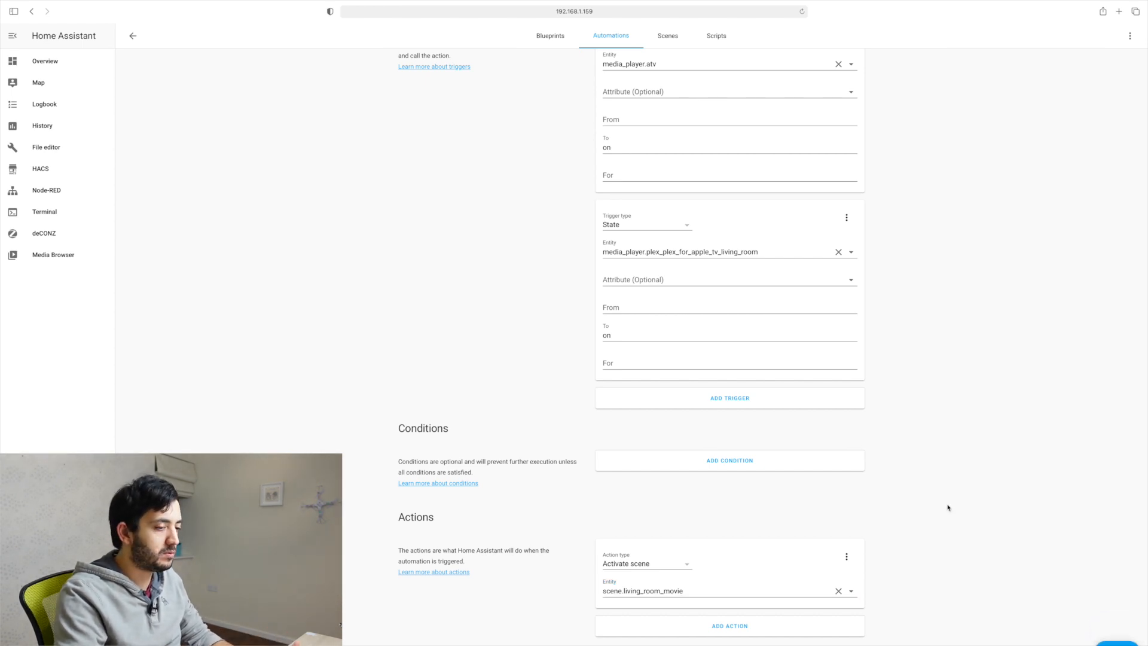
mouse_move(648, 468)
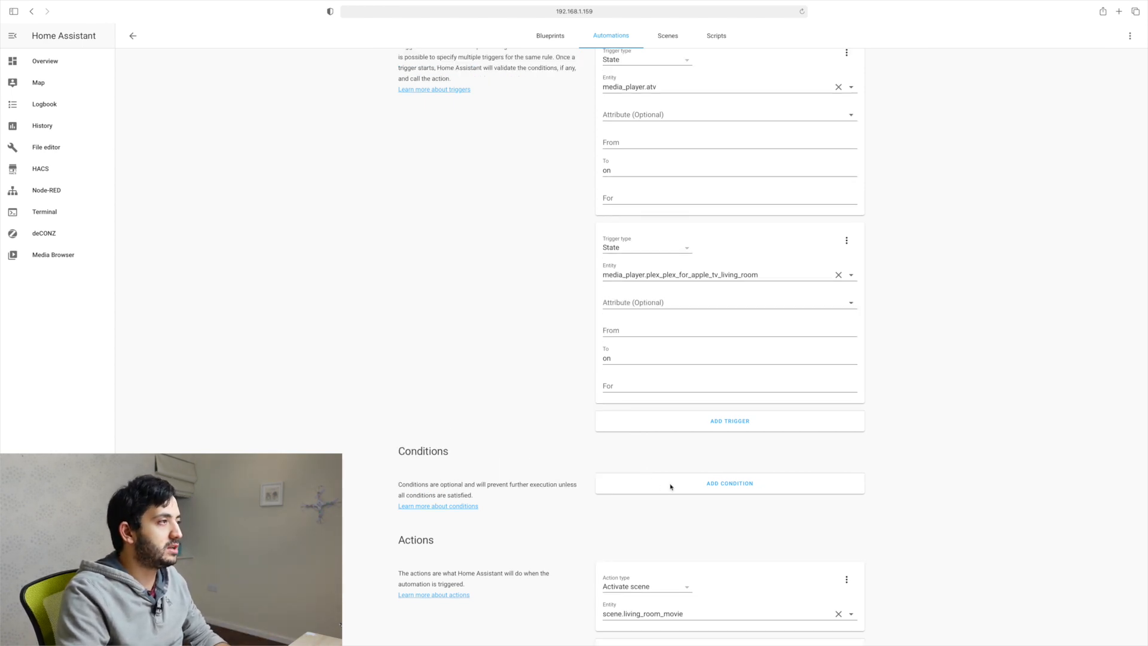
Add a Sun condition requiring after sunset and before sunrise.
click(728, 482)
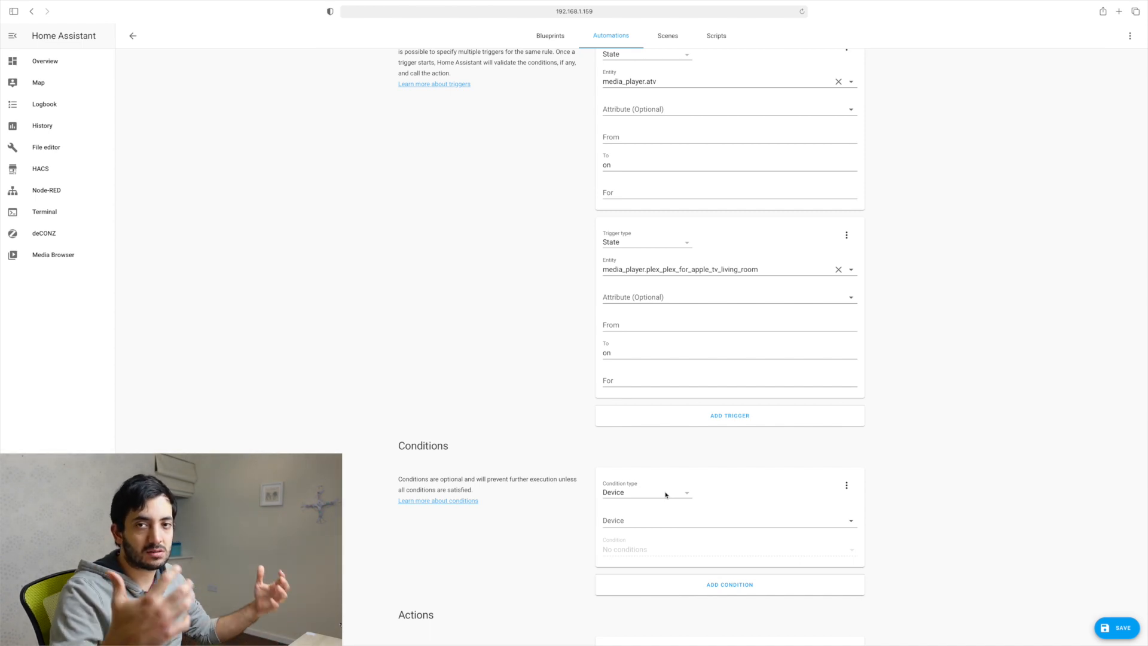
click(647, 492)
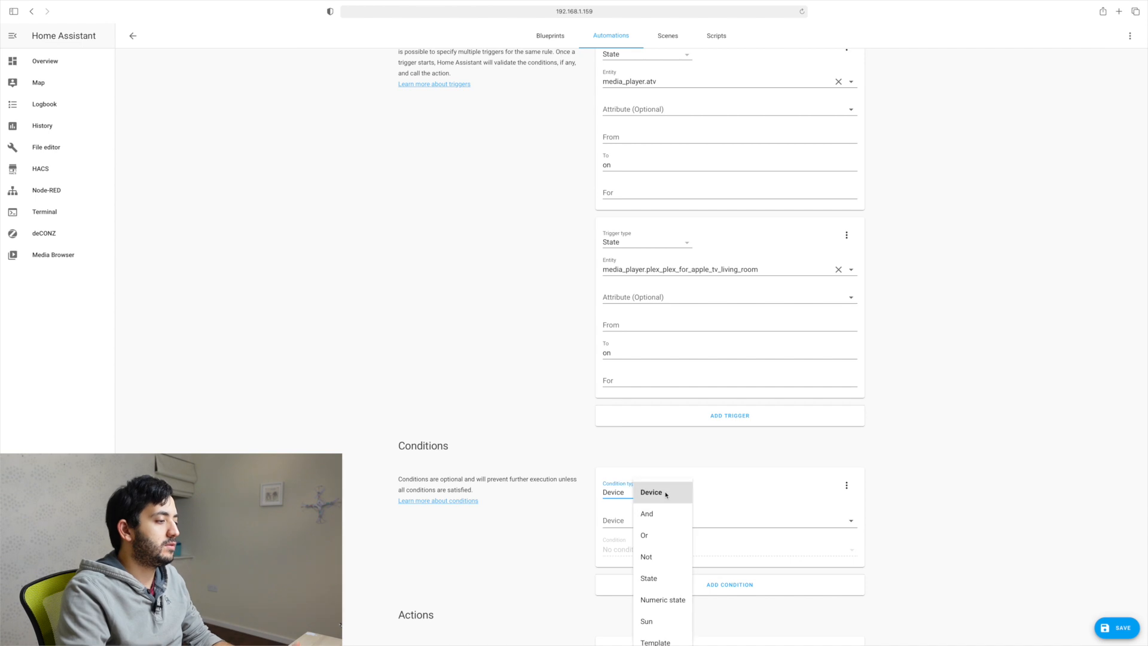
click(647, 620)
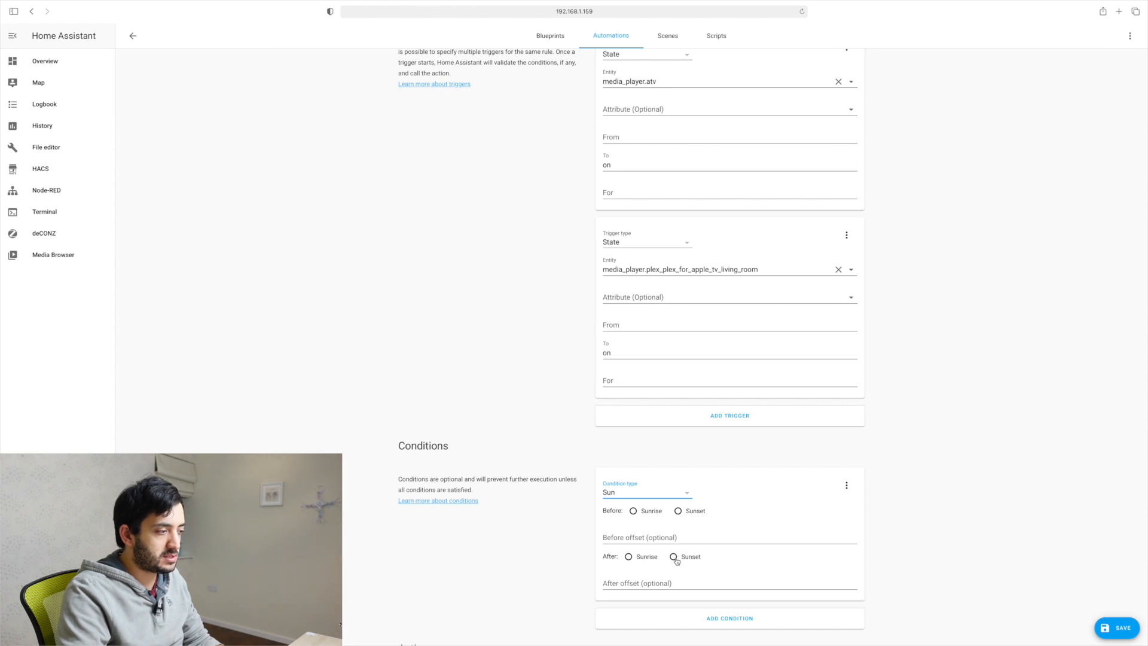
click(633, 510)
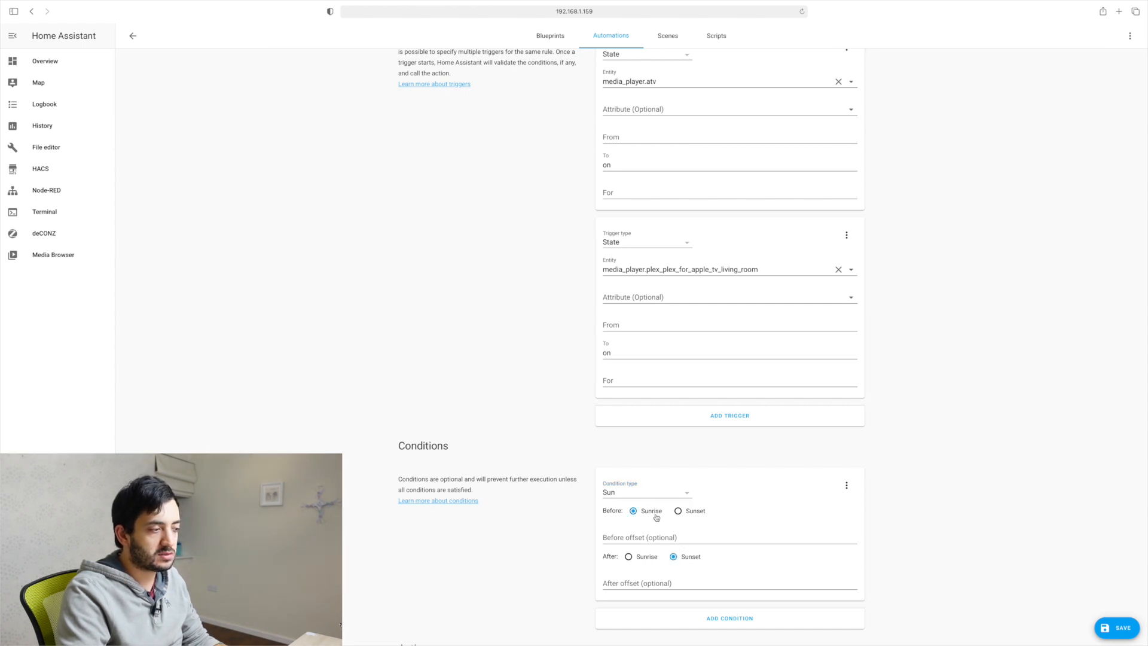
scroll(up, 3)
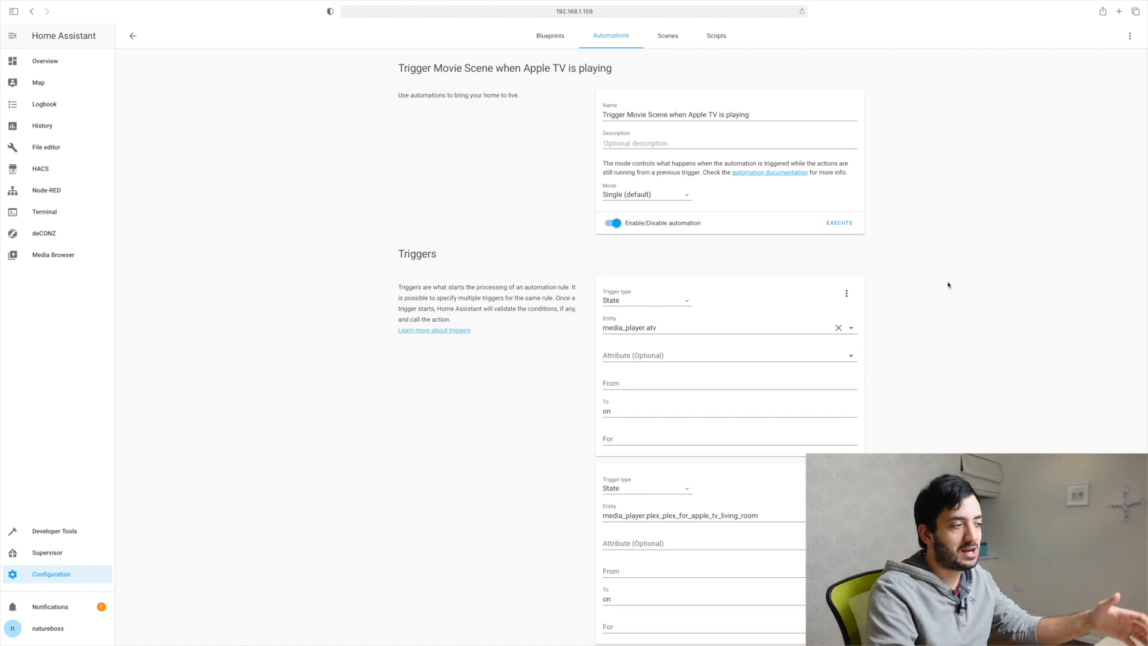
mouse_move(874, 271)
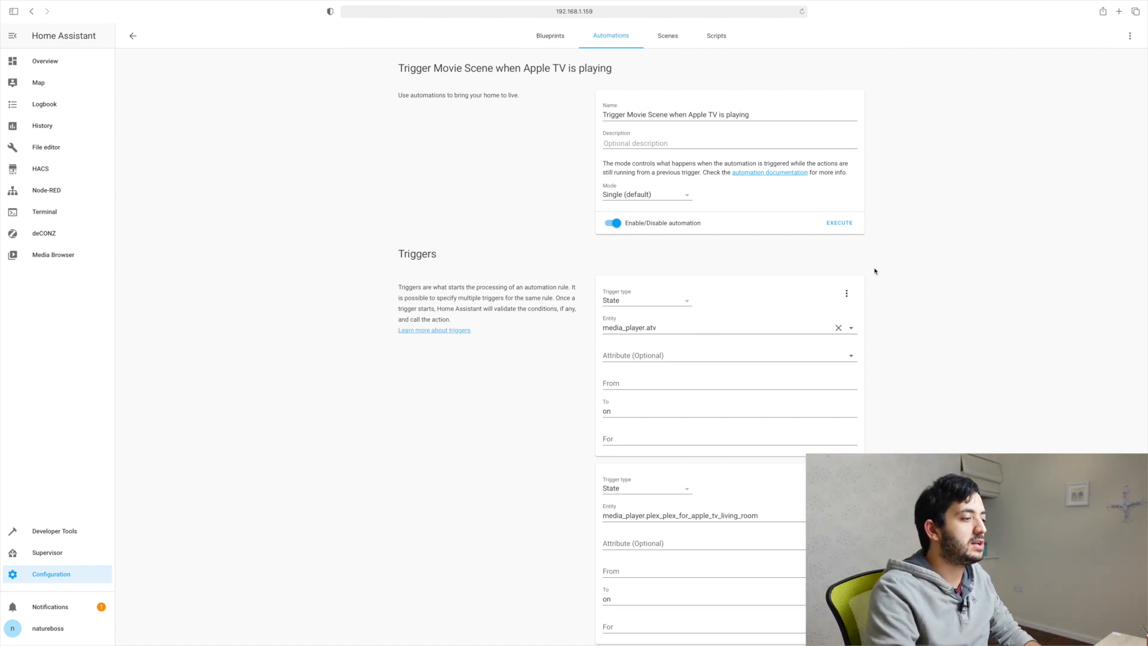
Save the automation and scroll through it to review triggers and condition.
scroll(down, 3)
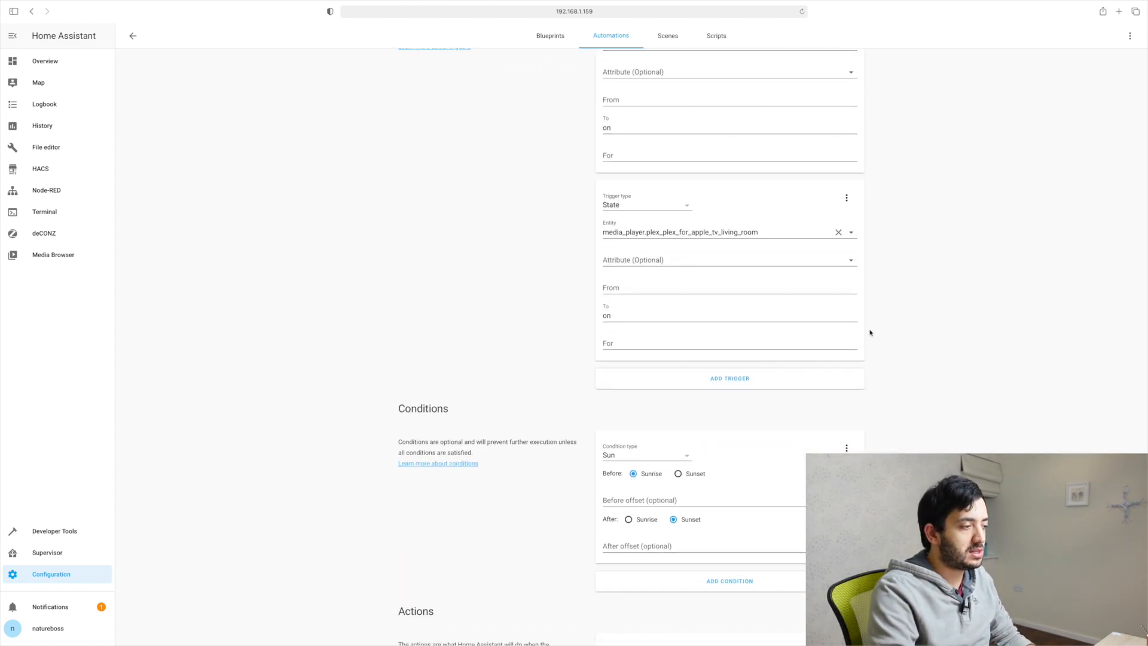
mouse_move(943, 376)
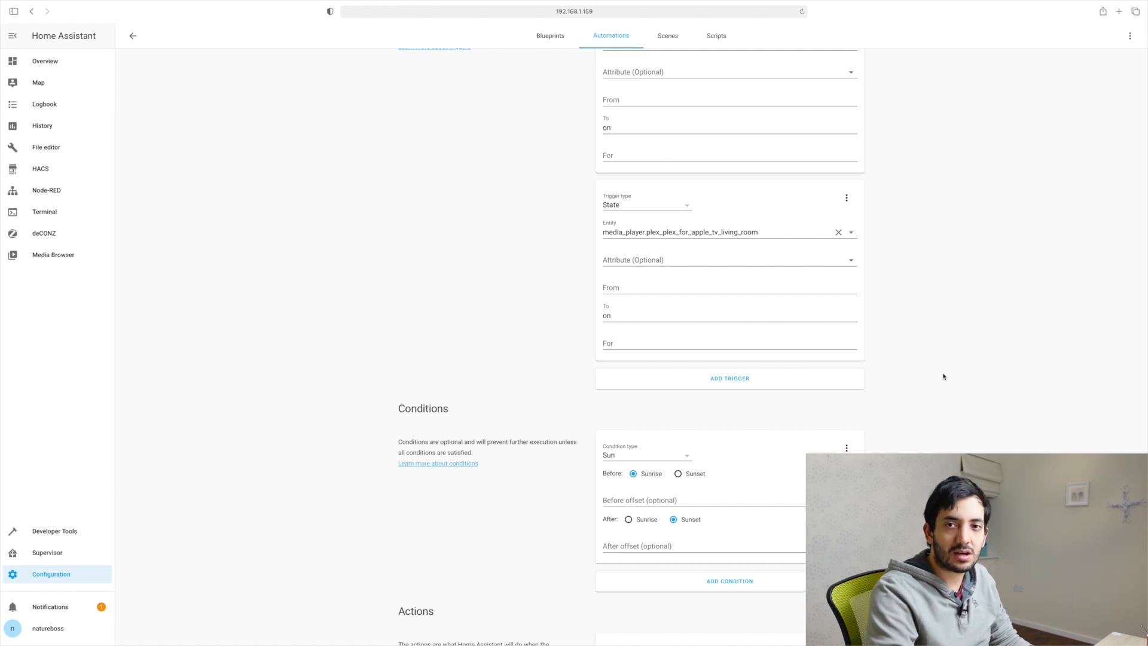